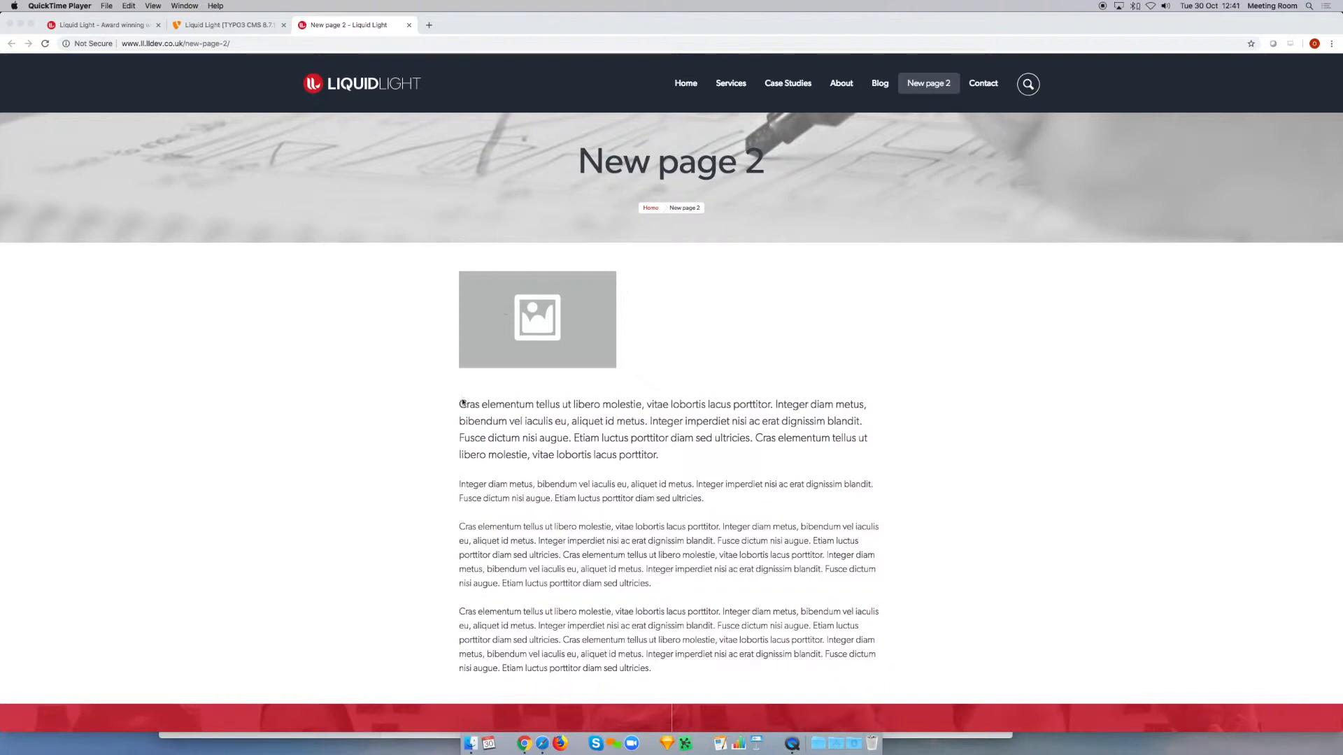
{"action": "mouse_move", "coordinate": [583, 451]}
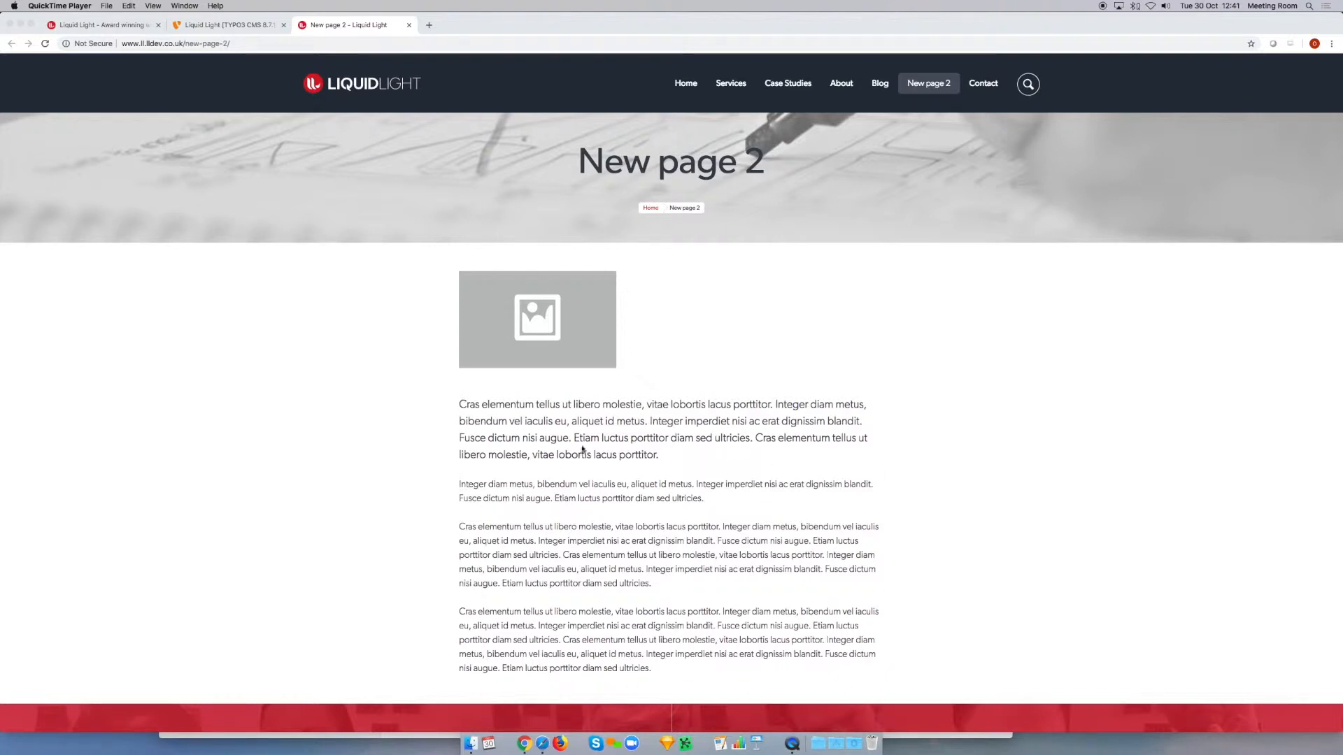
{"action": "mouse_move", "coordinate": [848, 512]}
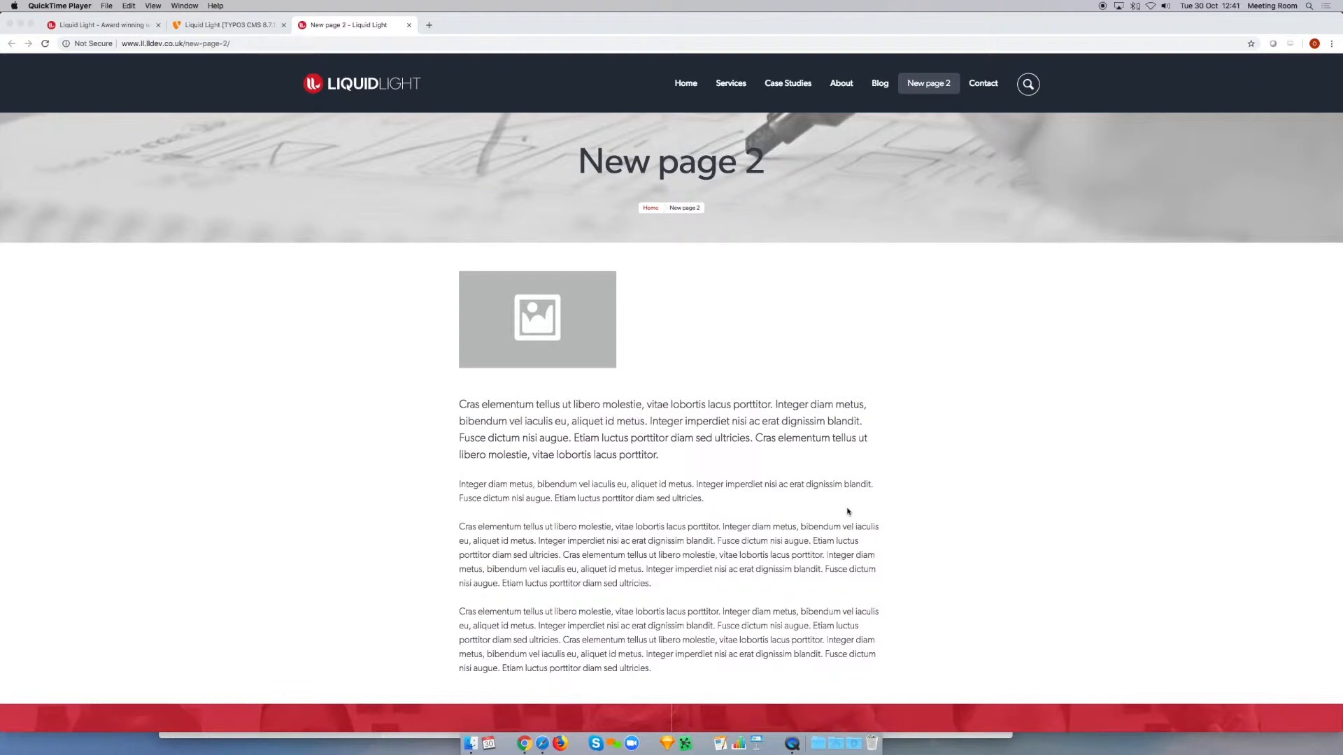
{"action": "mouse_move", "coordinate": [844, 513]}
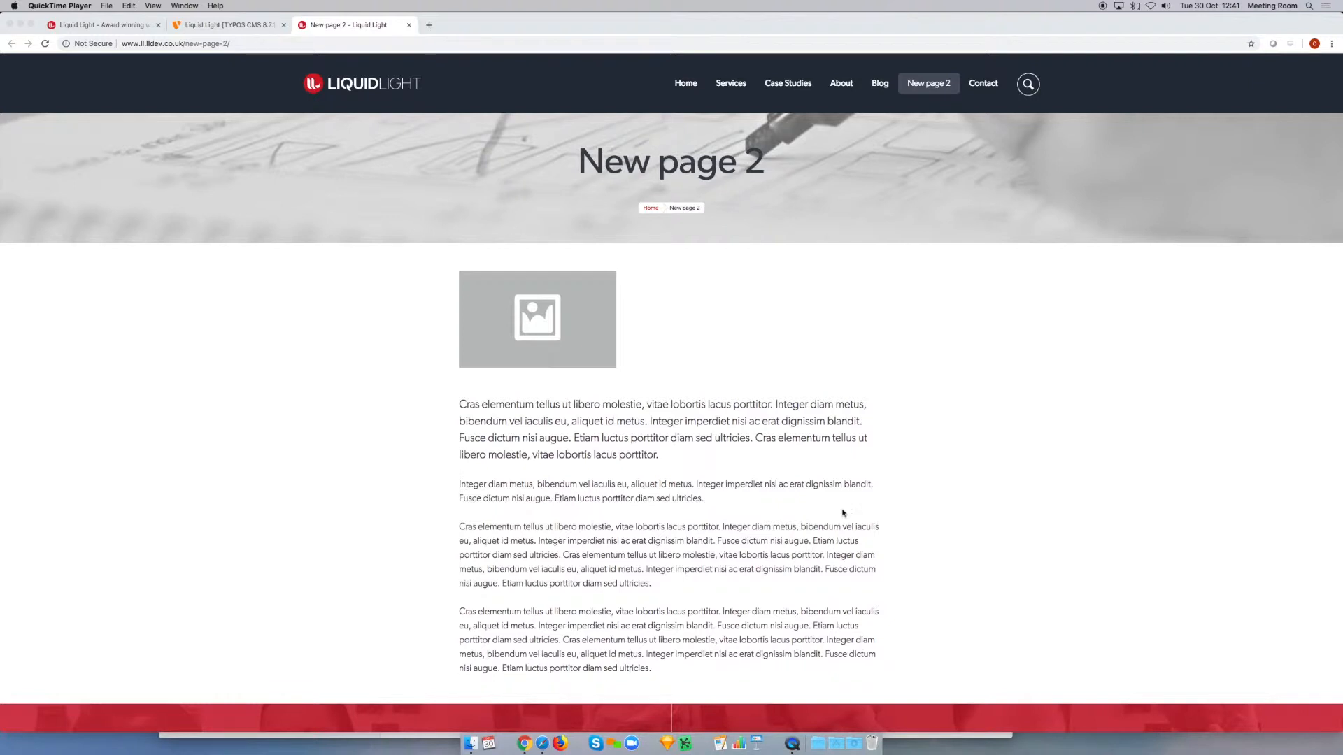
{"action": "mouse_move", "coordinate": [564, 455]}
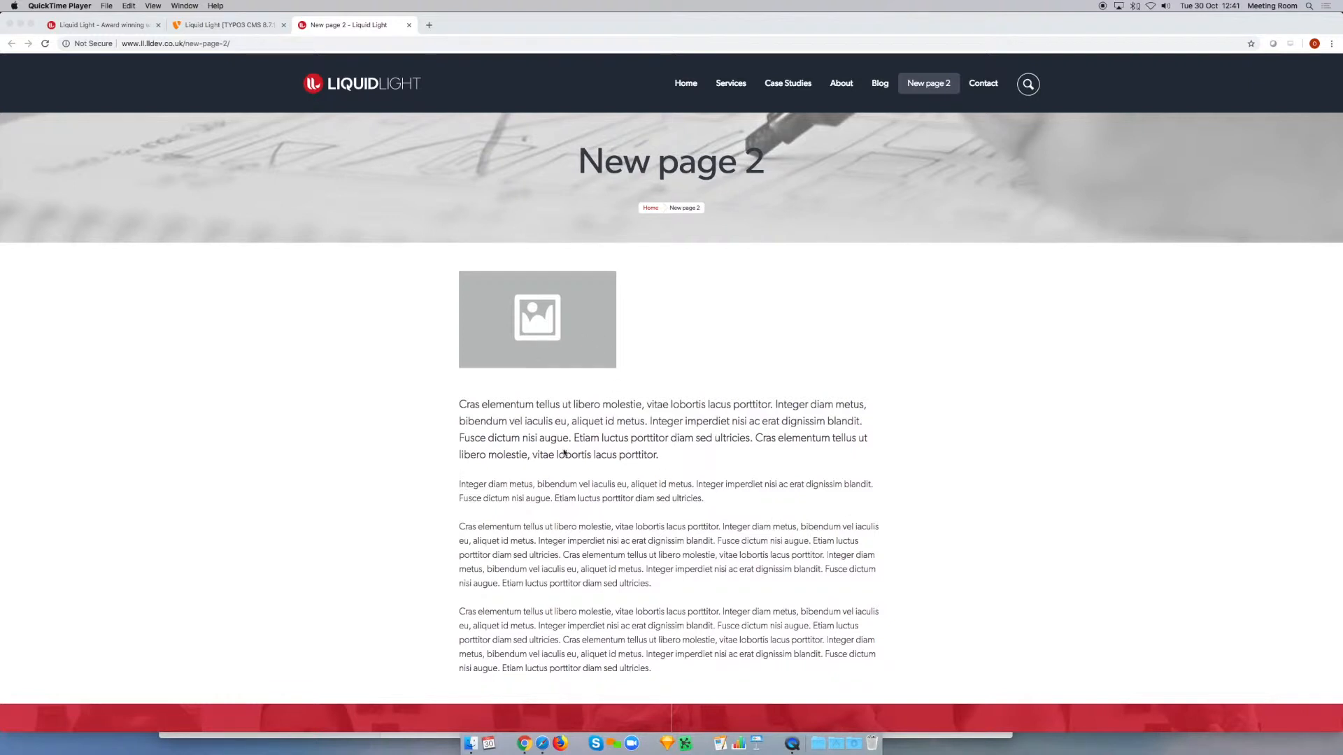
{"action": "mouse_move", "coordinate": [546, 329]}
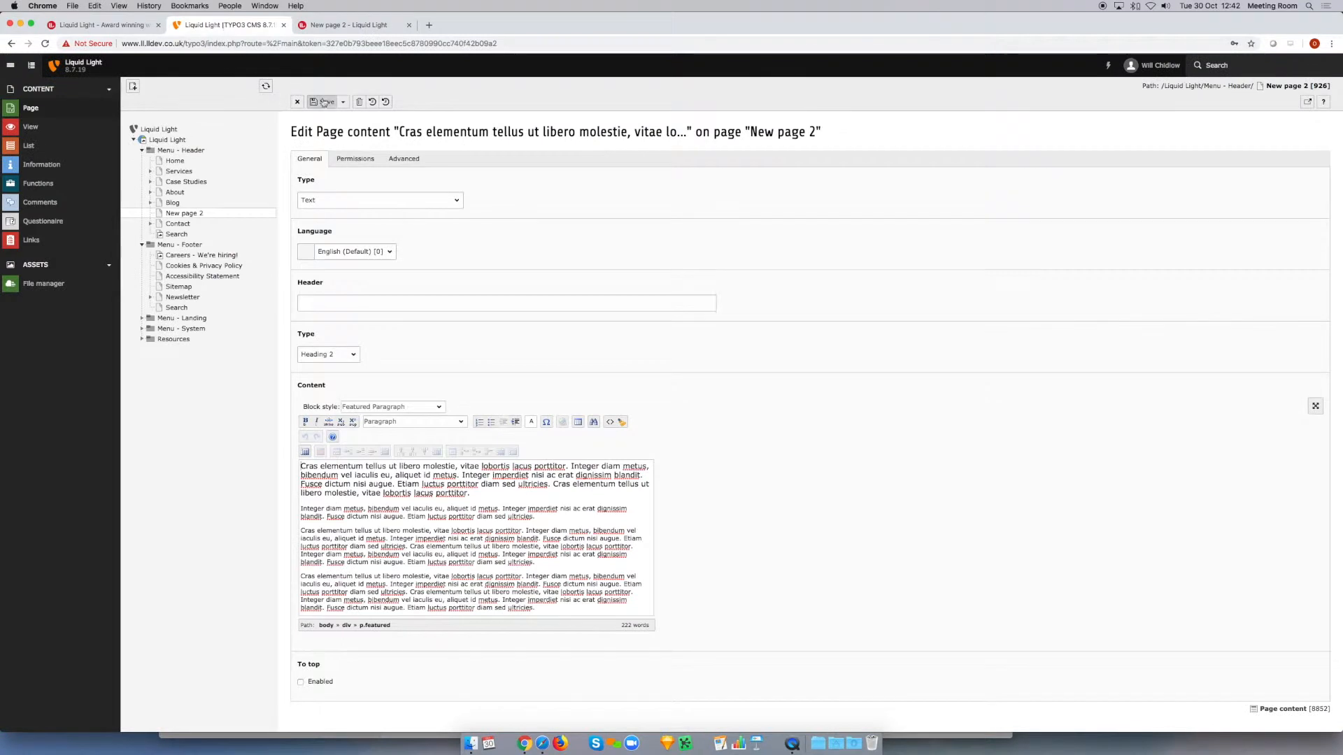
Step: Save and close the text element, check the live New page 2, and return to the backend layout
{"action": "left_click", "coordinate": [321, 101]}
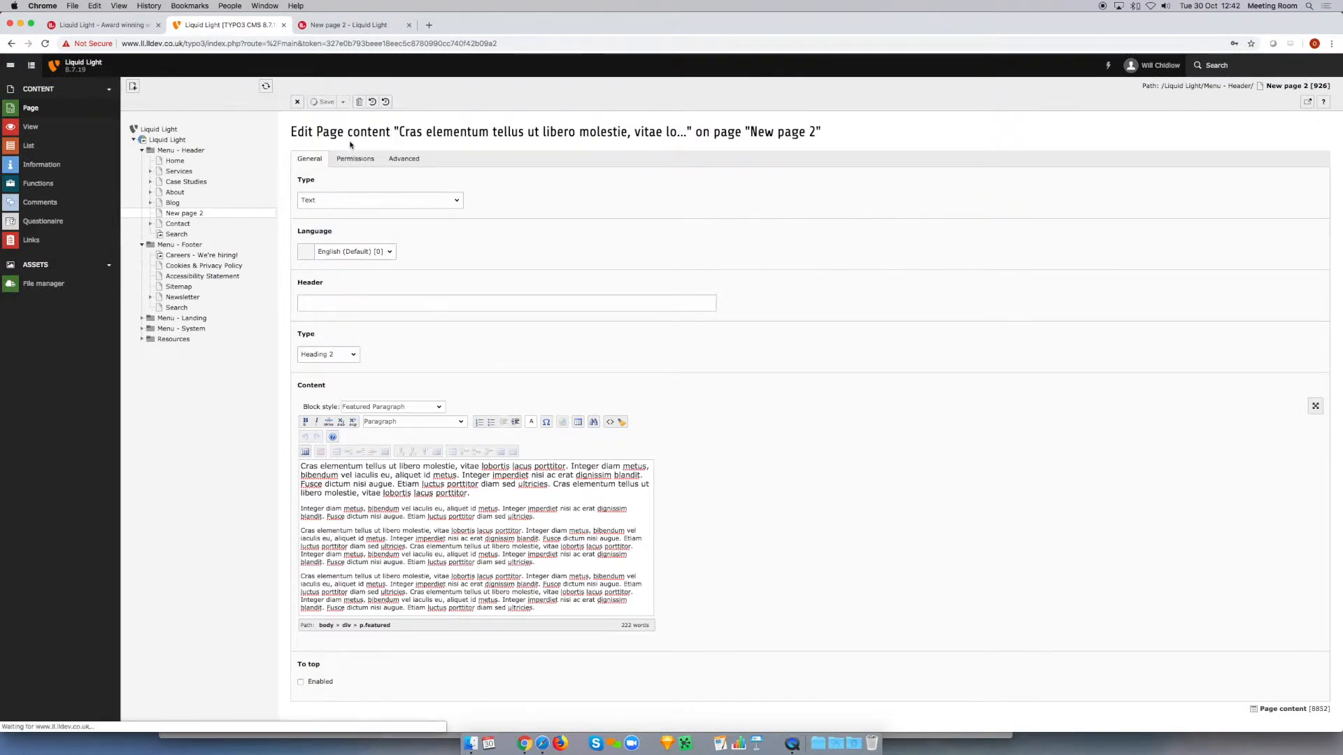
{"action": "left_click", "coordinate": [297, 100]}
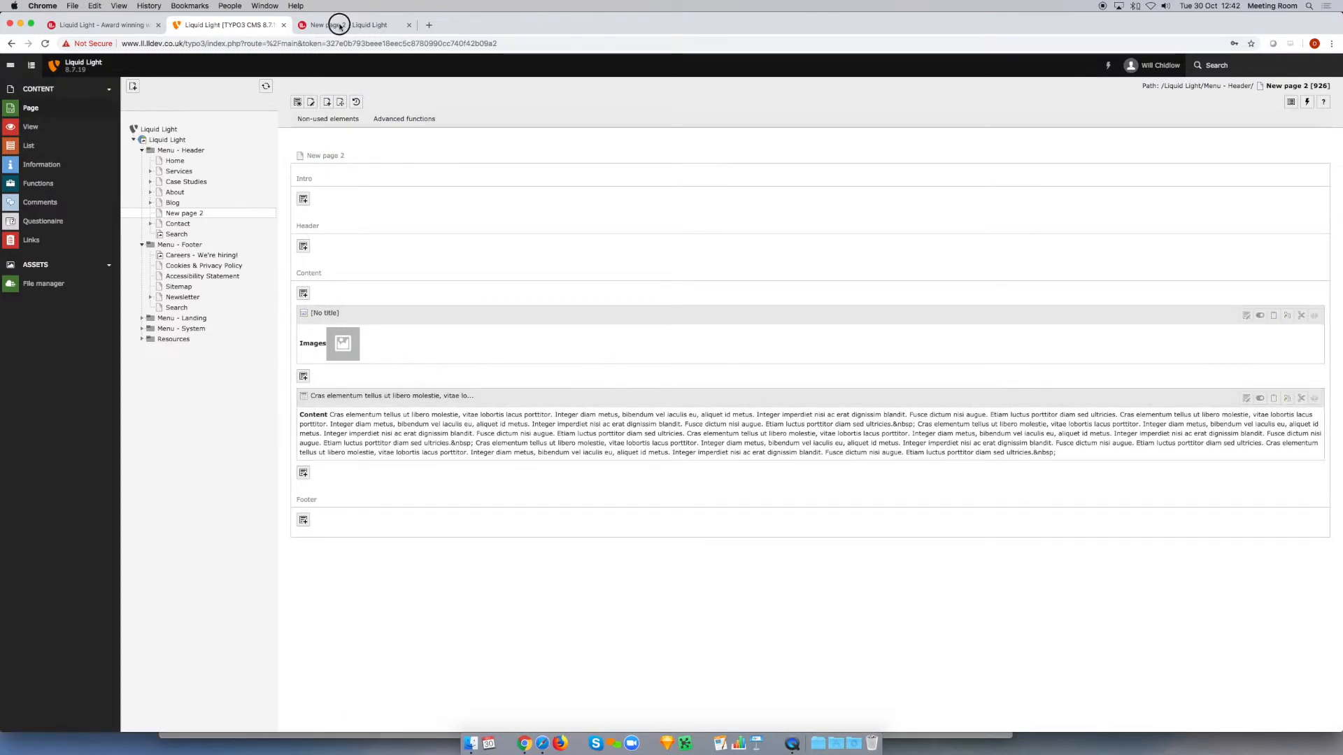
{"action": "left_click", "coordinate": [338, 25]}
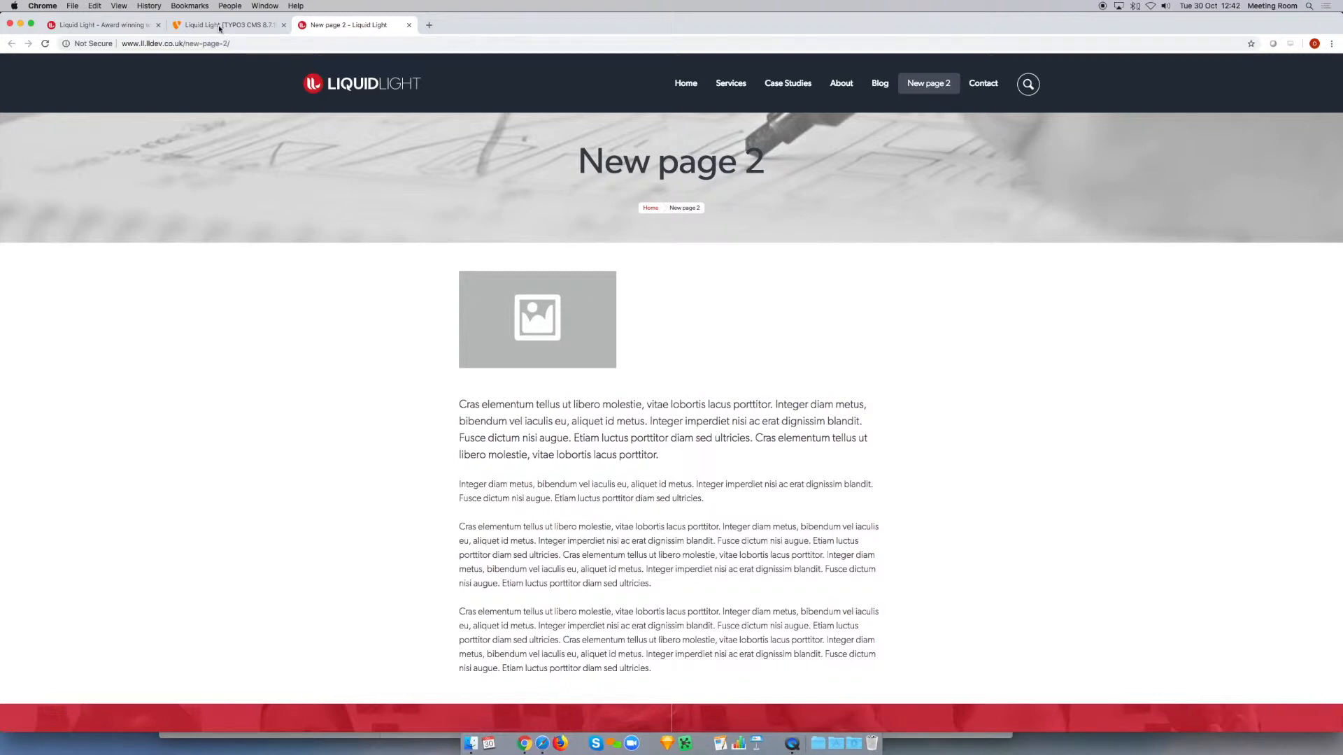
{"action": "left_click", "coordinate": [217, 25]}
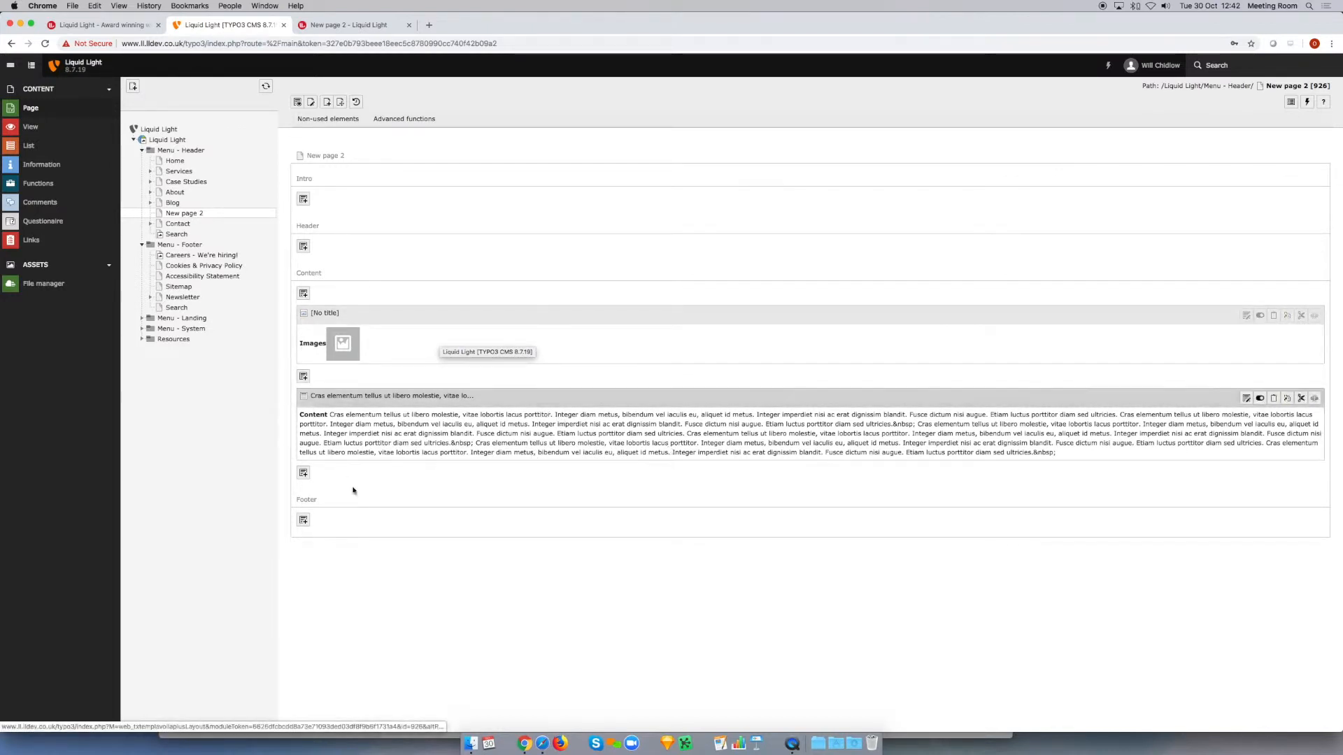
{"action": "mouse_move", "coordinate": [749, 462]}
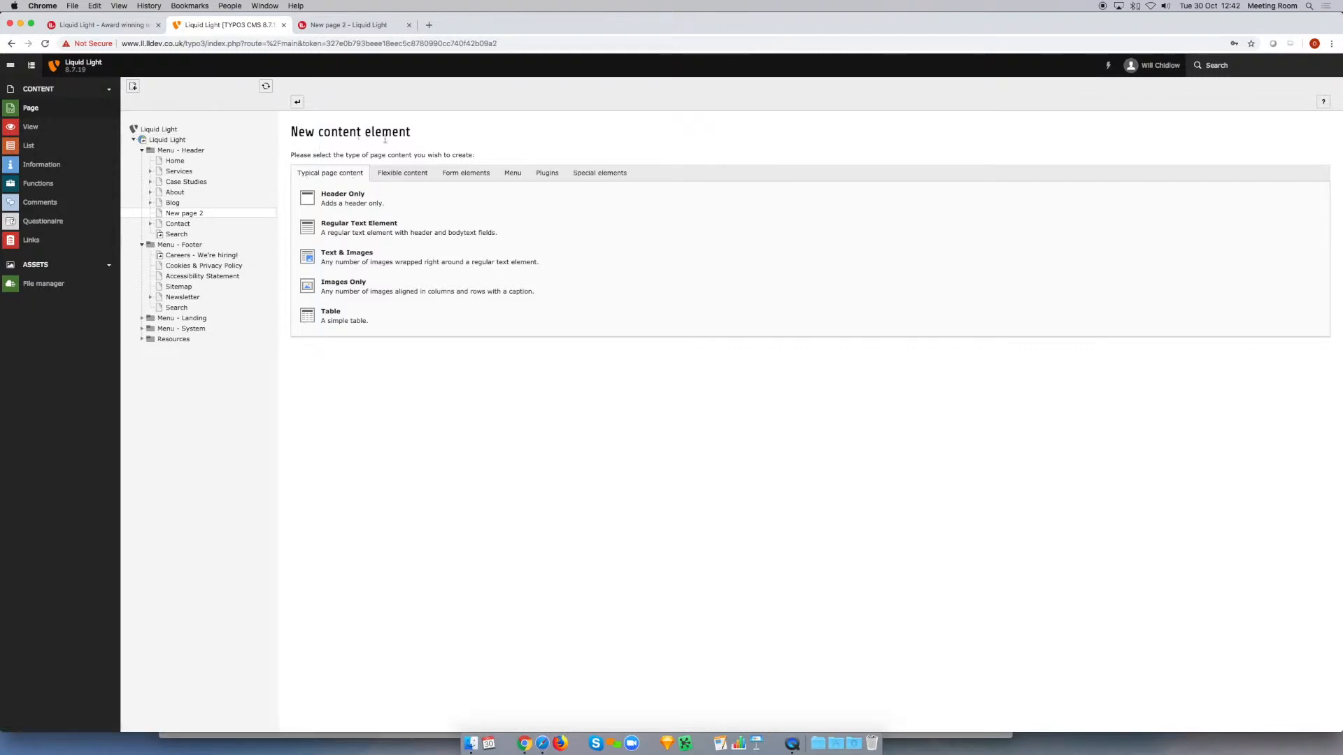
{"action": "mouse_move", "coordinate": [341, 262]}
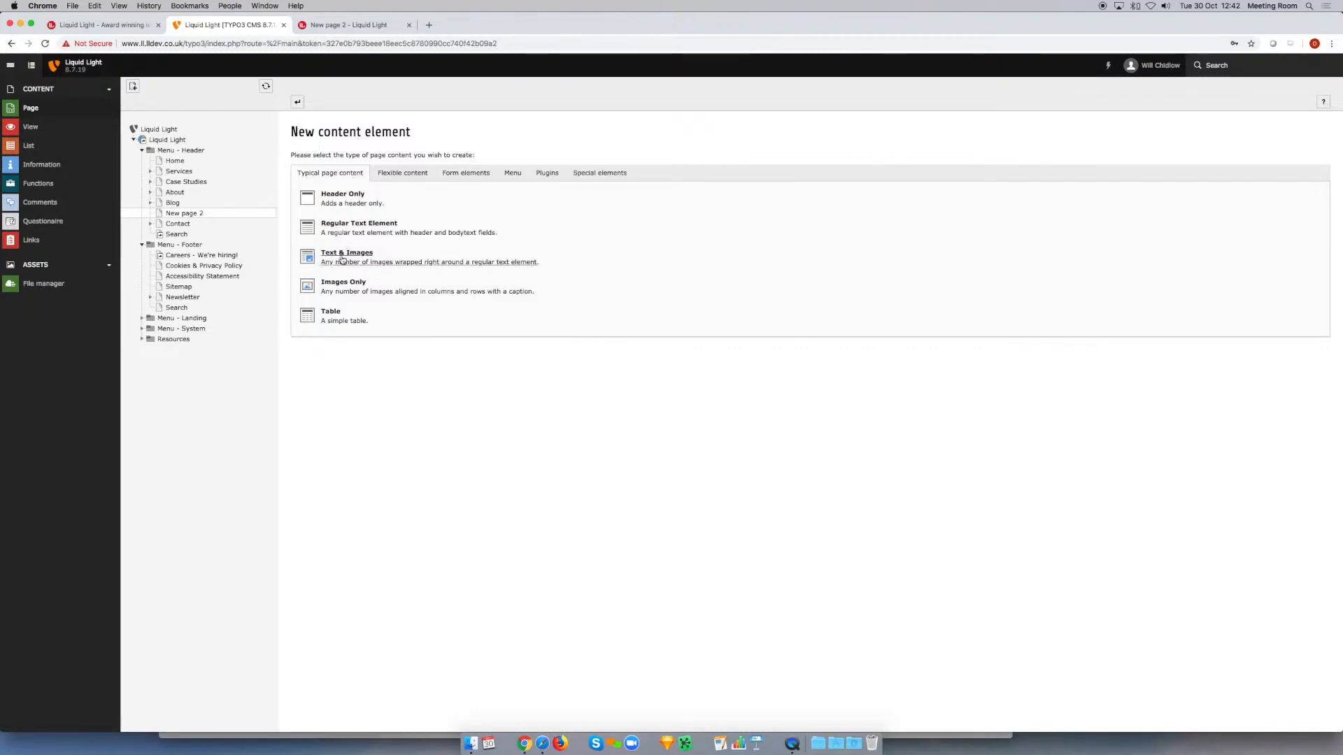
Step: Start a new Text & Images content element from the Typical page content wizard
{"action": "left_click", "coordinate": [347, 252]}
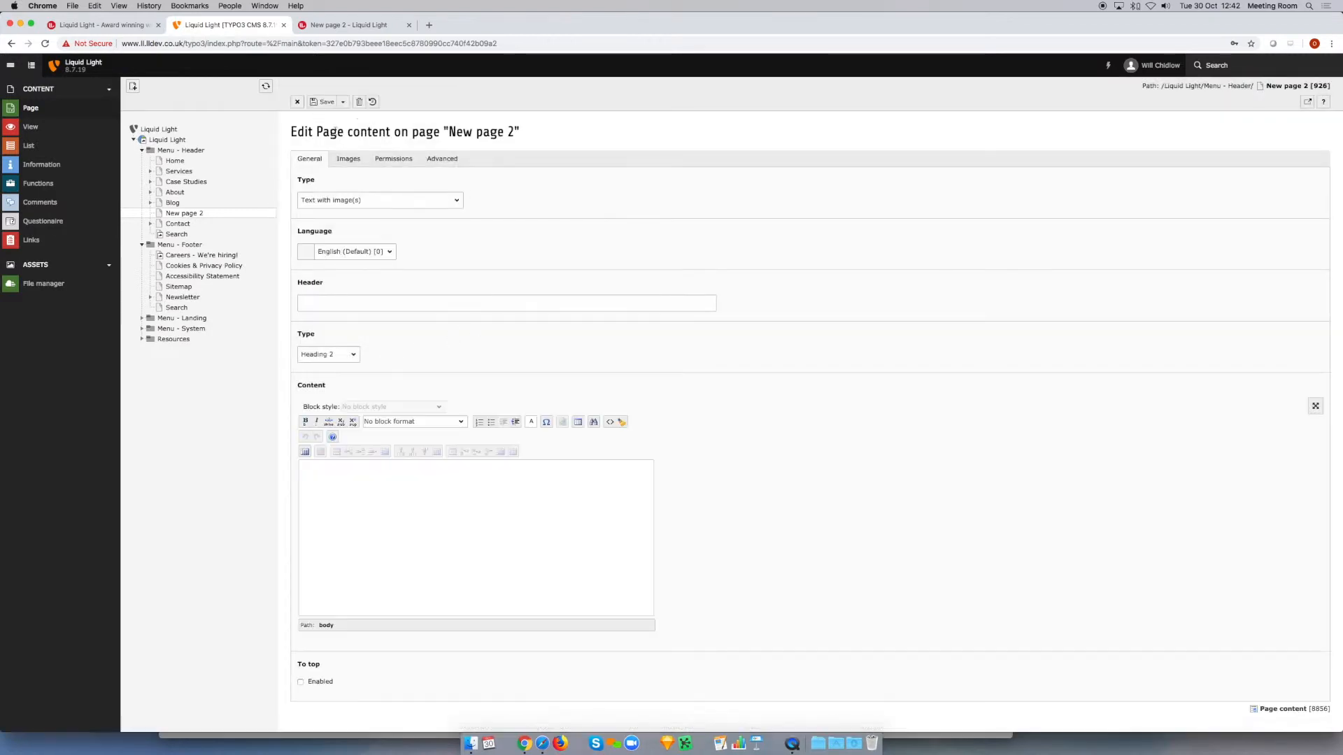
{"action": "mouse_move", "coordinate": [546, 409]}
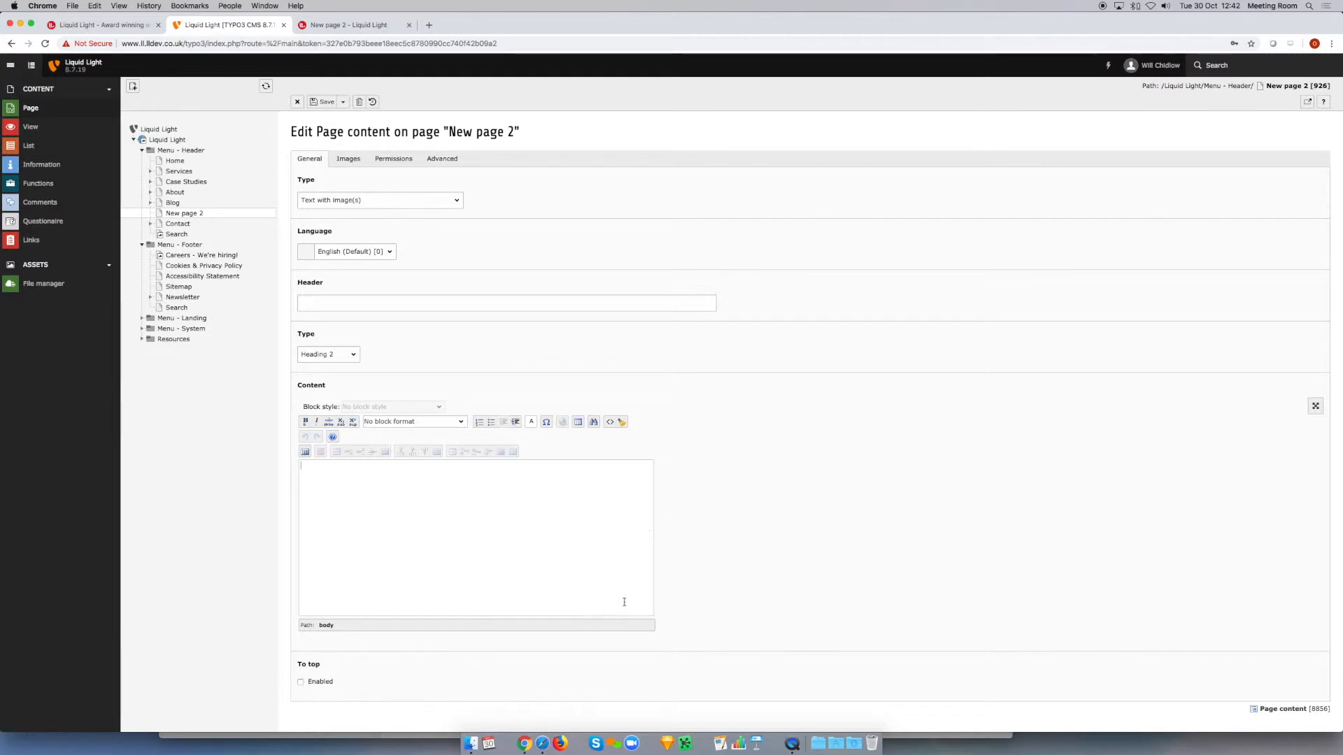
{"action": "mouse_move", "coordinate": [419, 571]}
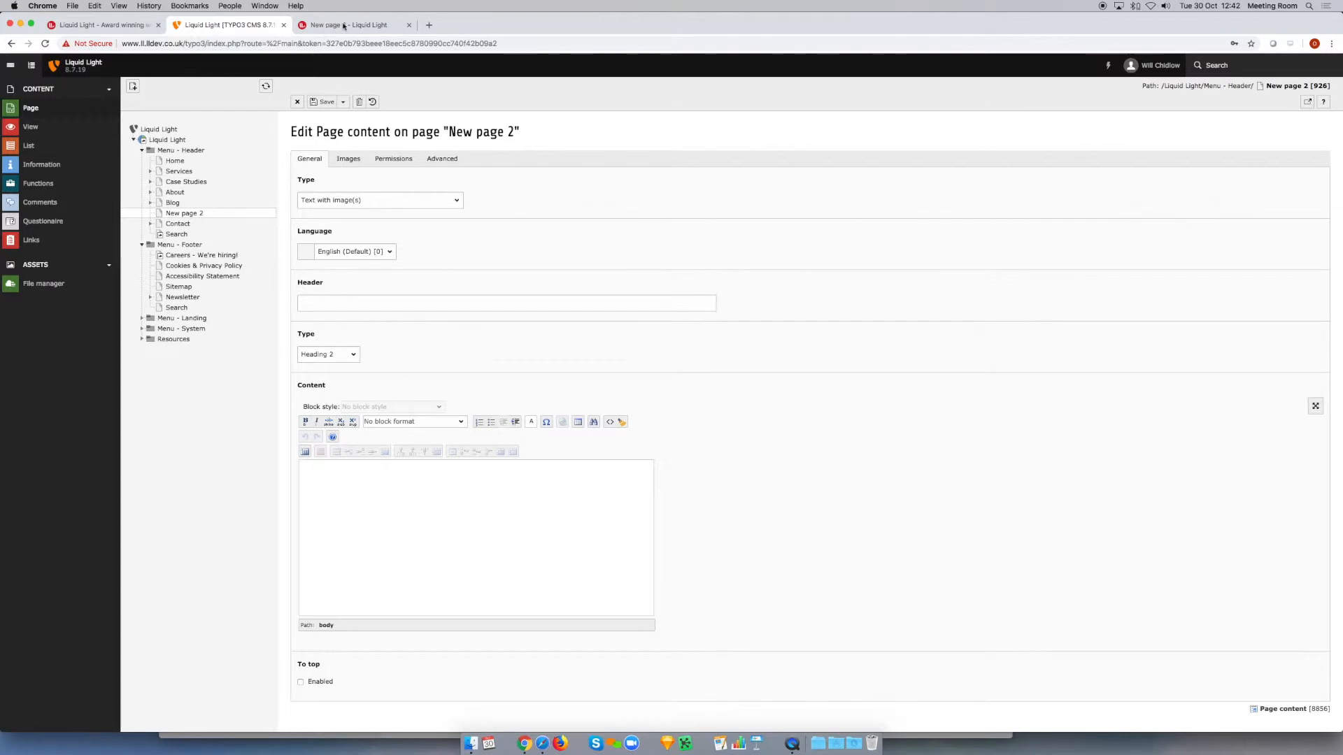
Step: Copy the live page's Cras elementum body text into the new element's Content editor
{"action": "left_click", "coordinate": [340, 25]}
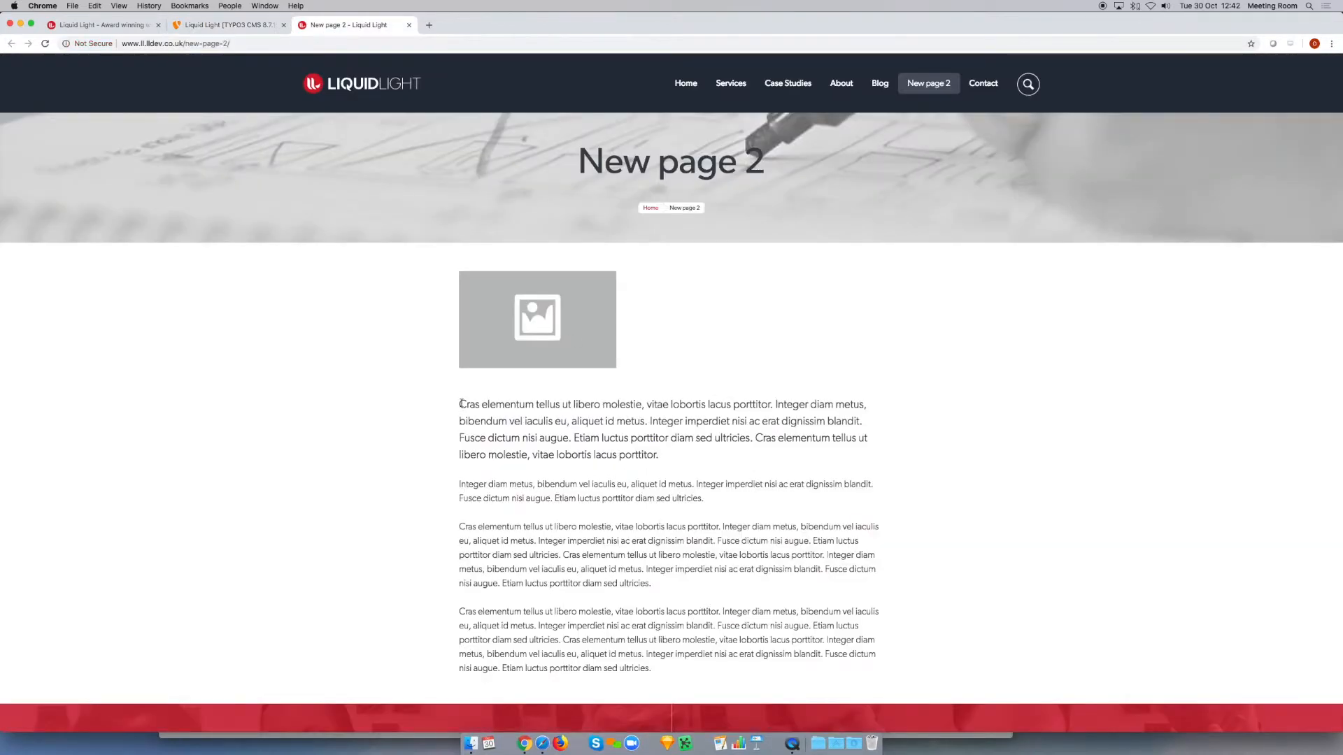
{"action": "left_click_drag", "start_coordinate": [459, 403], "coordinate": [650, 668]}
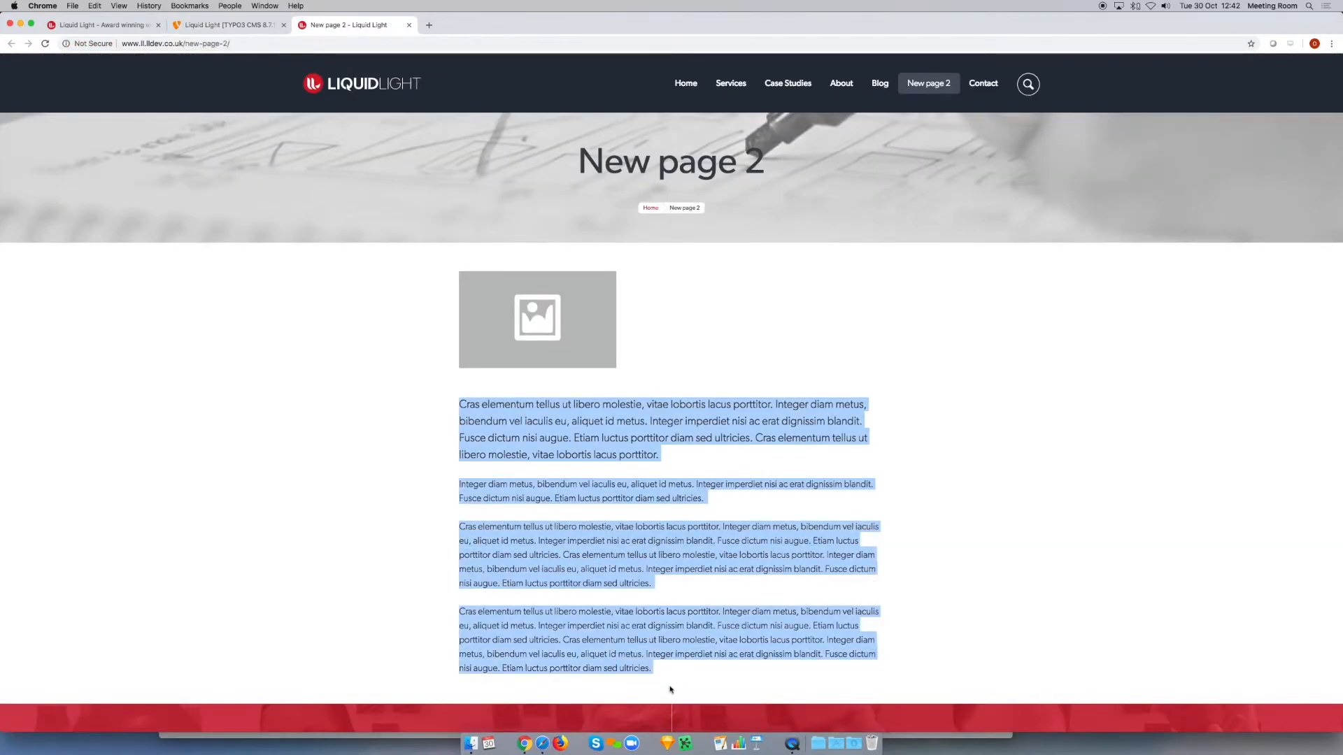
{"action": "left_click", "coordinate": [230, 43]}
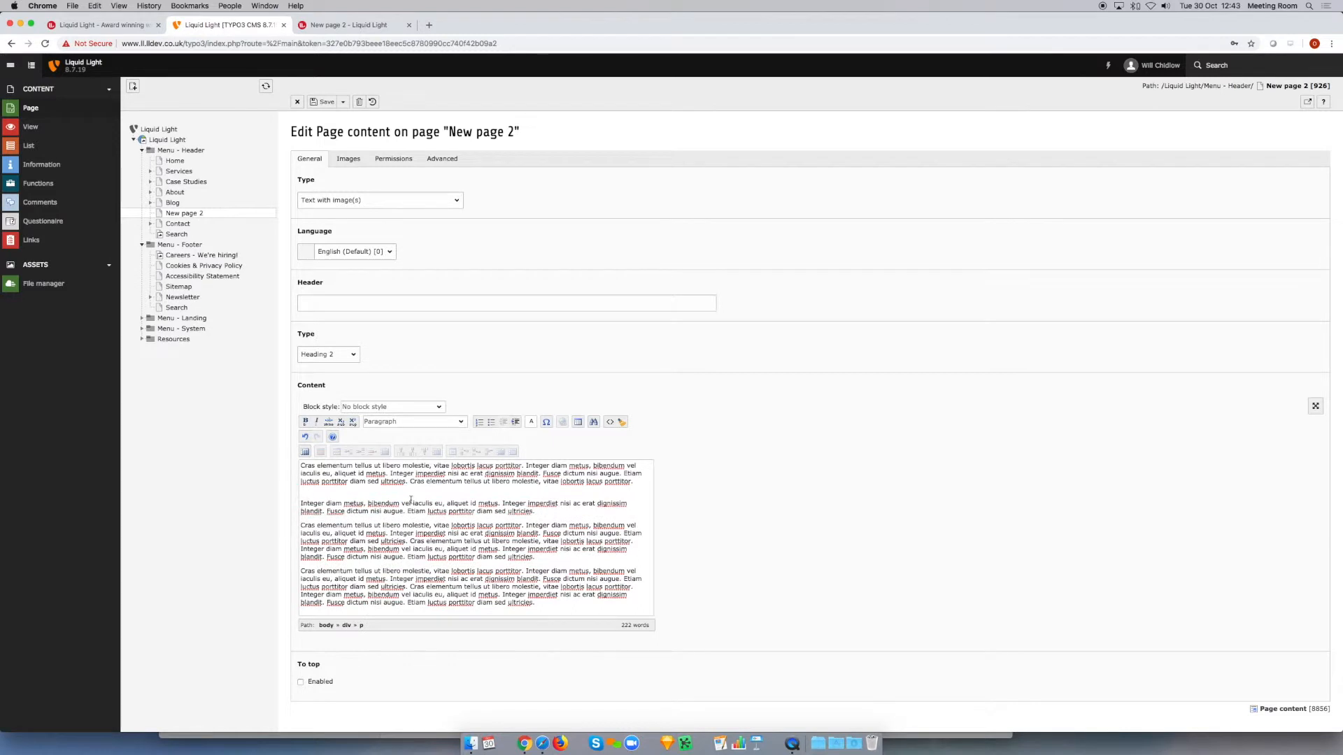
Step: Style the opening paragraph with the Featured Paragraph block style
{"action": "left_click", "coordinate": [414, 422]}
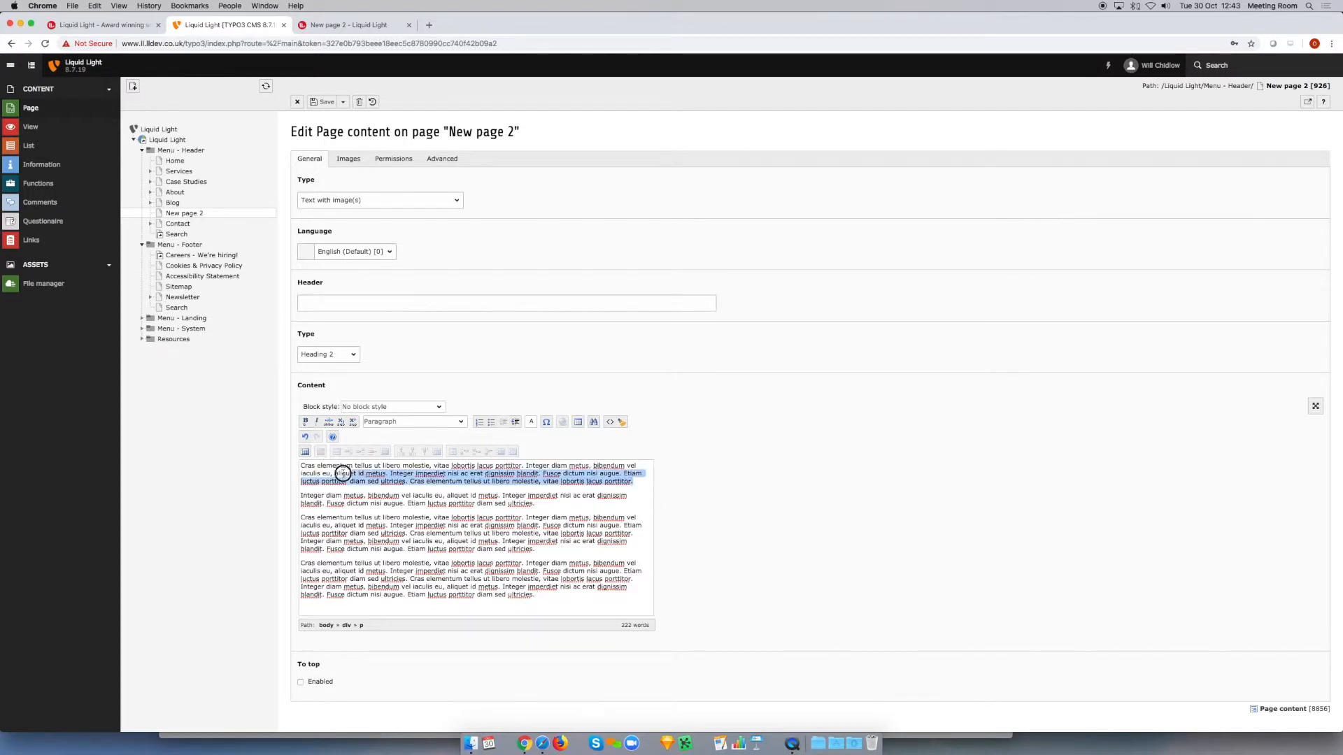
{"action": "left_click", "coordinate": [390, 406]}
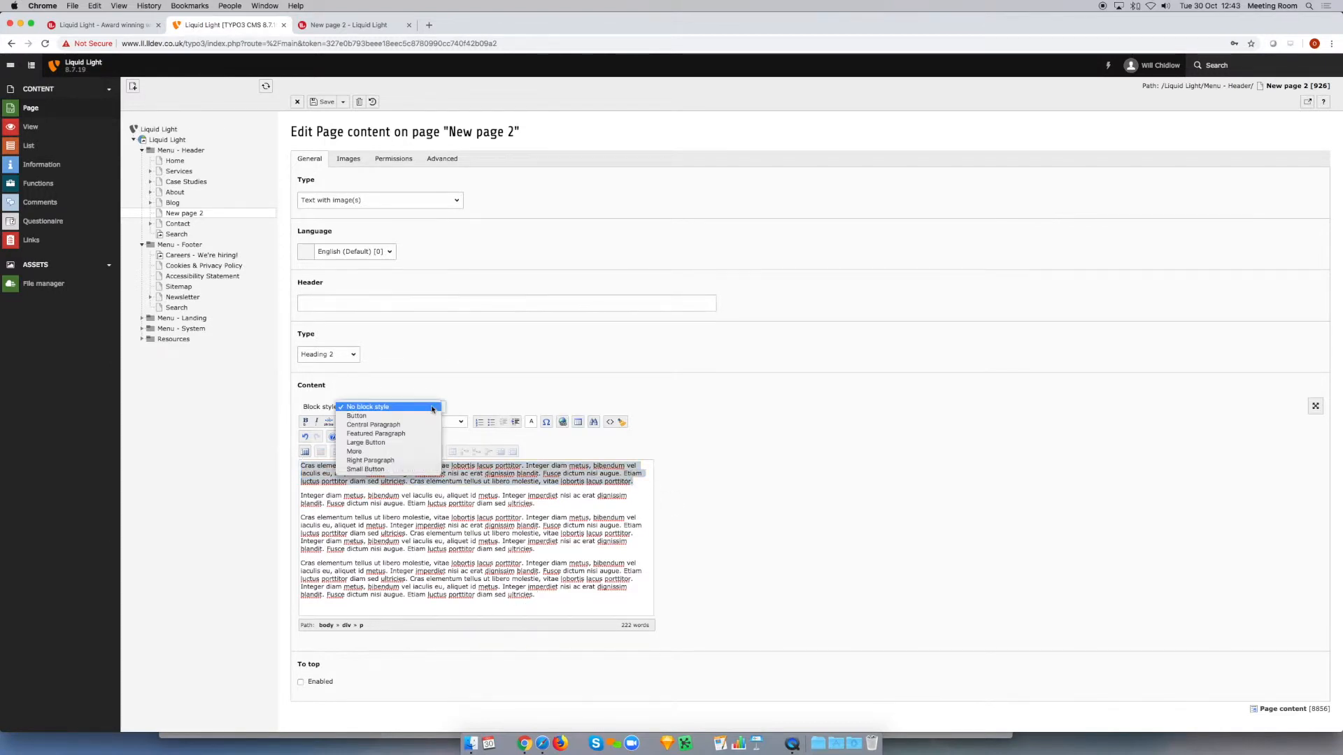
{"action": "left_click", "coordinate": [376, 434]}
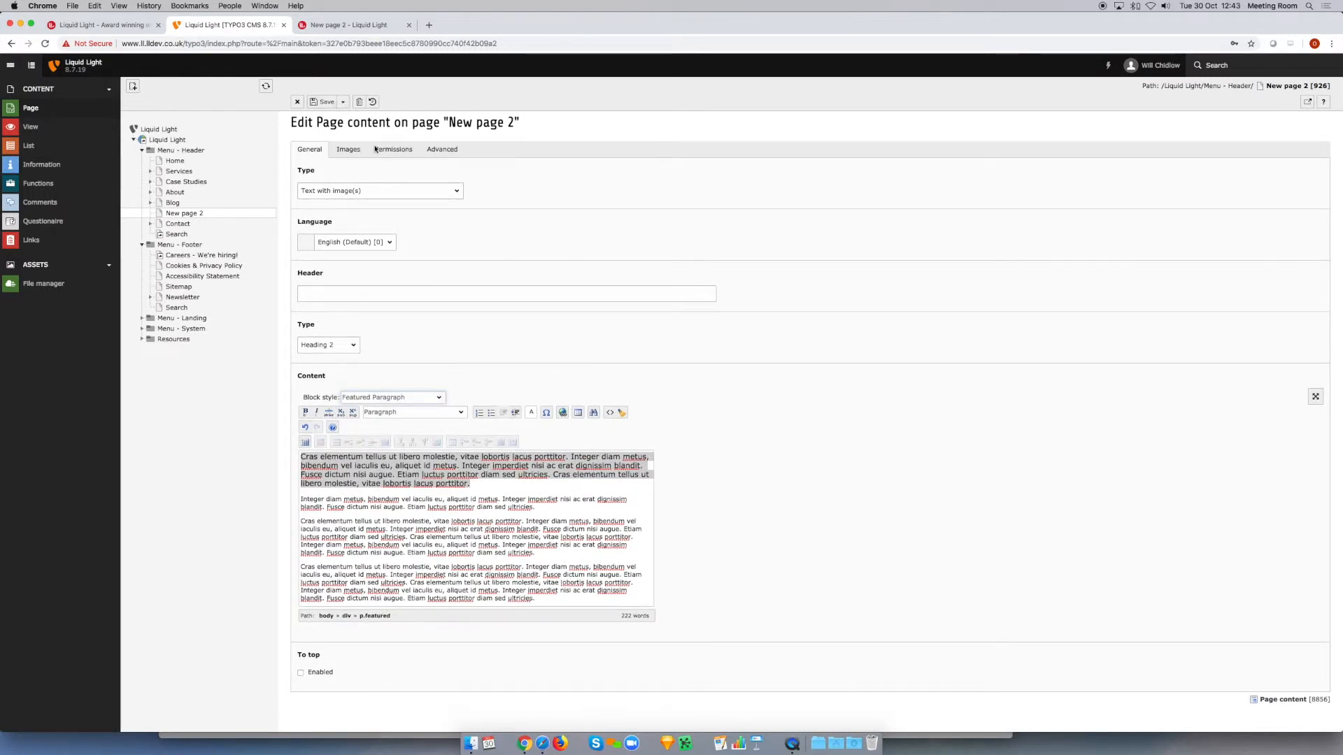
{"action": "left_click", "coordinate": [392, 397]}
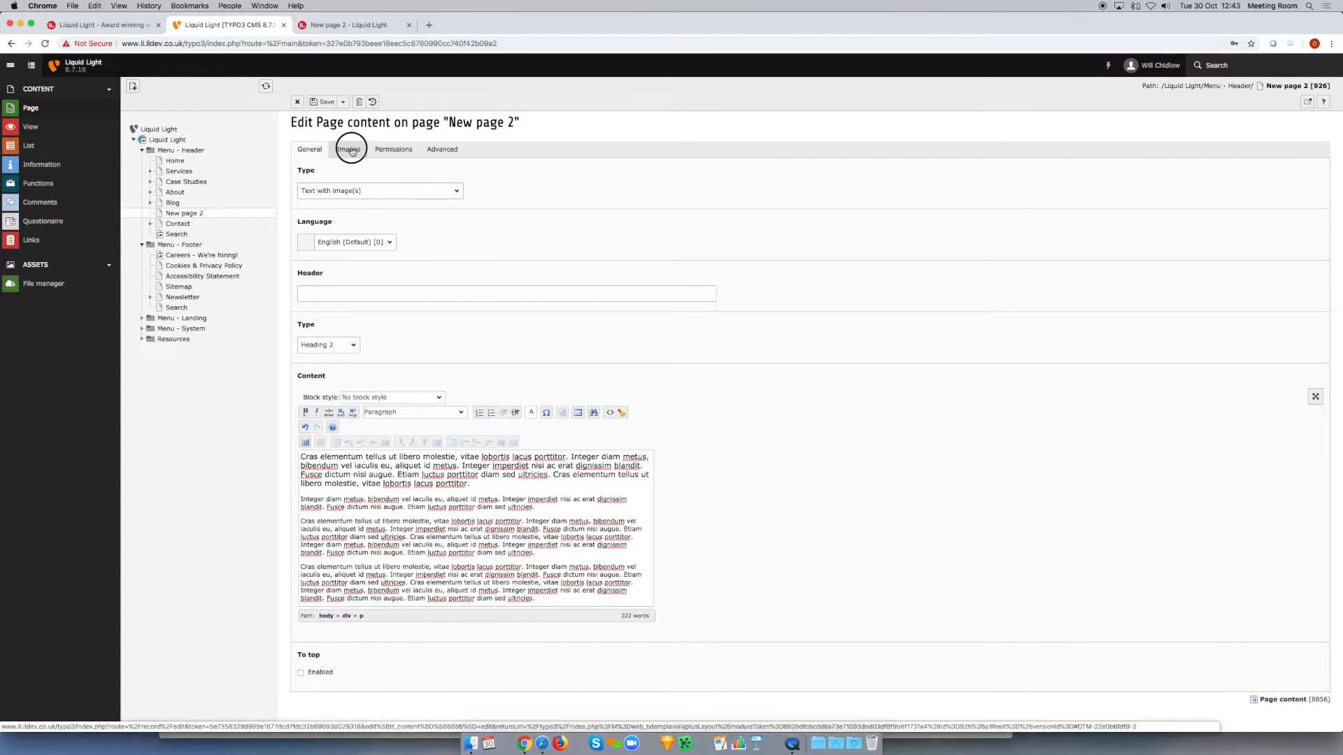
Step: Attach placeholder.gif as the element's image from the file selector
{"action": "left_click", "coordinate": [348, 148]}
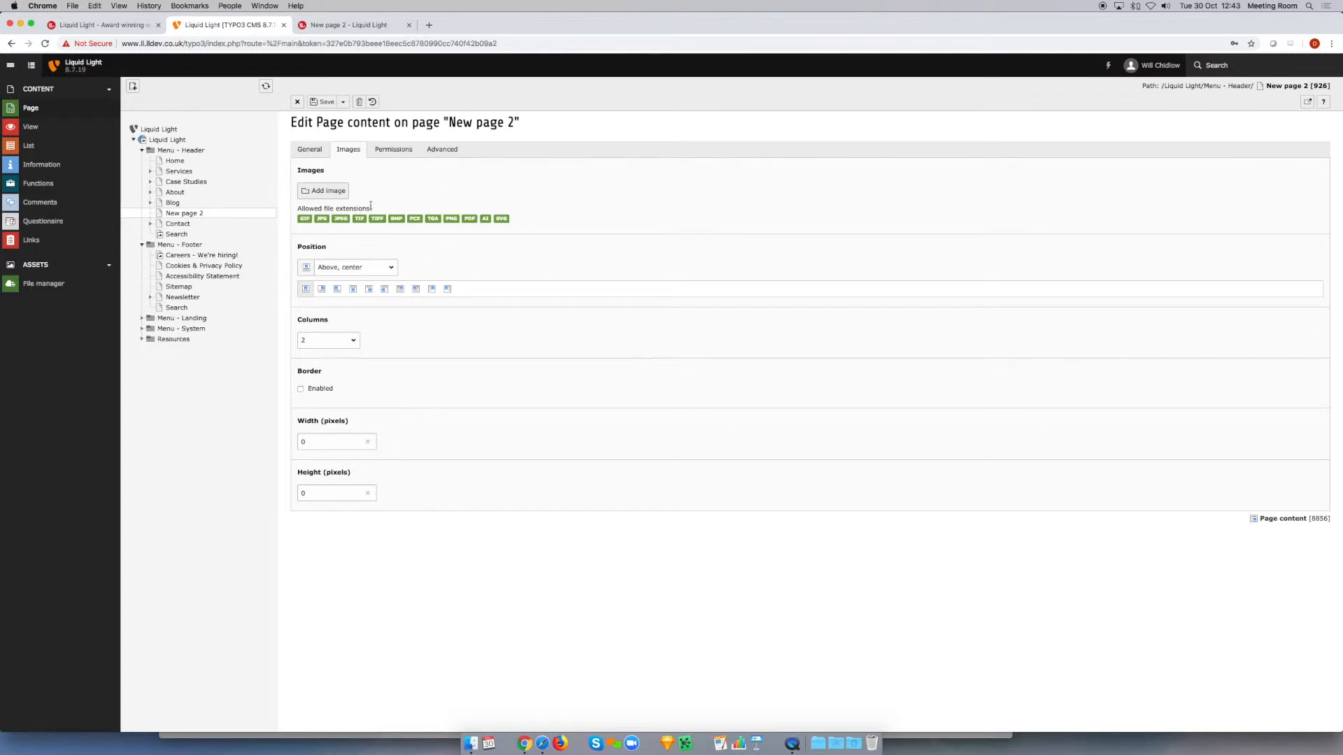
{"action": "left_click", "coordinate": [322, 190]}
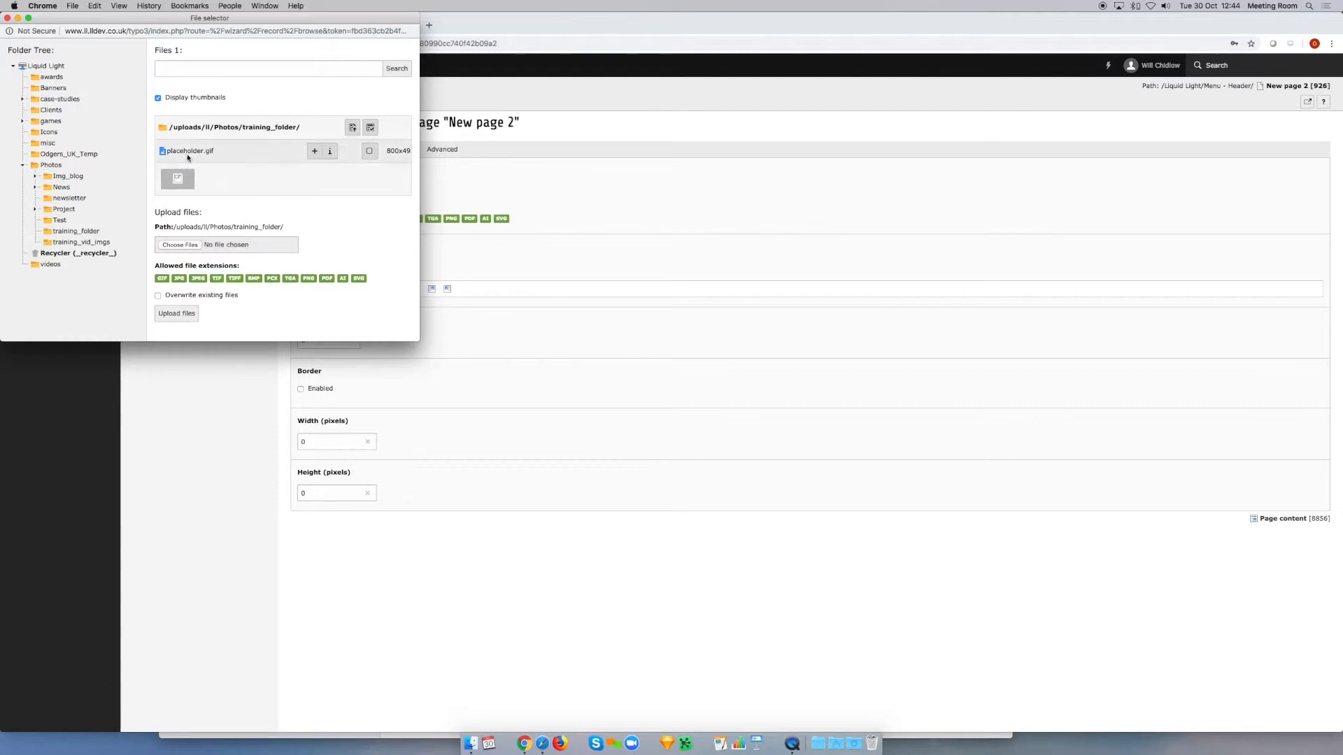
{"action": "mouse_move", "coordinate": [187, 151]}
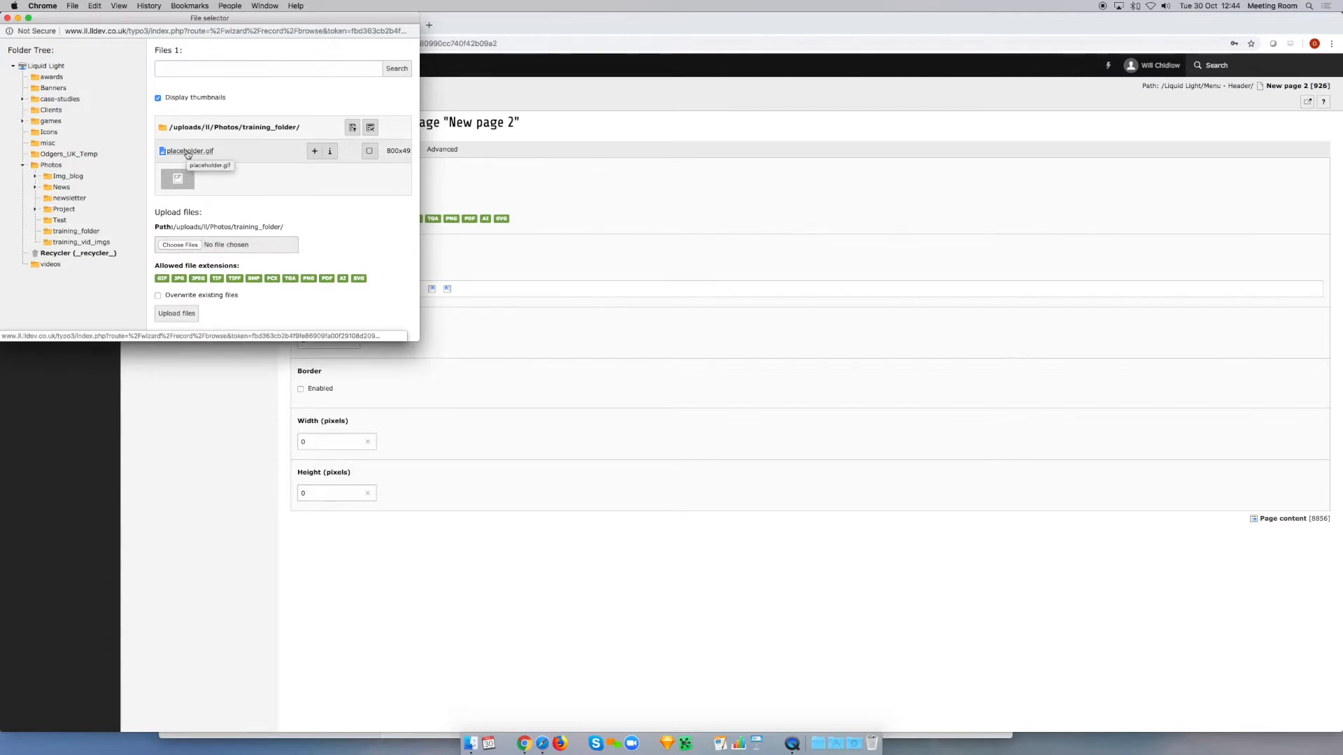
{"action": "left_click", "coordinate": [186, 151]}
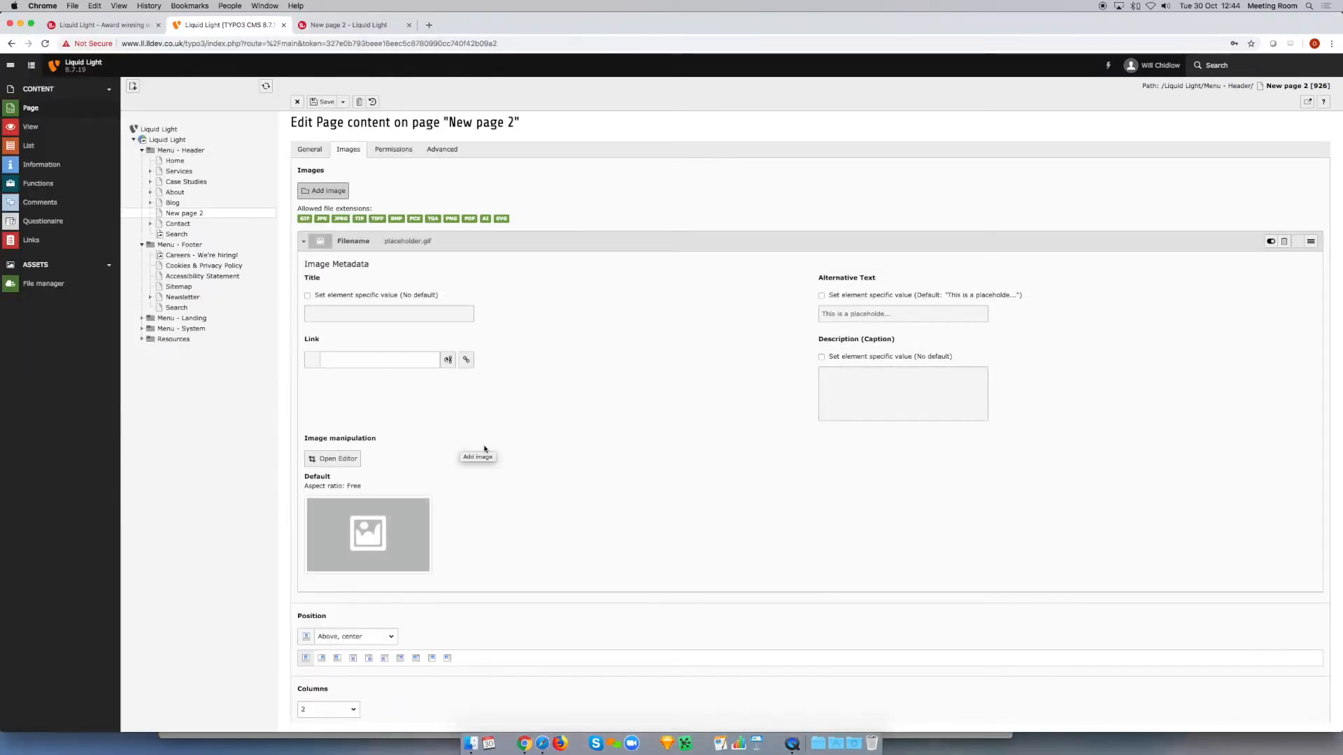
Step: Set the image Position to 'In text, left' instead of 'Above, center'
{"action": "scroll", "scroll_direction": "down", "scroll_amount": 3}
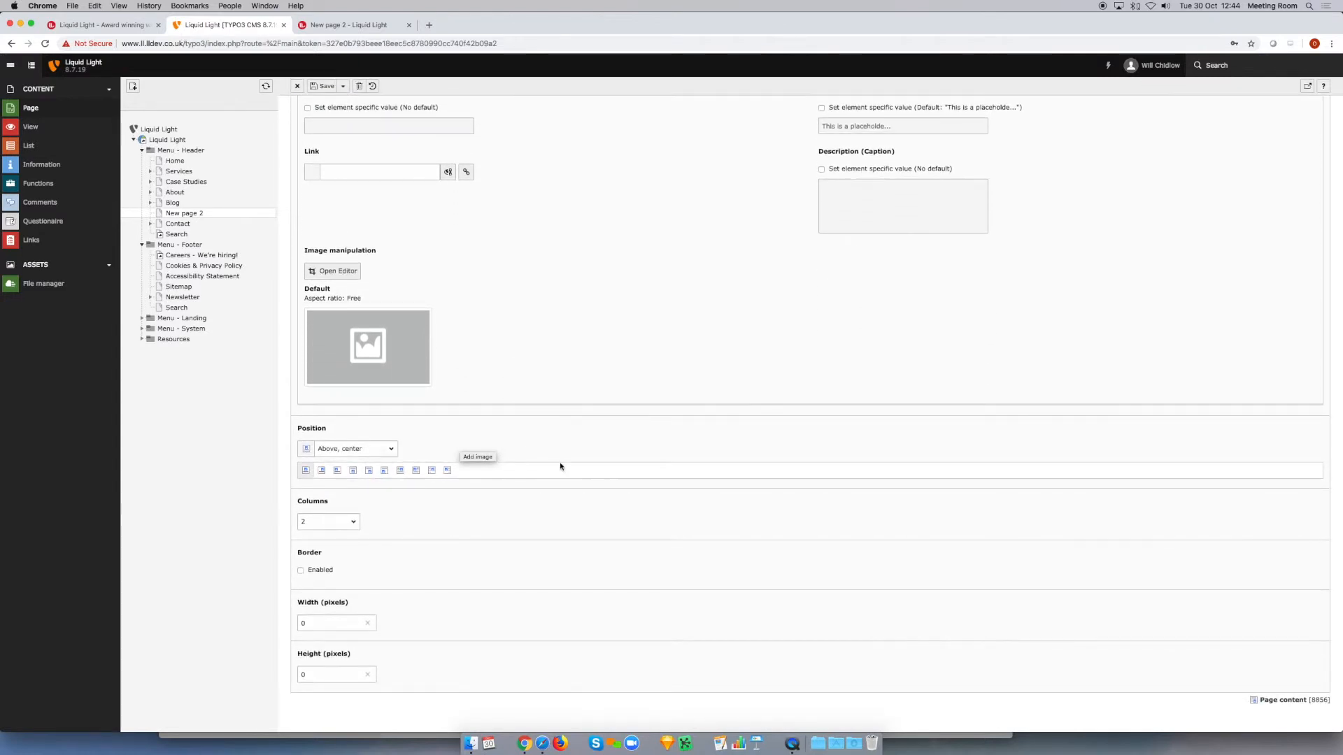
{"action": "mouse_move", "coordinate": [424, 495]}
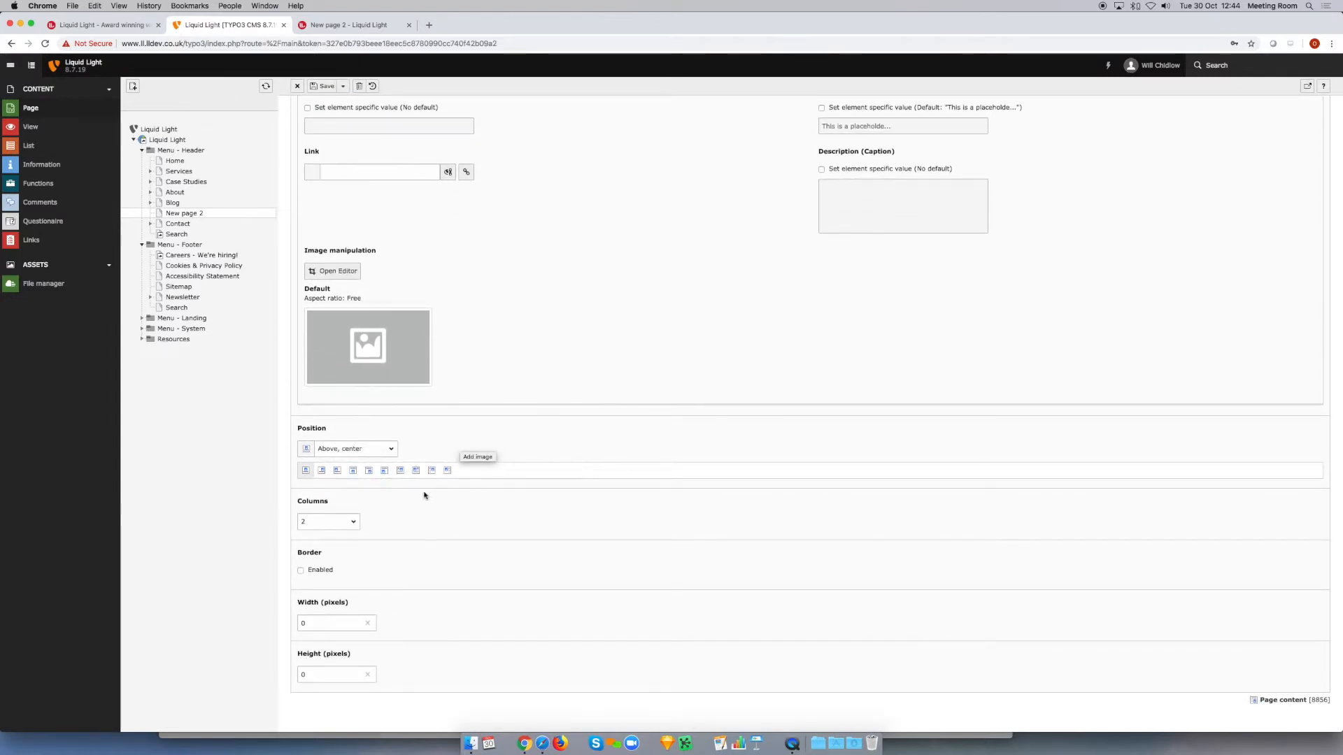
{"action": "mouse_move", "coordinate": [386, 514]}
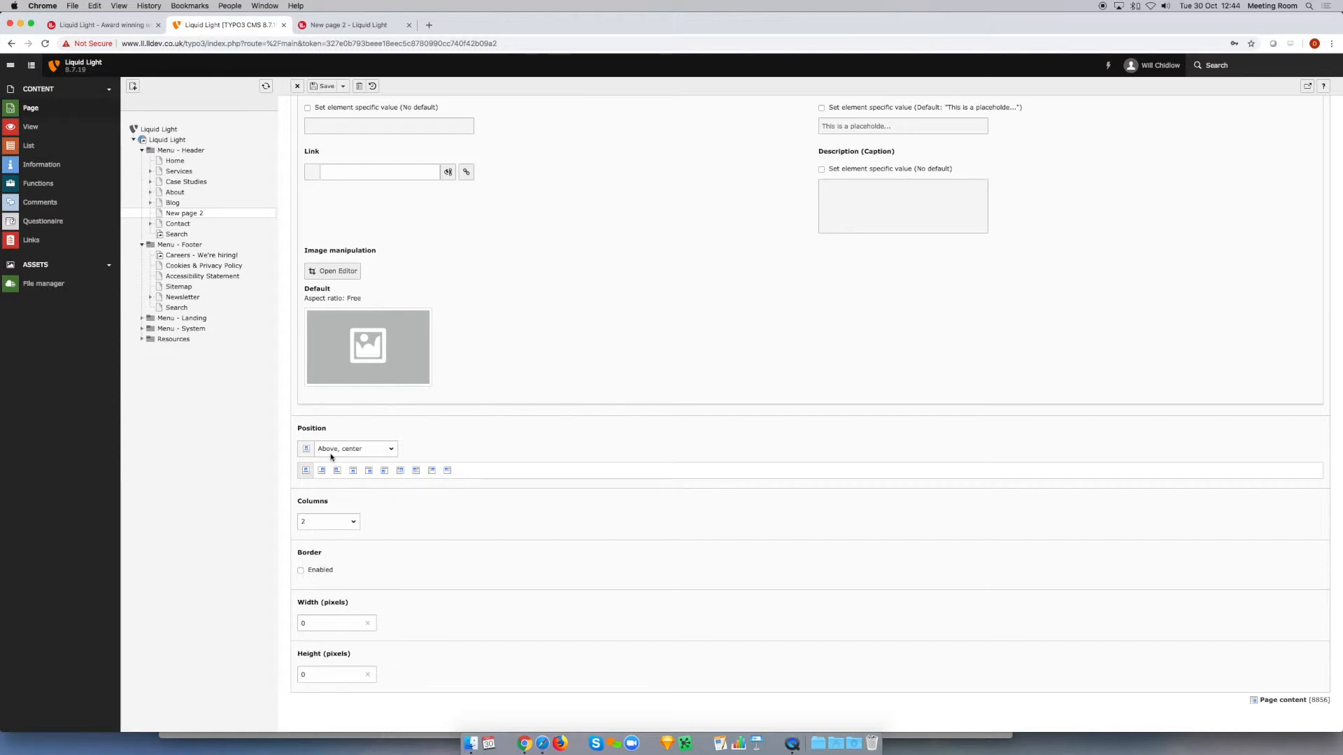
{"action": "mouse_move", "coordinate": [347, 453]}
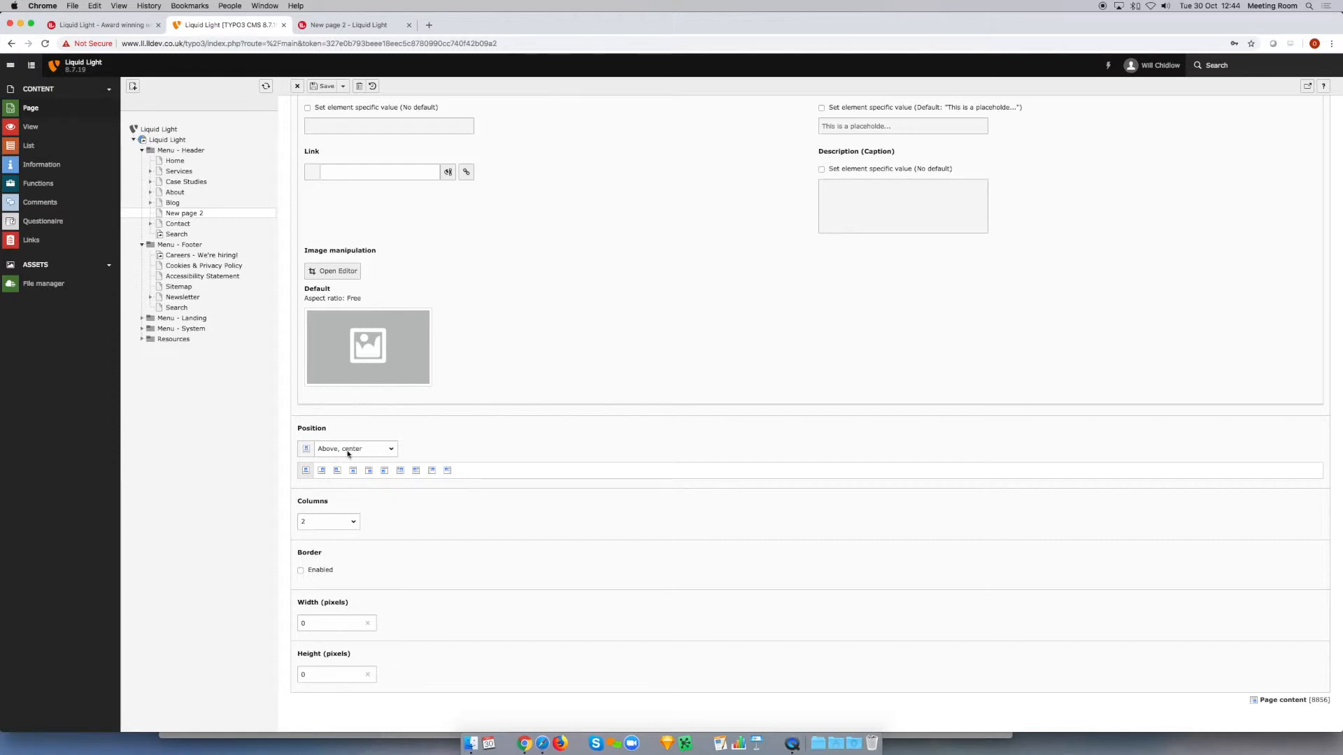
{"action": "mouse_move", "coordinate": [328, 477]}
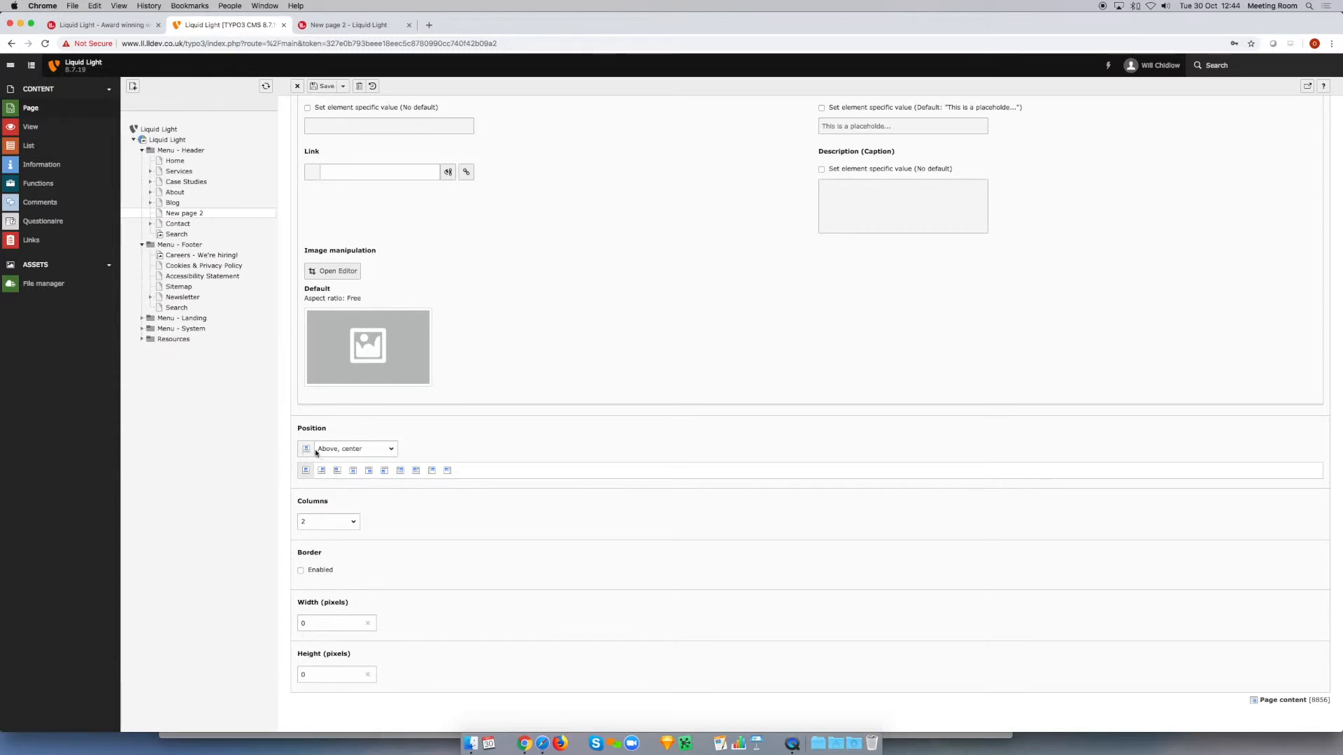
{"action": "left_click", "coordinate": [354, 448]}
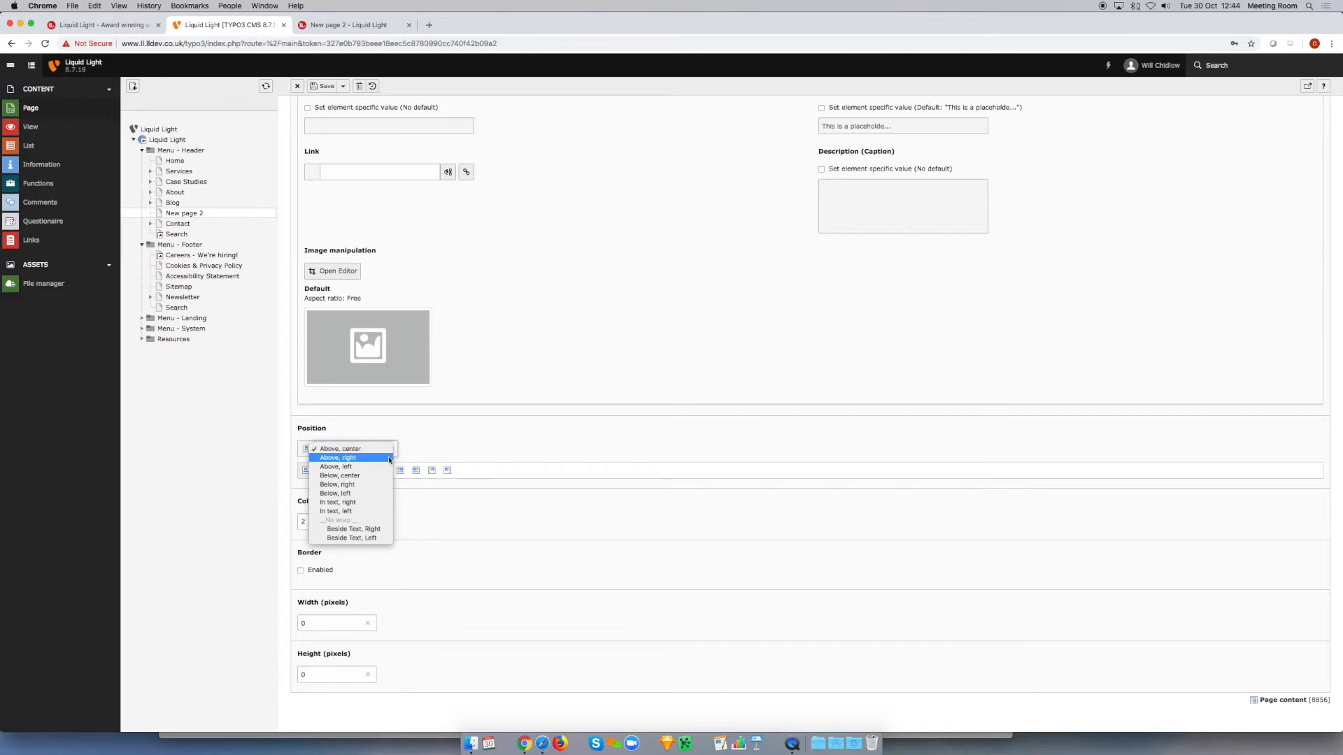
{"action": "mouse_move", "coordinate": [378, 476]}
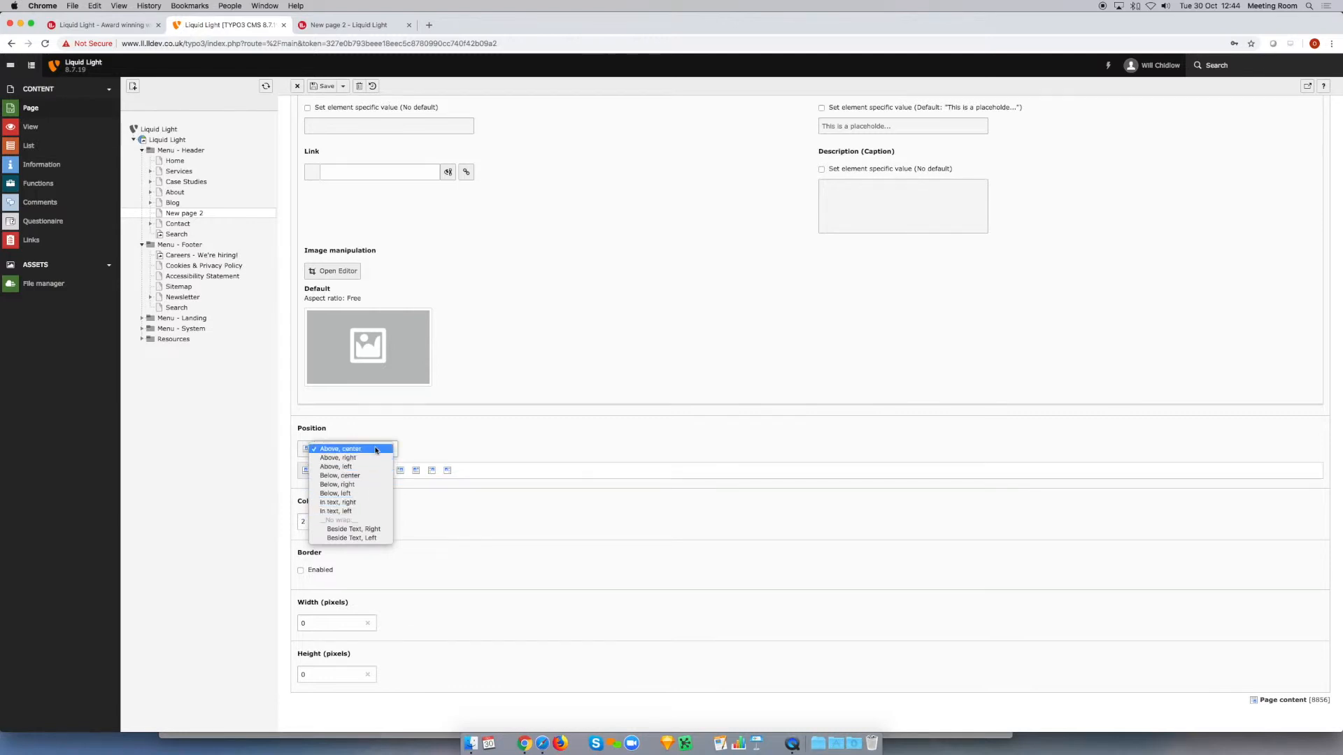
{"action": "mouse_move", "coordinate": [358, 484]}
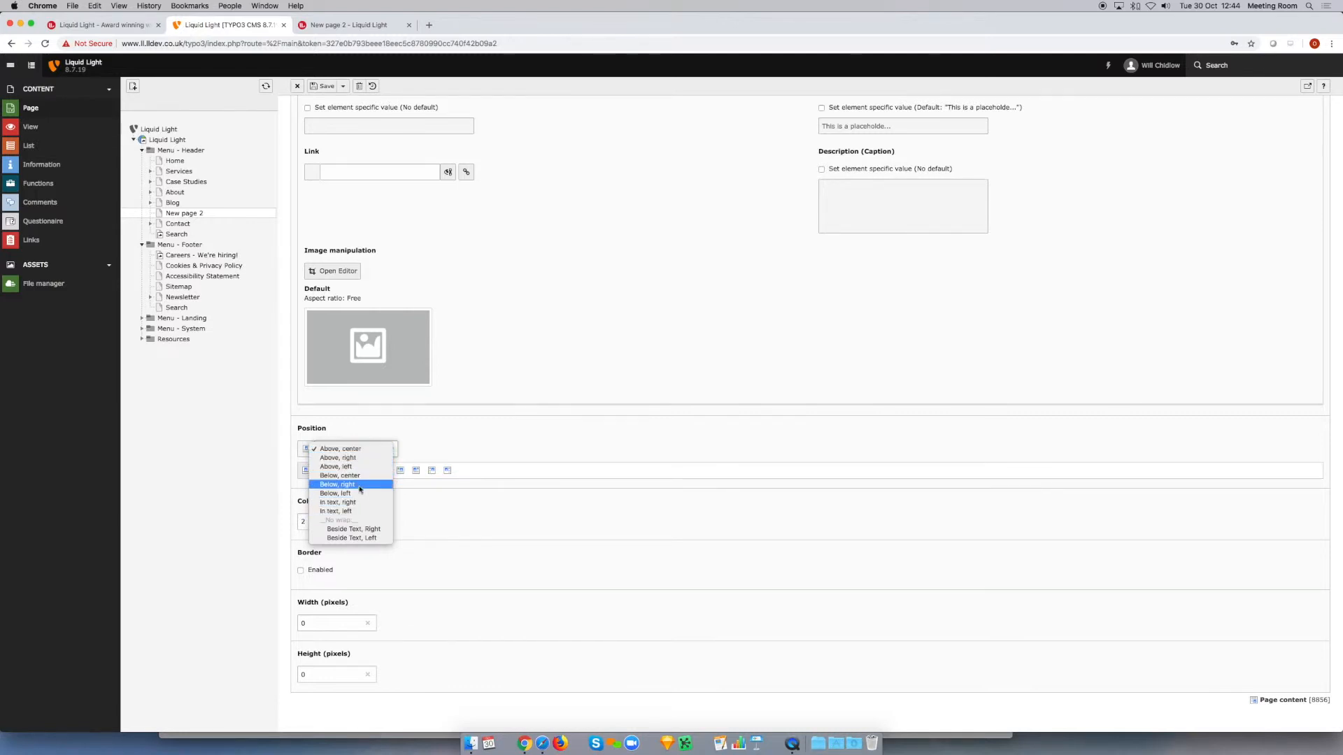
{"action": "left_click", "coordinate": [333, 510]}
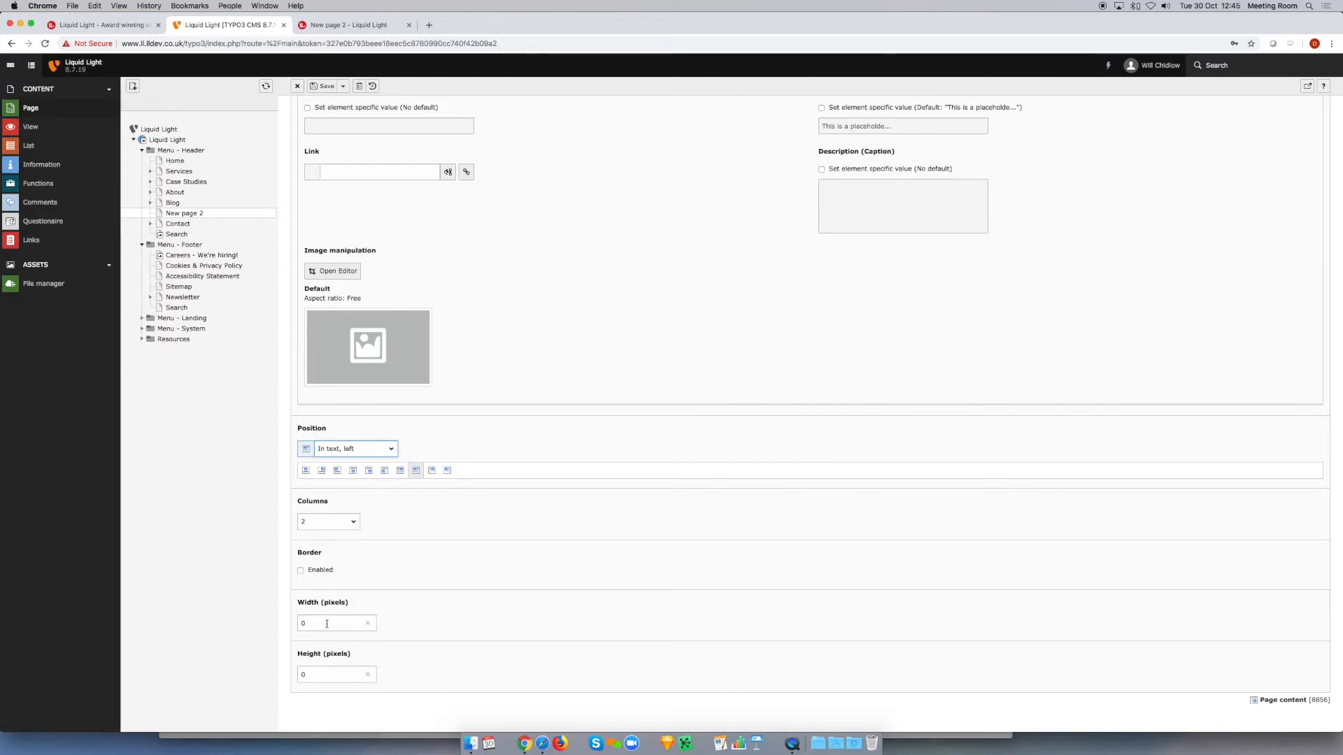
{"action": "mouse_move", "coordinate": [334, 632]}
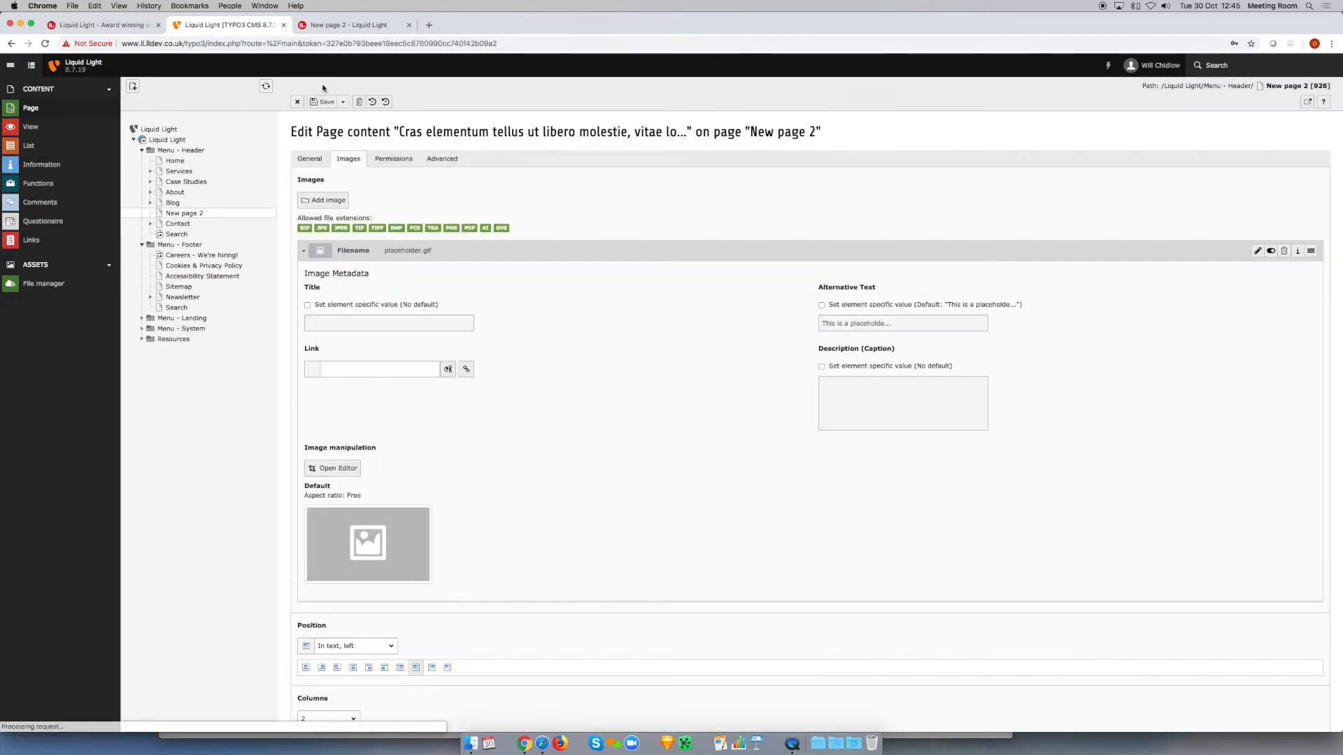
Step: Save and close the new Text & Images element back to the page layout
{"action": "left_click", "coordinate": [341, 101]}
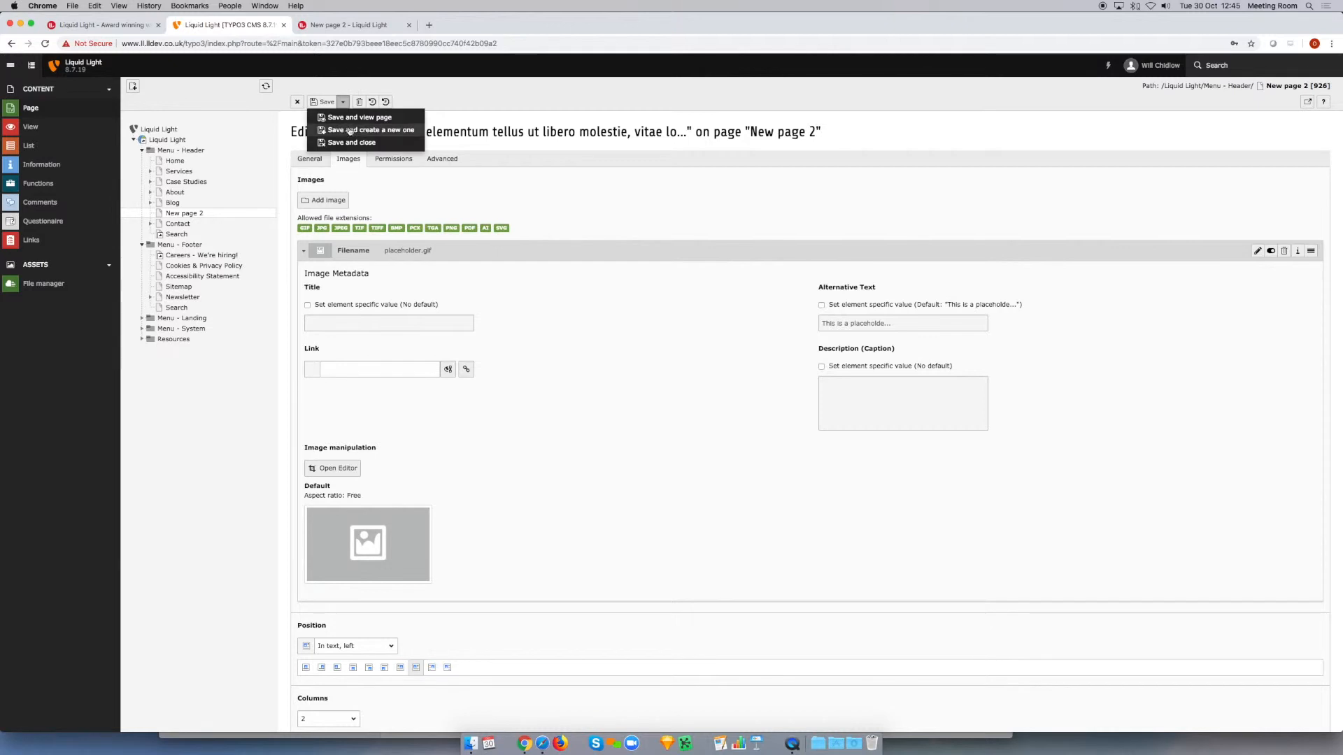
{"action": "left_click", "coordinate": [350, 143]}
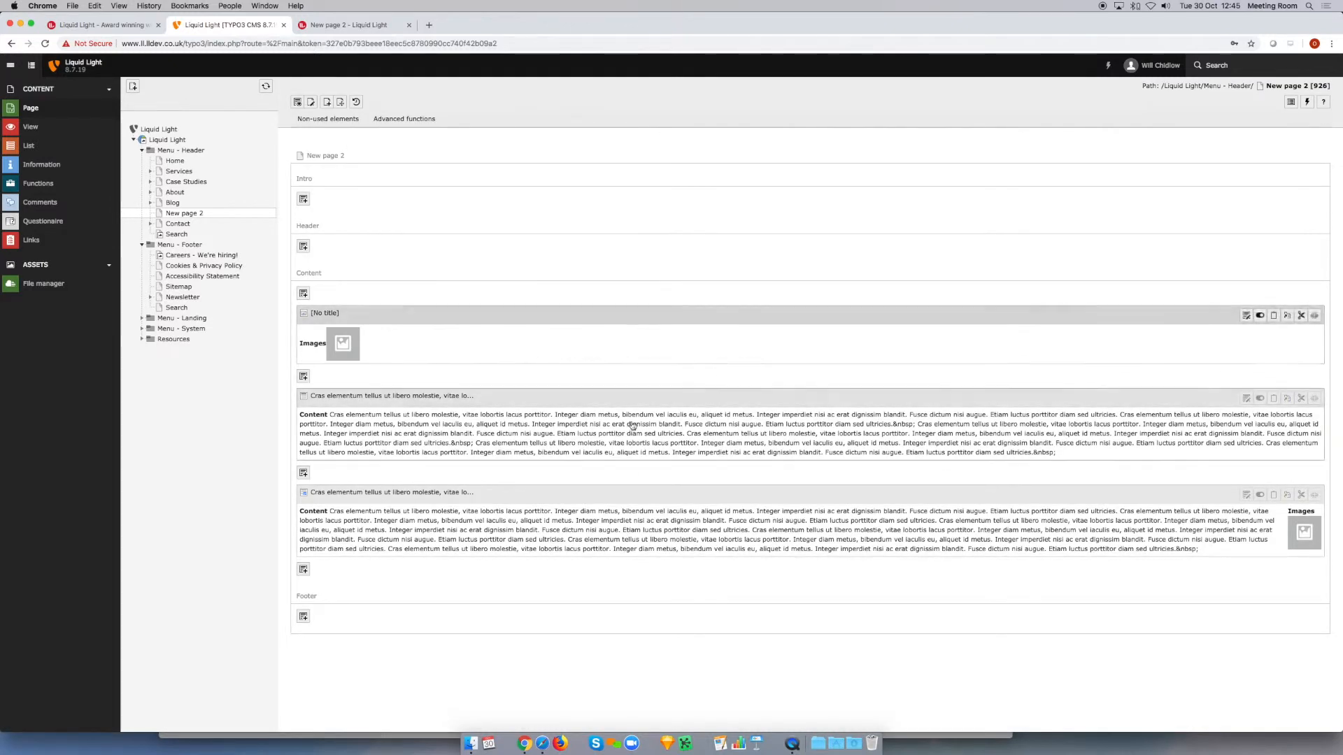
{"action": "mouse_move", "coordinate": [414, 519]}
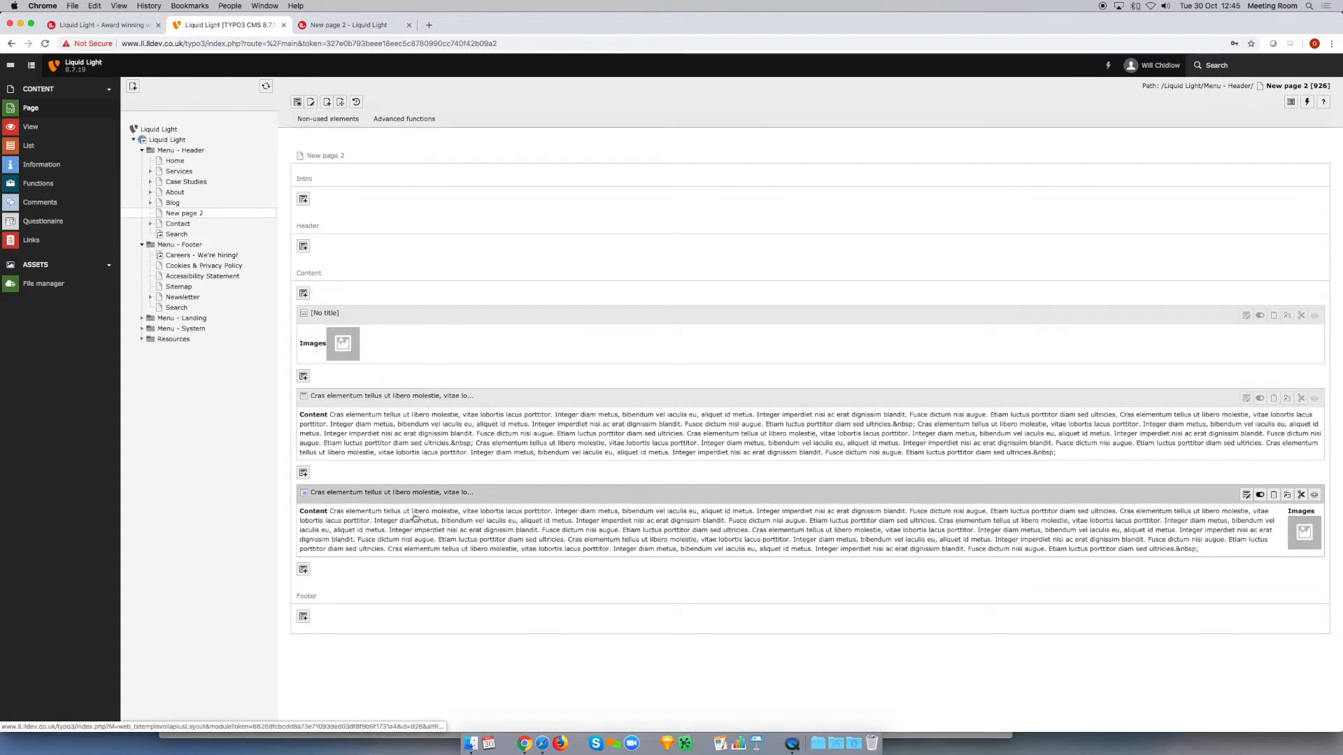
{"action": "mouse_move", "coordinate": [654, 505]}
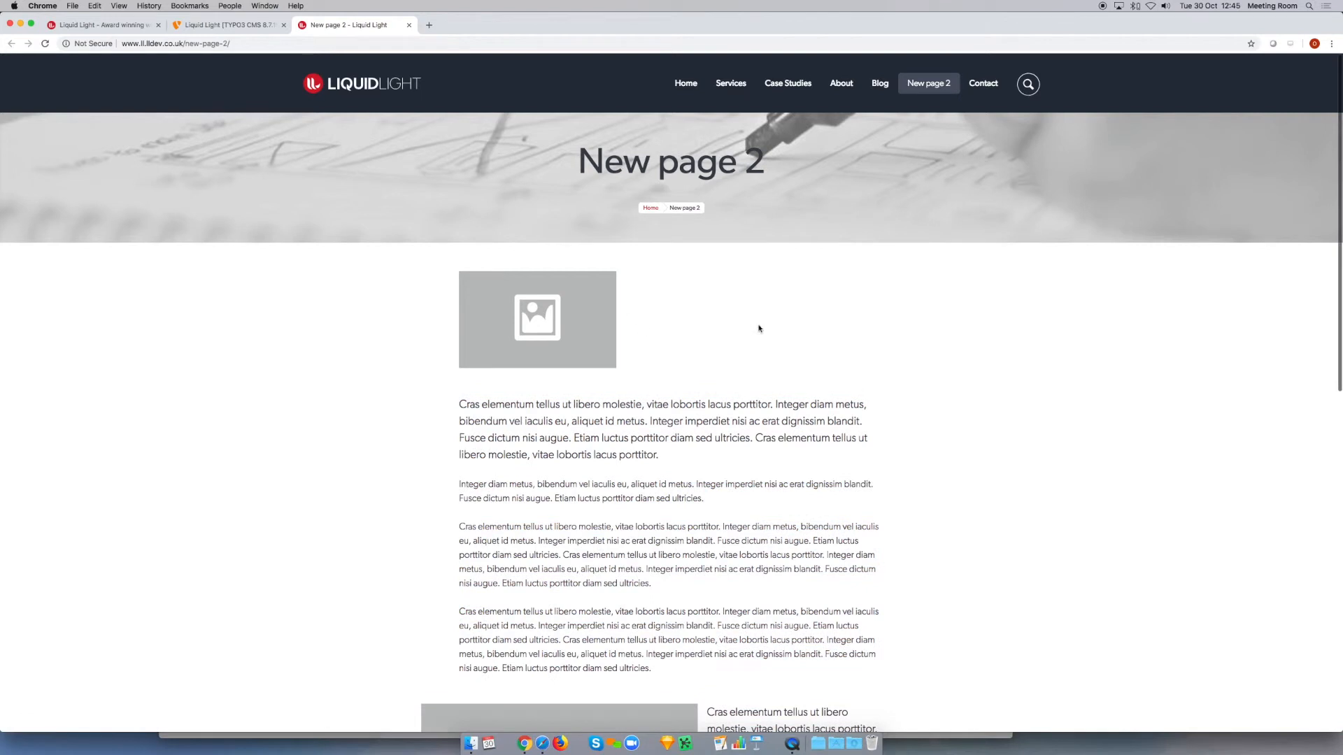
Step: Review the live New page 2 with the image left within the text, then return to the backend
{"action": "scroll", "scroll_direction": "down", "scroll_amount": 3}
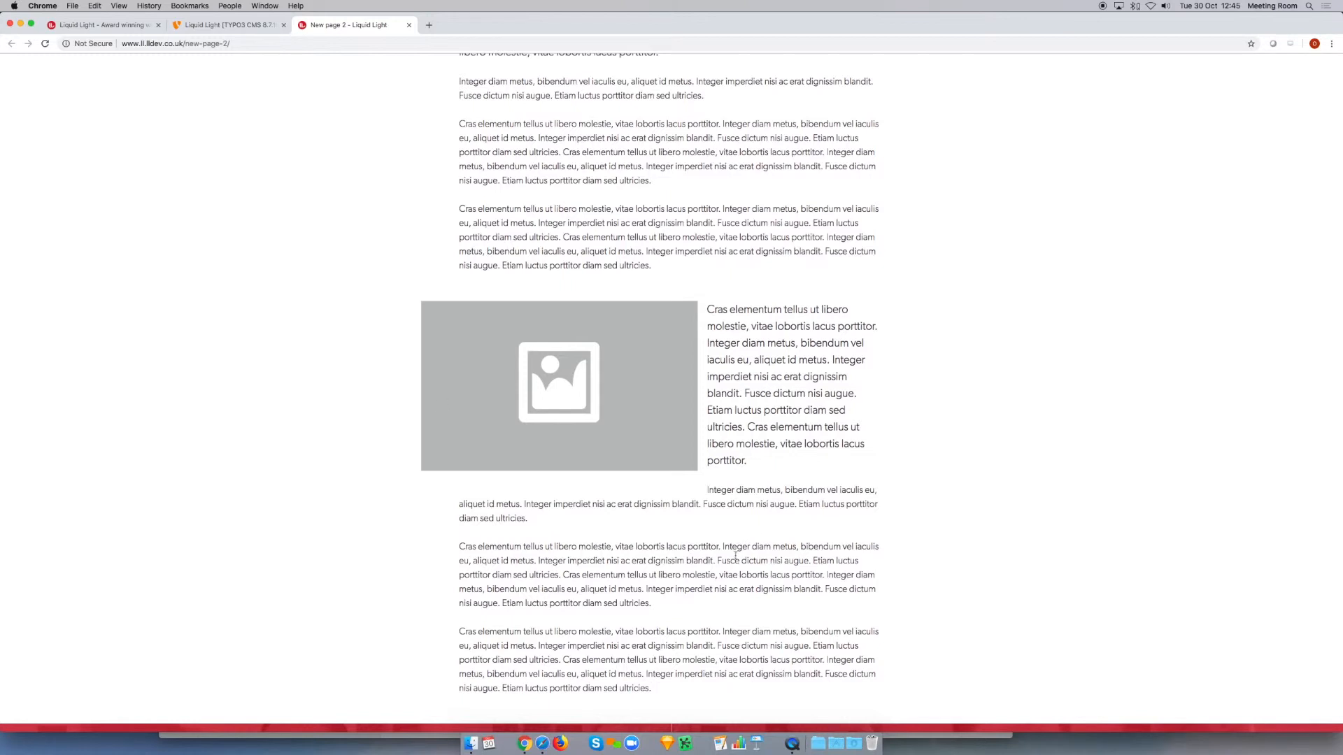
{"action": "scroll", "scroll_direction": "down", "scroll_amount": 3}
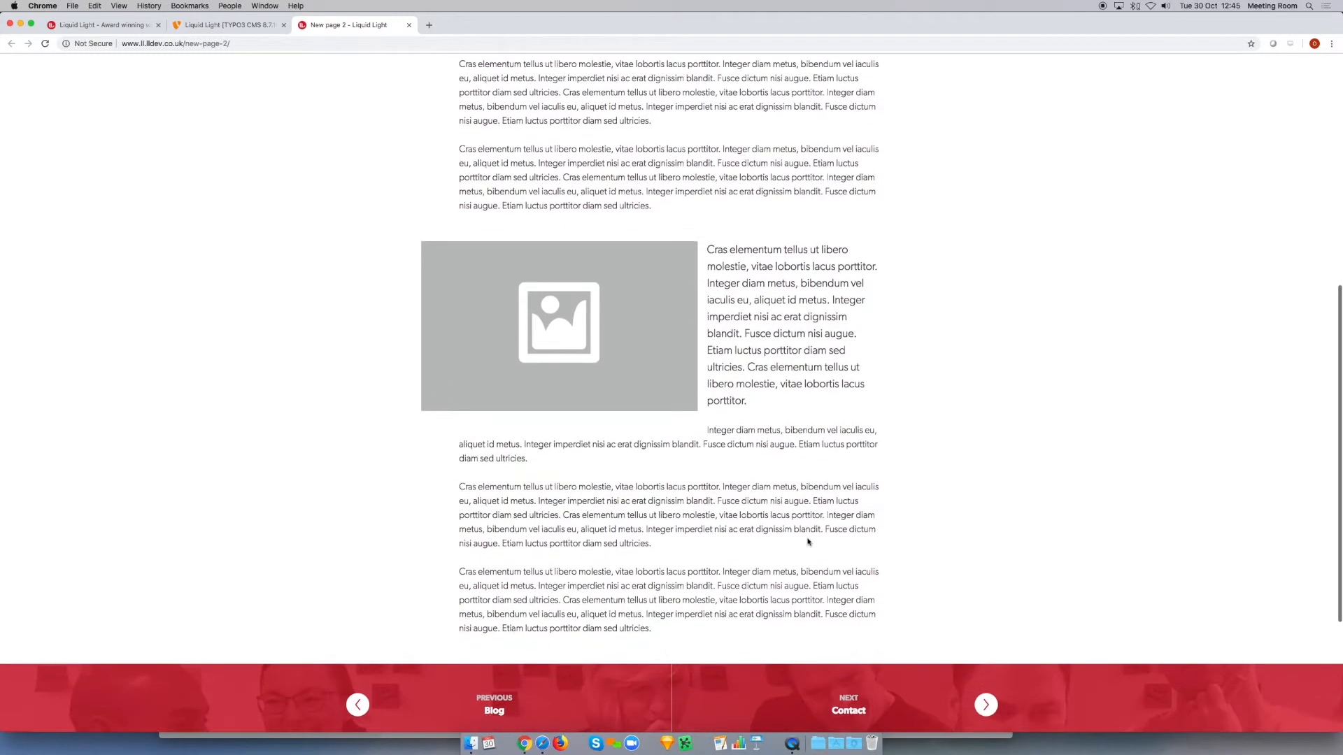
{"action": "scroll", "scroll_direction": "down", "scroll_amount": 3}
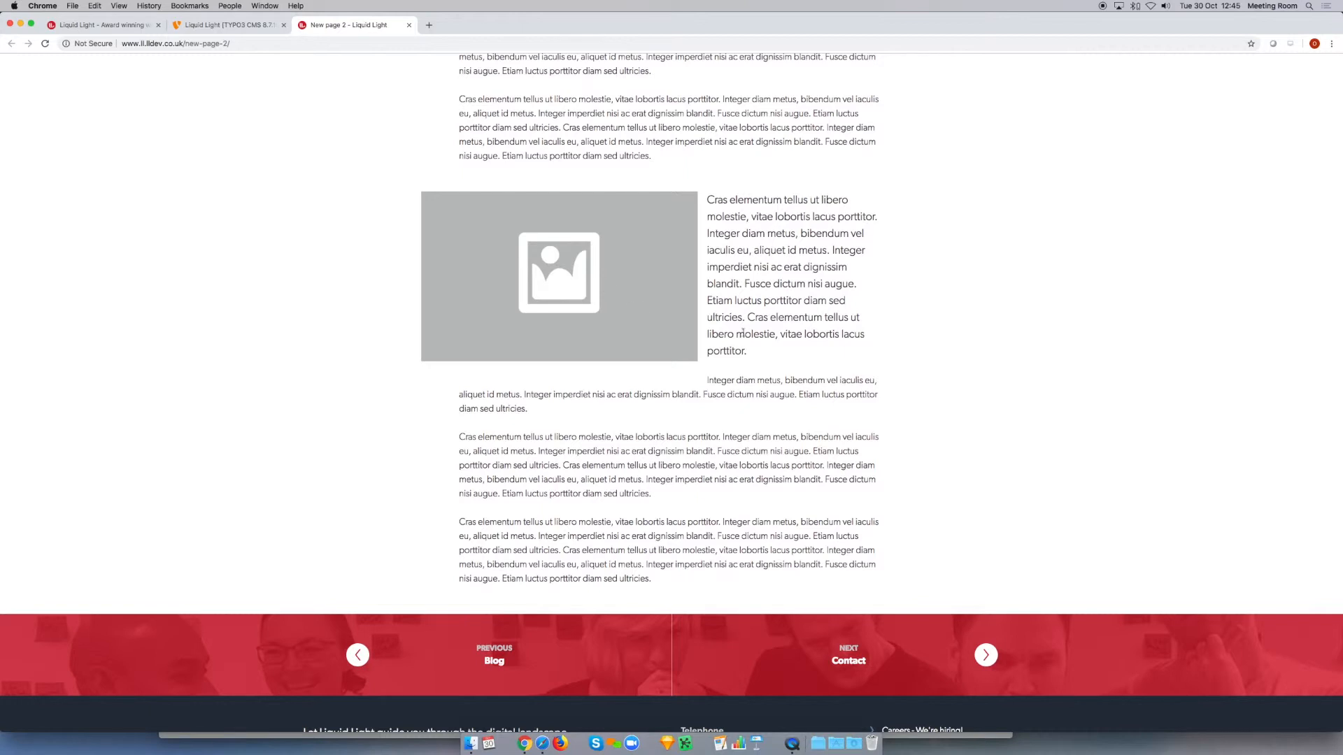
{"action": "mouse_move", "coordinate": [463, 368]}
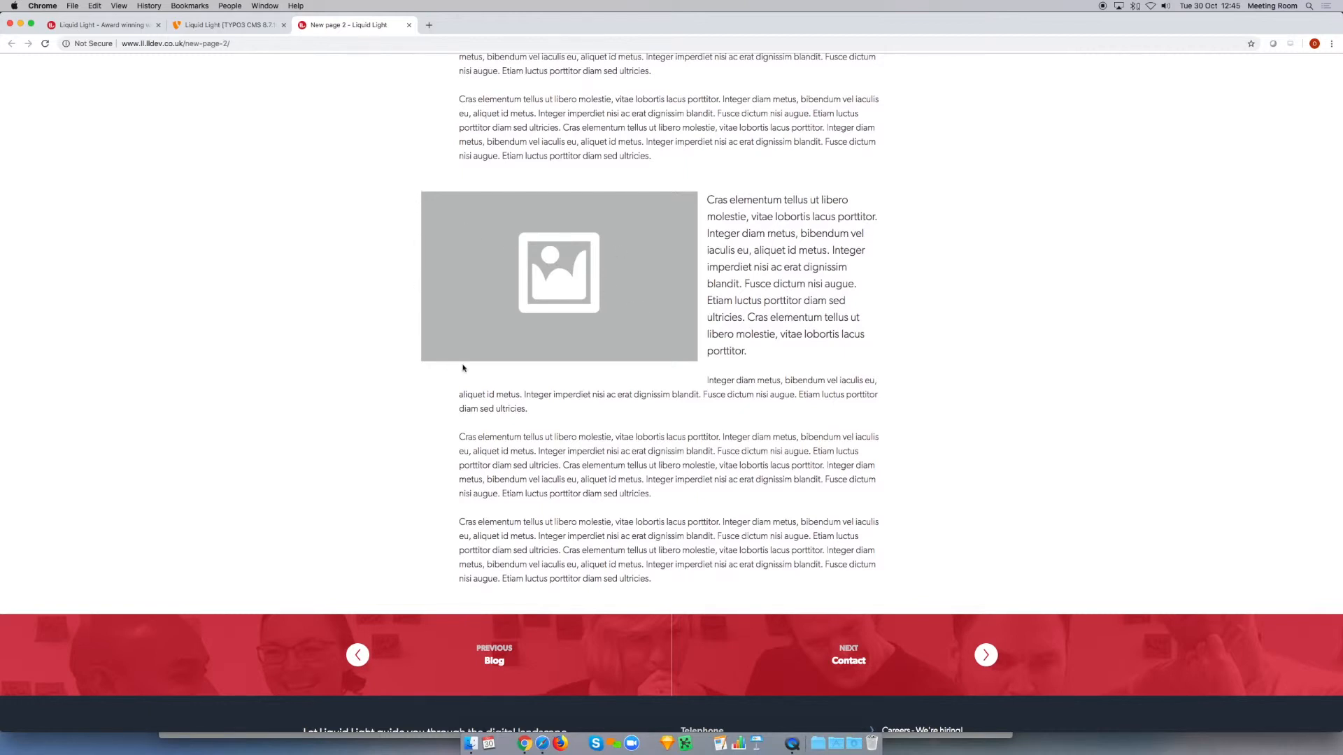
{"action": "mouse_move", "coordinate": [419, 367]}
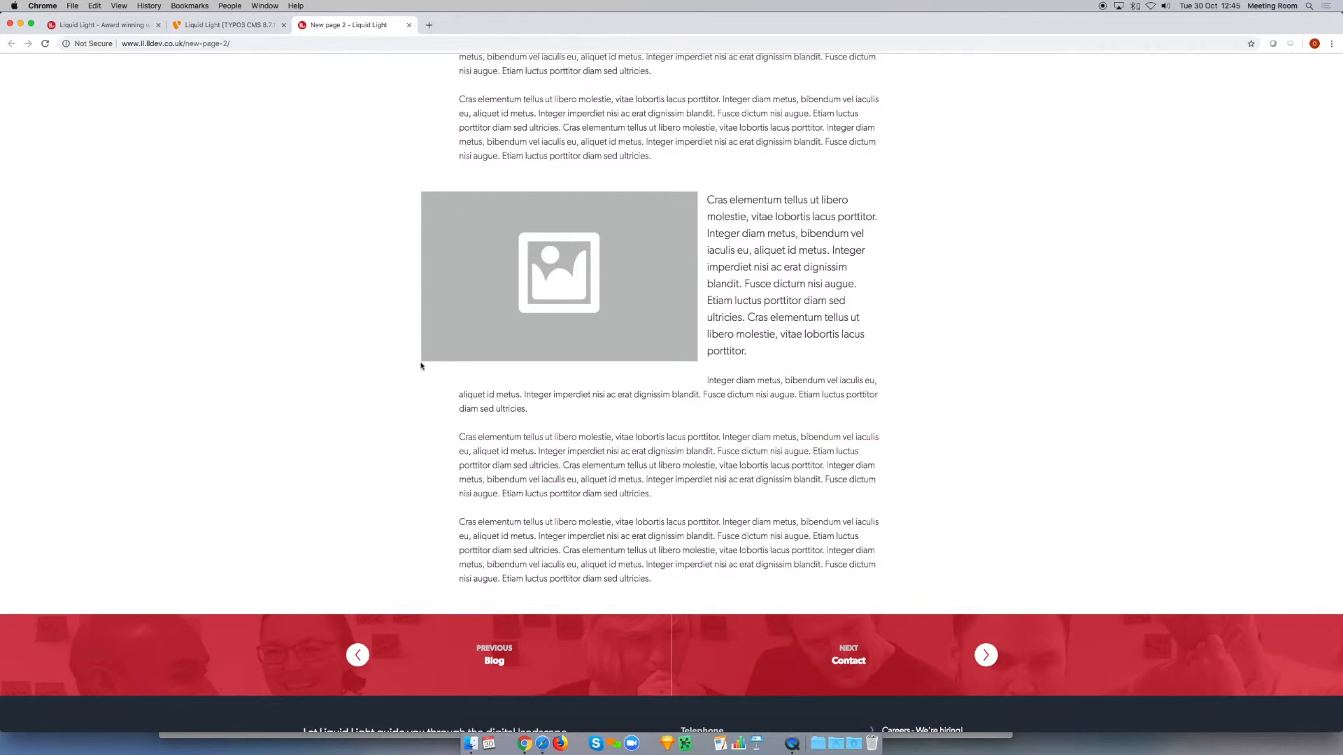
{"action": "mouse_move", "coordinate": [640, 242]}
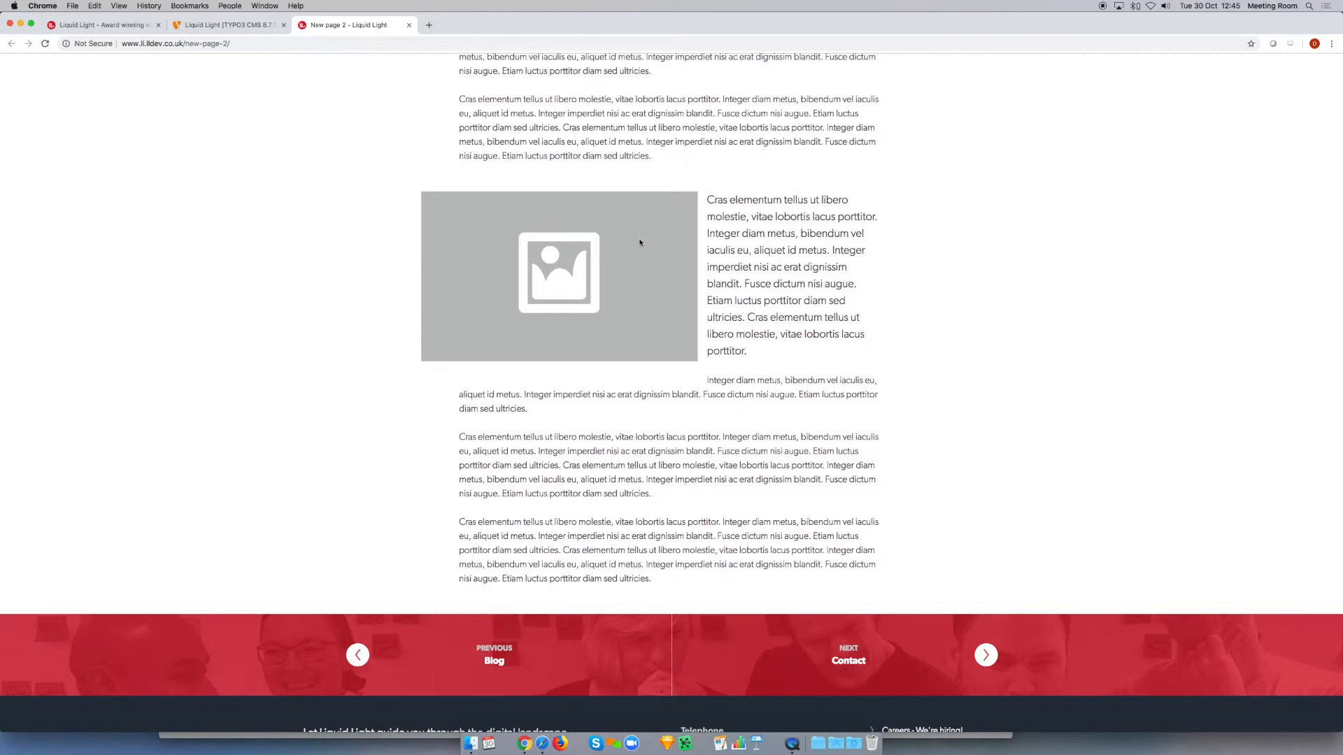
{"action": "mouse_move", "coordinate": [643, 243]}
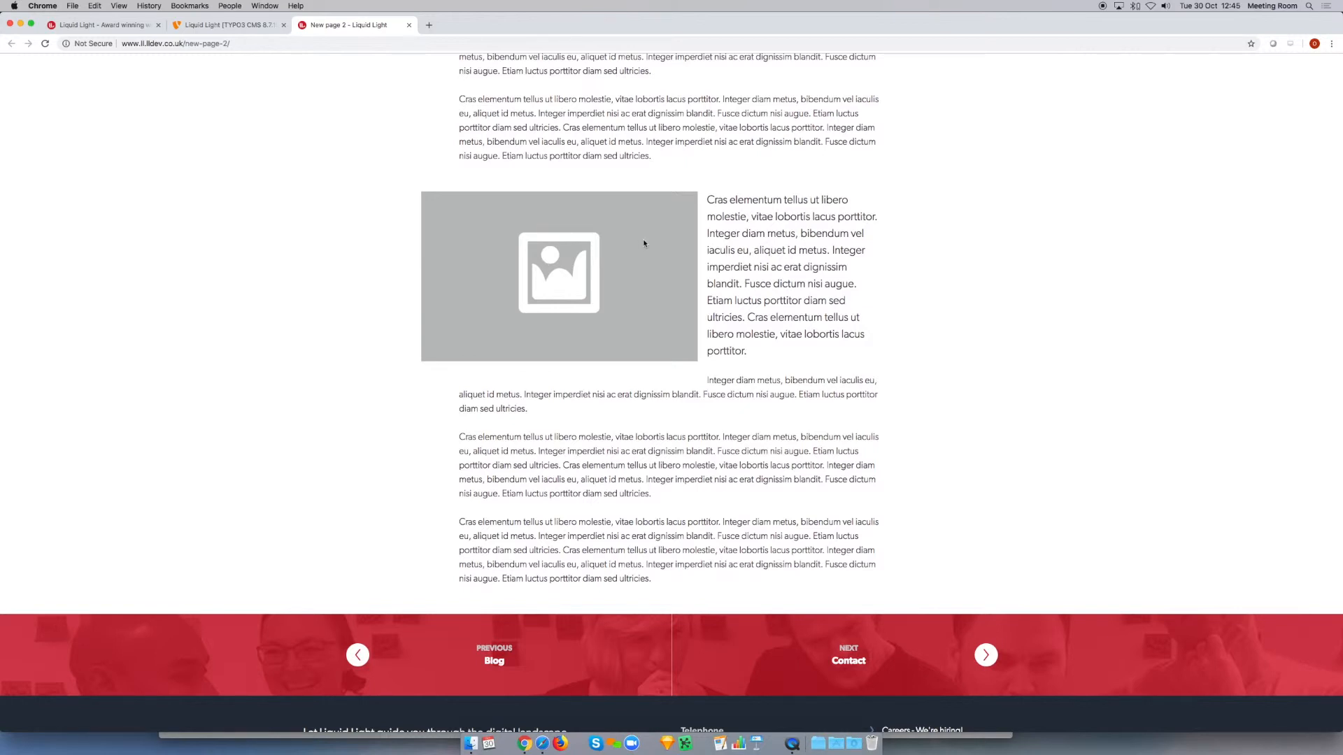
{"action": "mouse_move", "coordinate": [651, 290]}
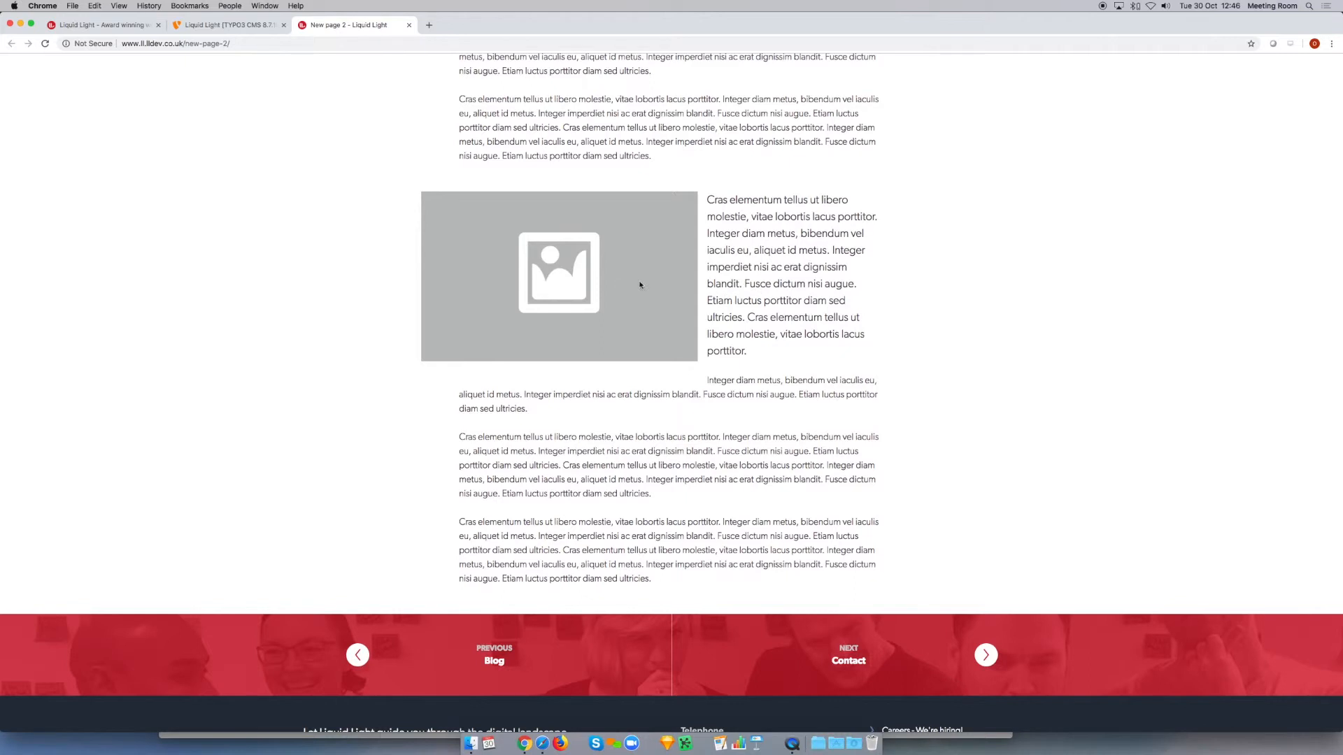
{"action": "left_click", "coordinate": [231, 25]}
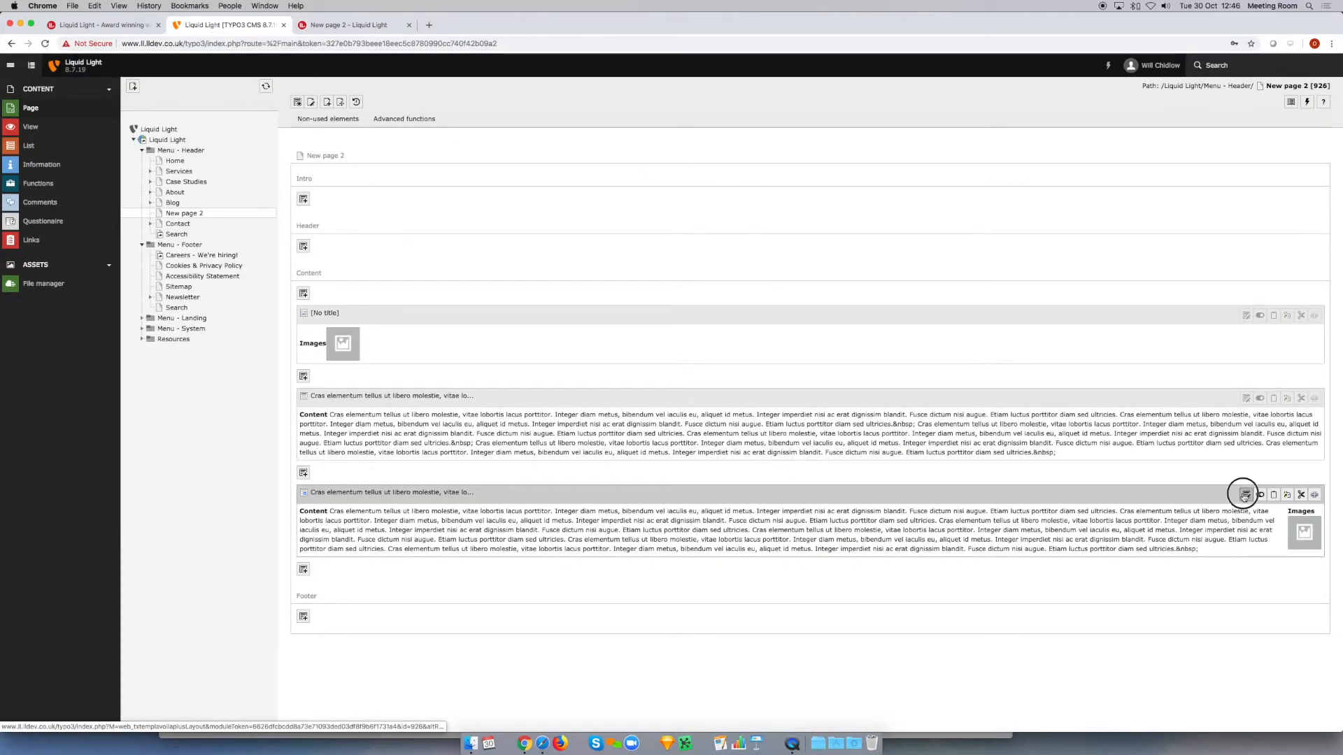
Step: Reopen the Text & Images element's width field and compare against the live page
{"action": "left_click", "coordinate": [1248, 492]}
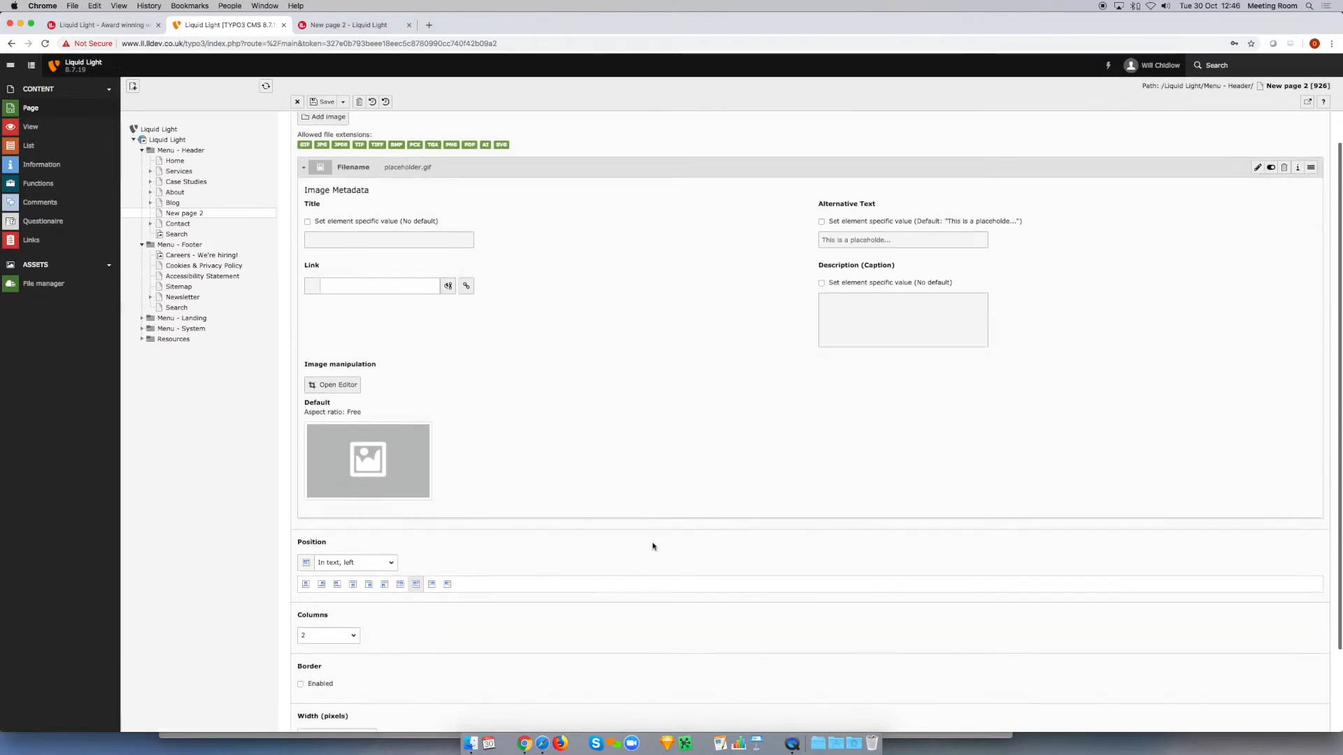
{"action": "scroll", "scroll_direction": "down", "scroll_amount": 3}
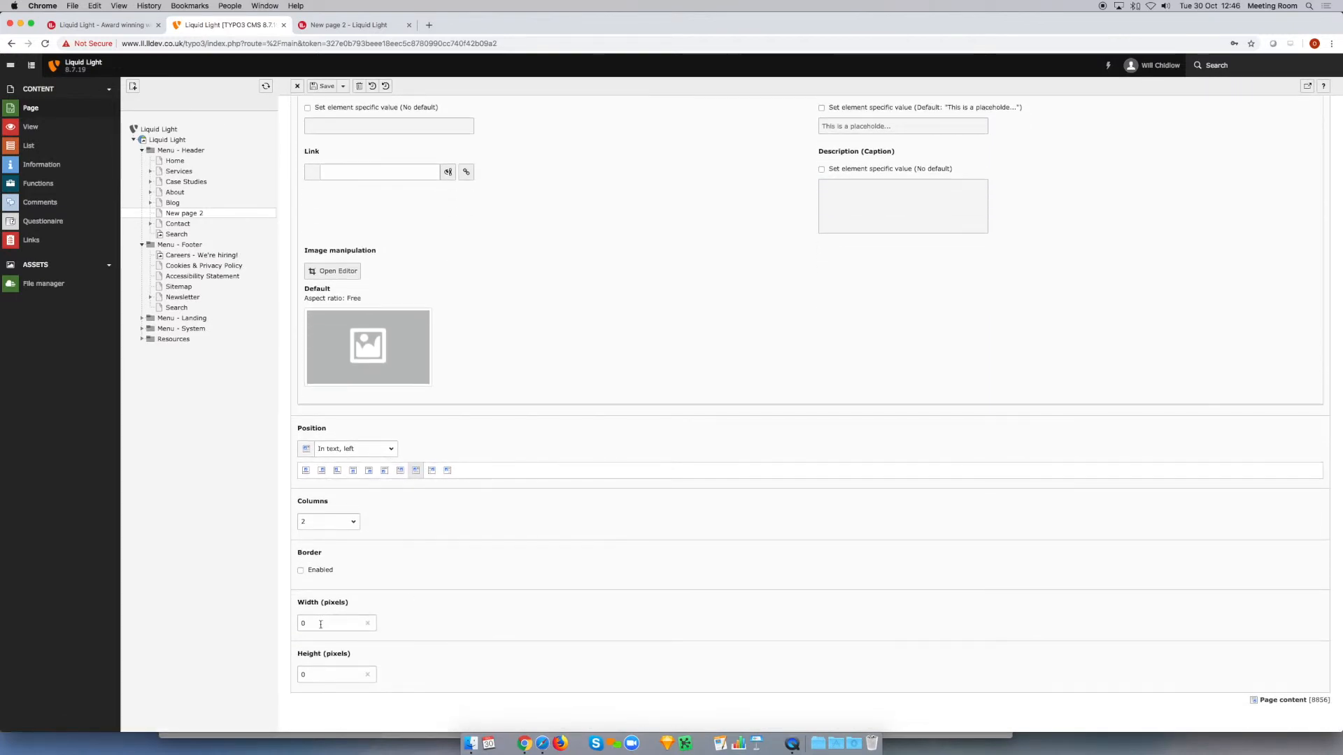
{"action": "left_click", "coordinate": [327, 623]}
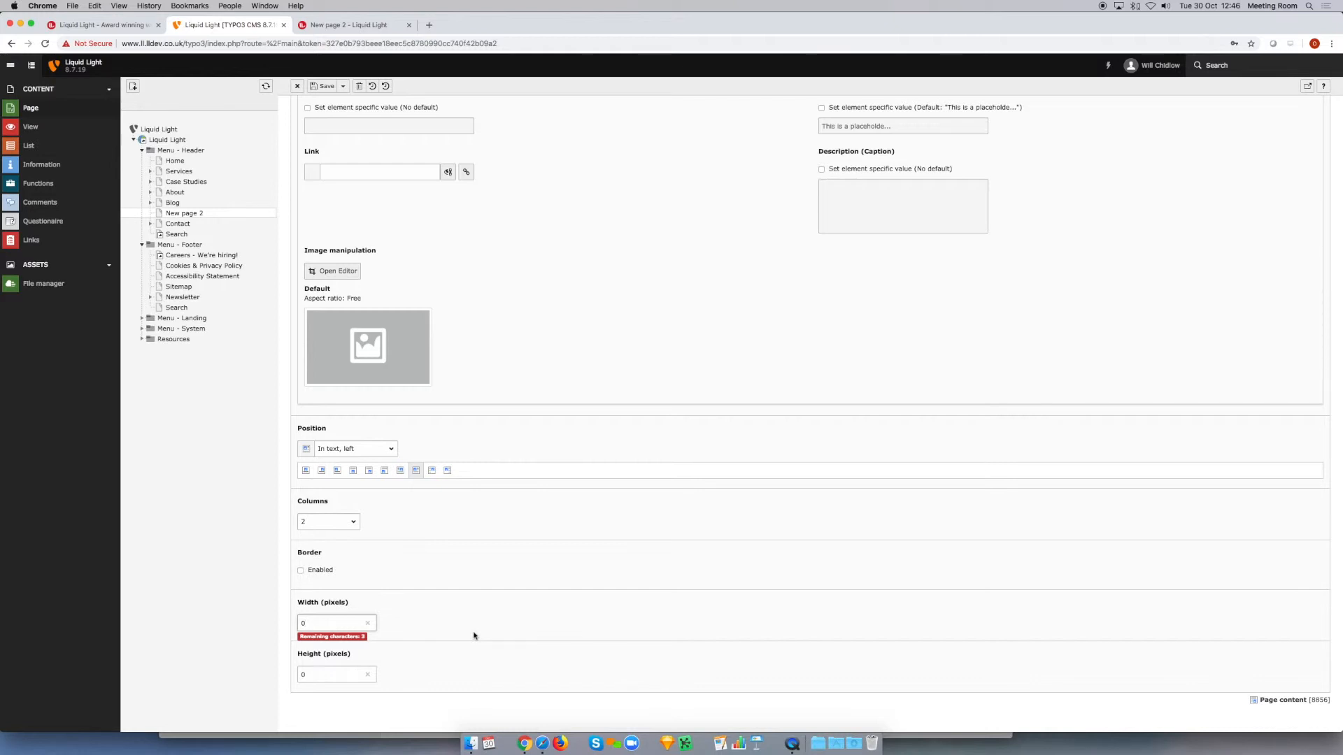
{"action": "left_click", "coordinate": [342, 25]}
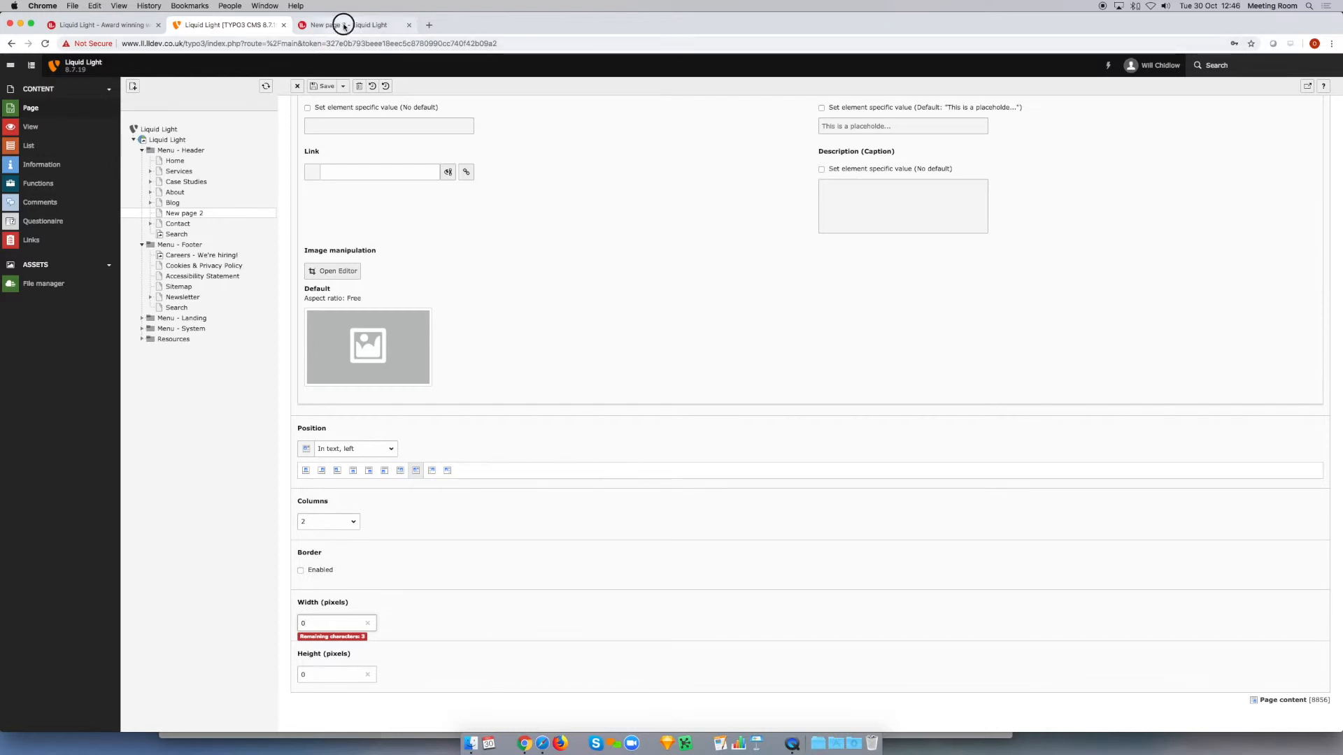
{"action": "left_click", "coordinate": [344, 25]}
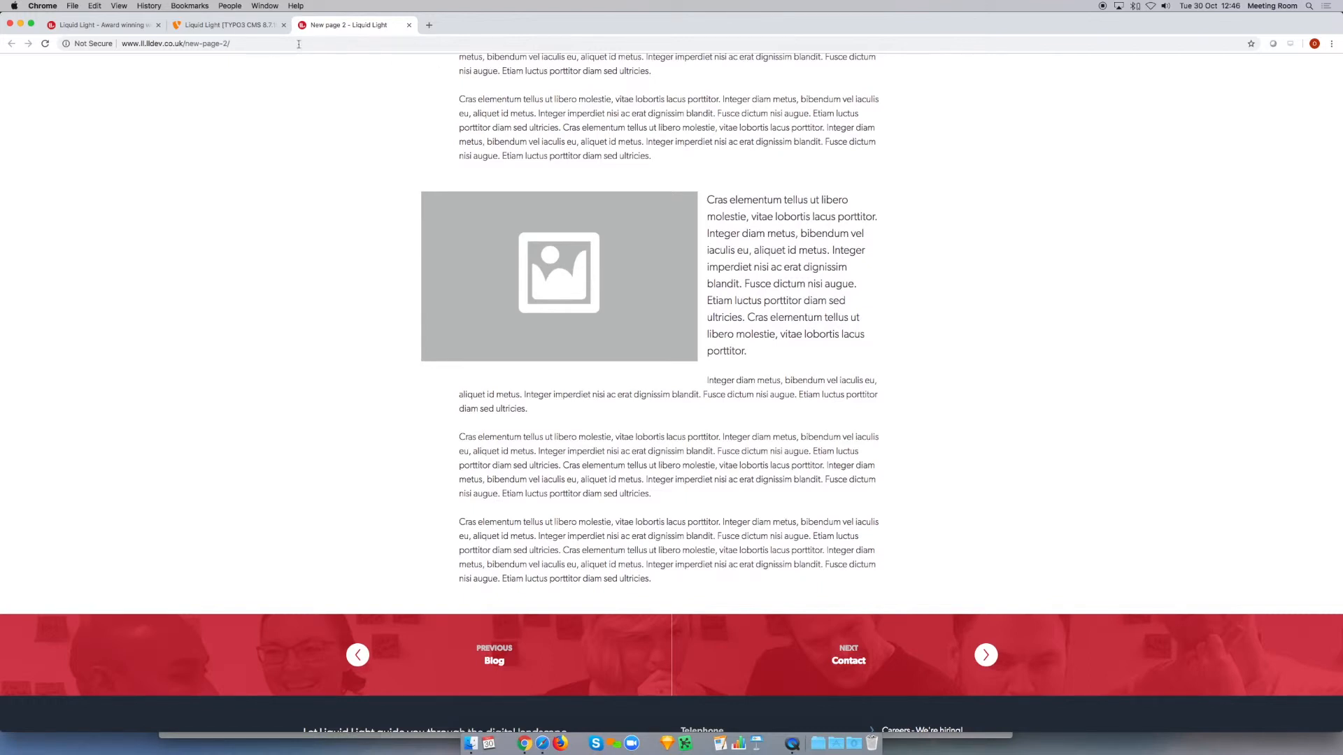
{"action": "left_click", "coordinate": [230, 25]}
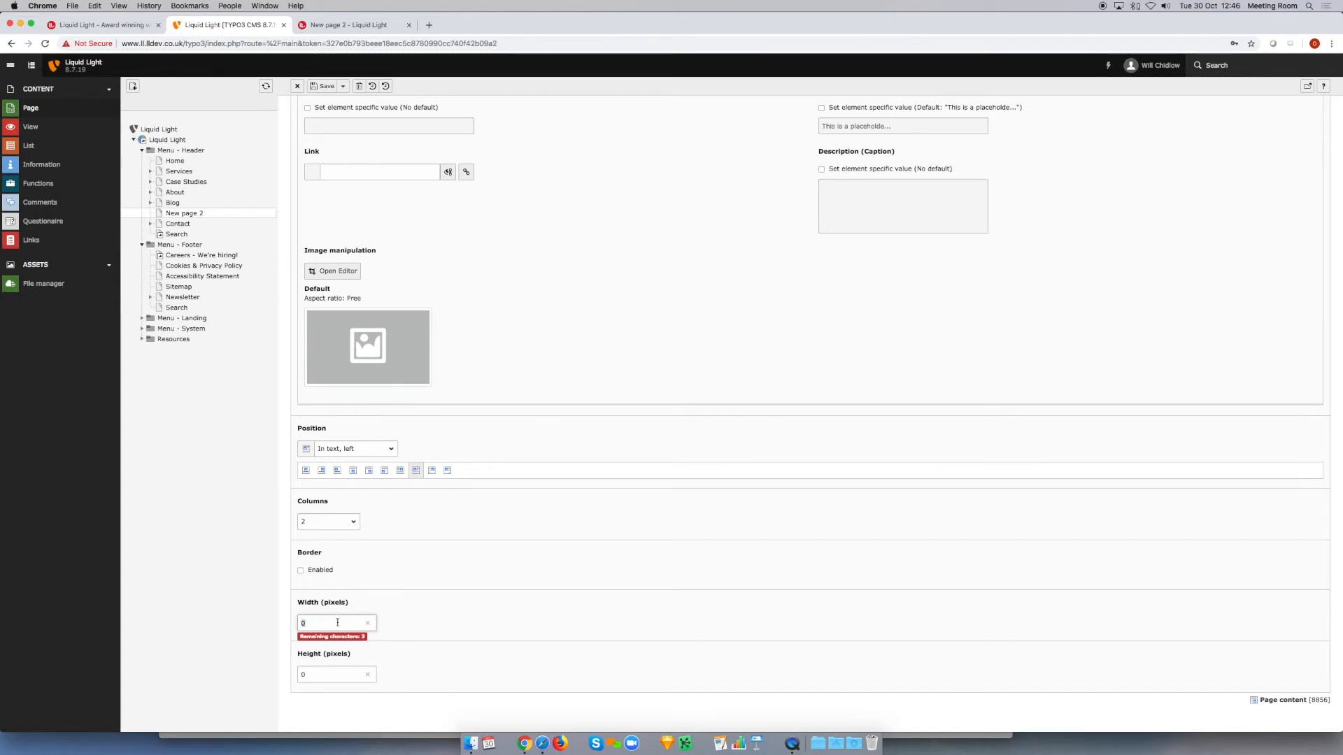
Step: Set the image width to 300 pixels, save, and check the smaller image on the live page
{"action": "type", "text": "300"}
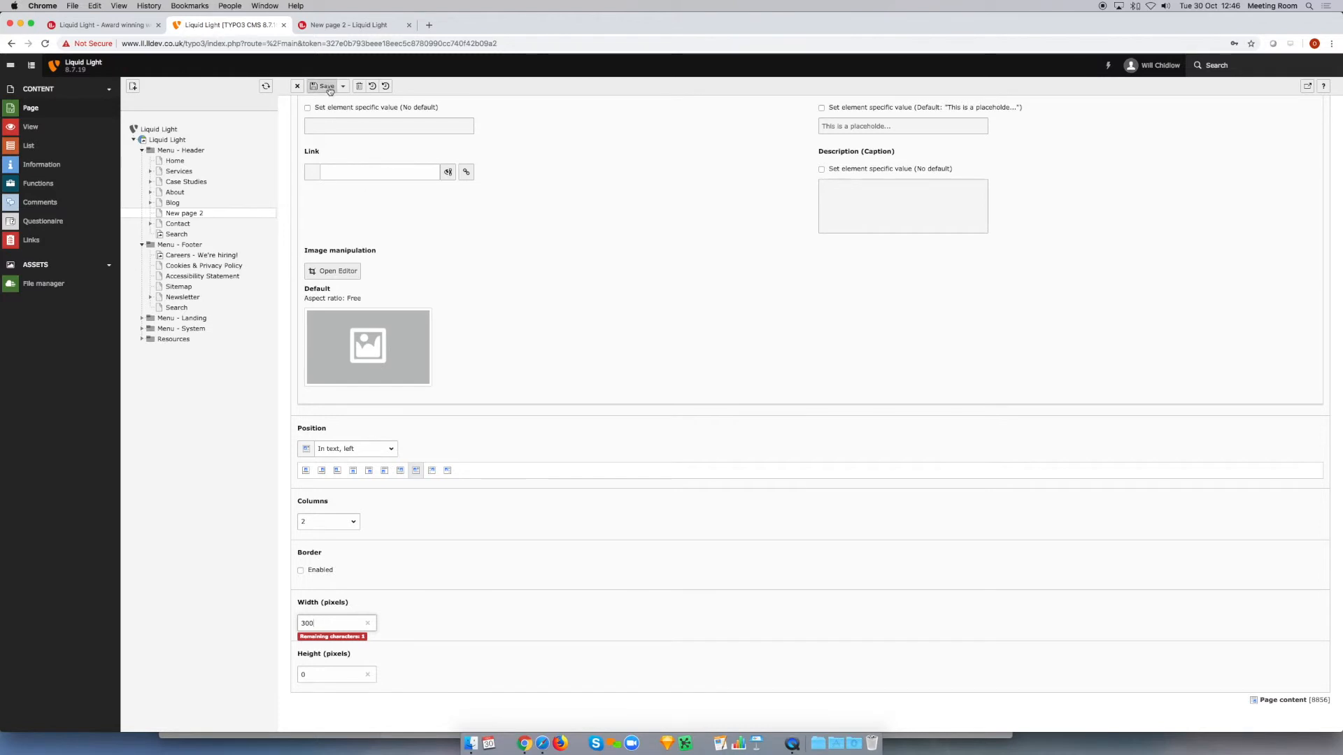
{"action": "left_click", "coordinate": [347, 25]}
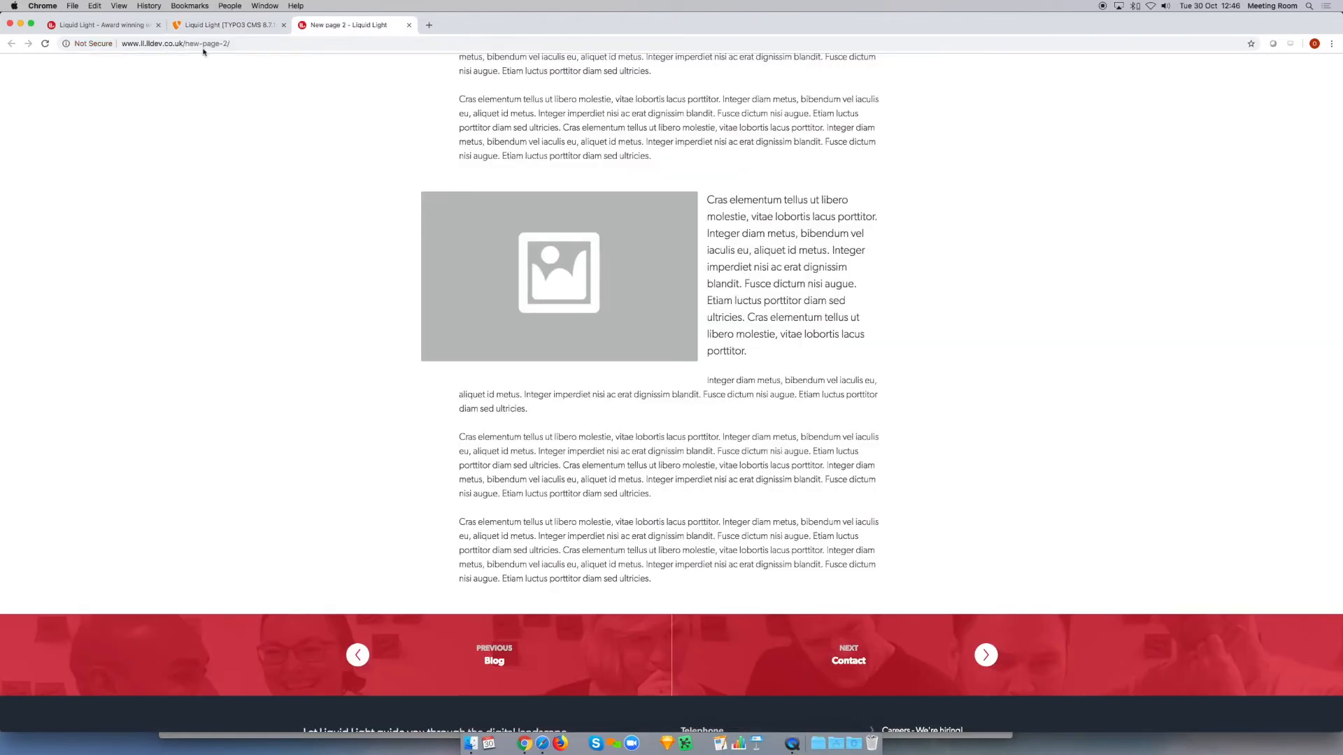
{"action": "scroll", "scroll_direction": "down", "scroll_amount": 3}
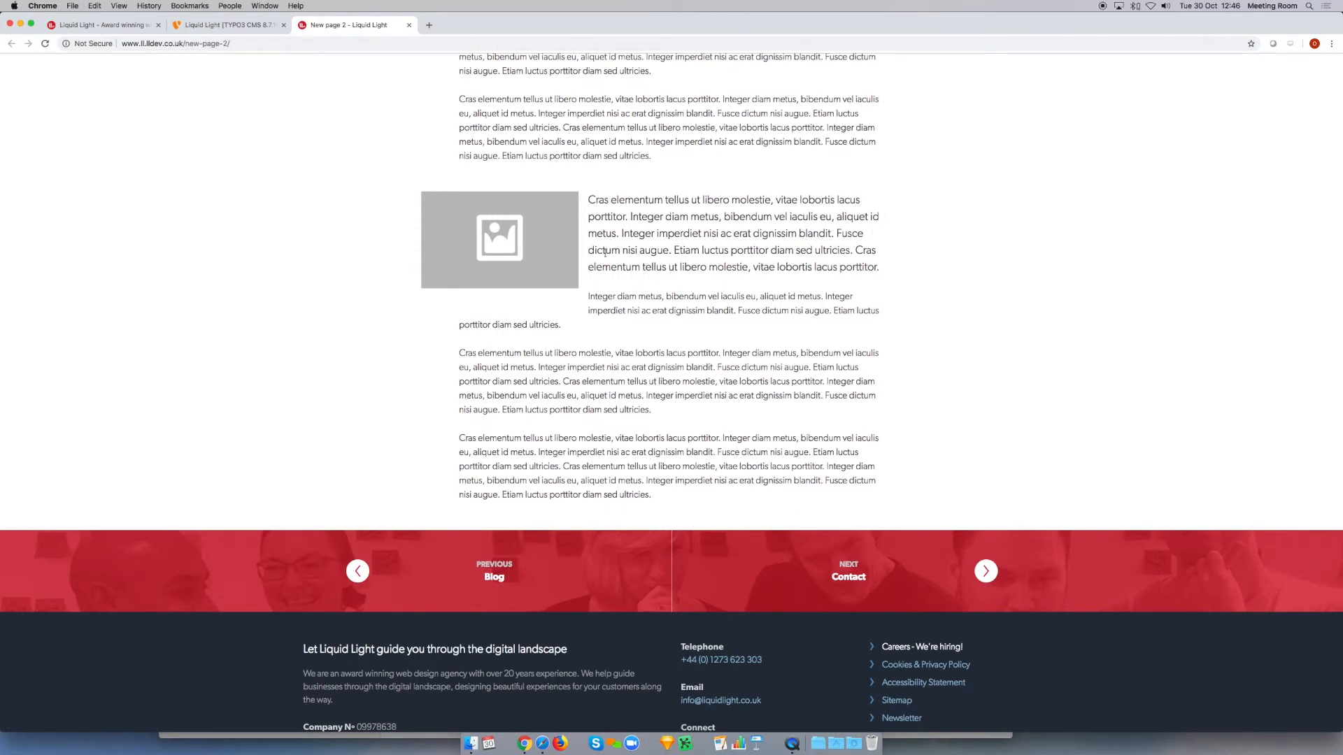
{"action": "mouse_move", "coordinate": [775, 433]}
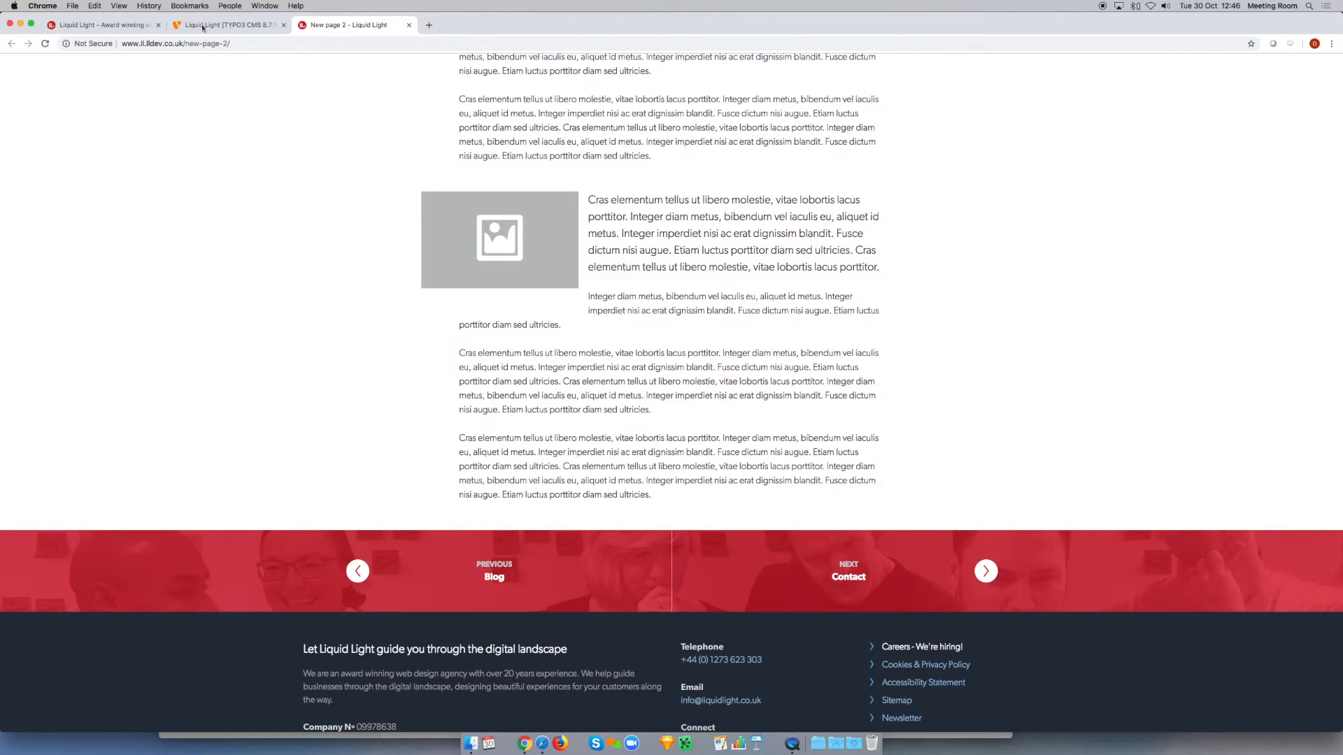
Step: Switch the image position to 'In text, right' and save it
{"action": "left_click", "coordinate": [226, 25]}
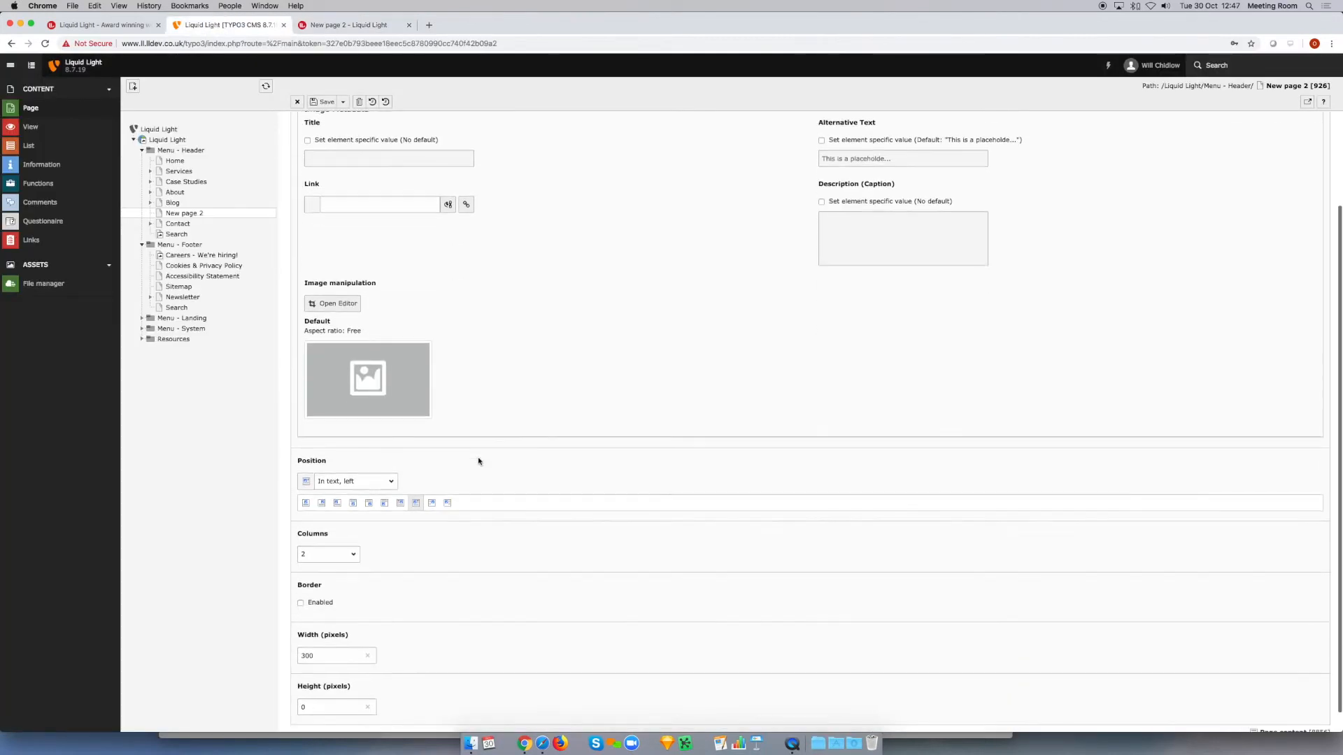
{"action": "scroll", "scroll_direction": "down", "scroll_amount": 3}
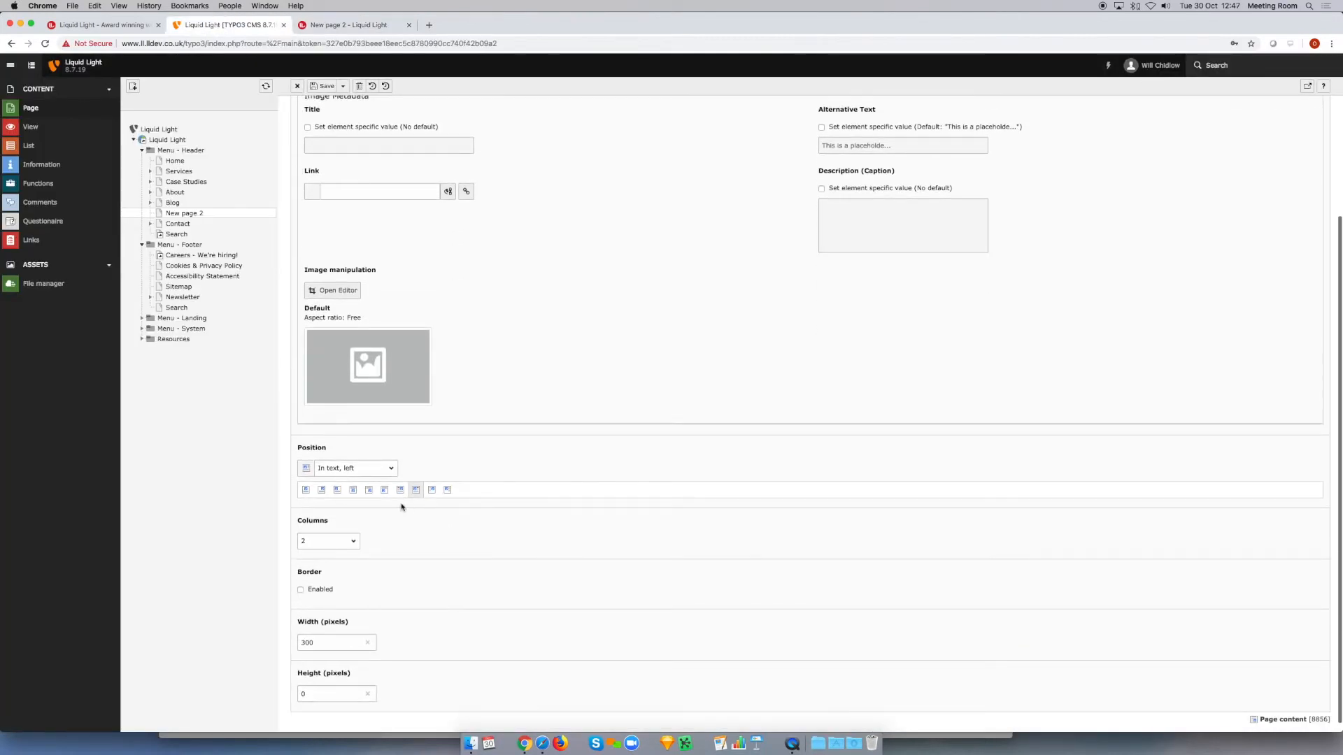
{"action": "left_click", "coordinate": [400, 490]}
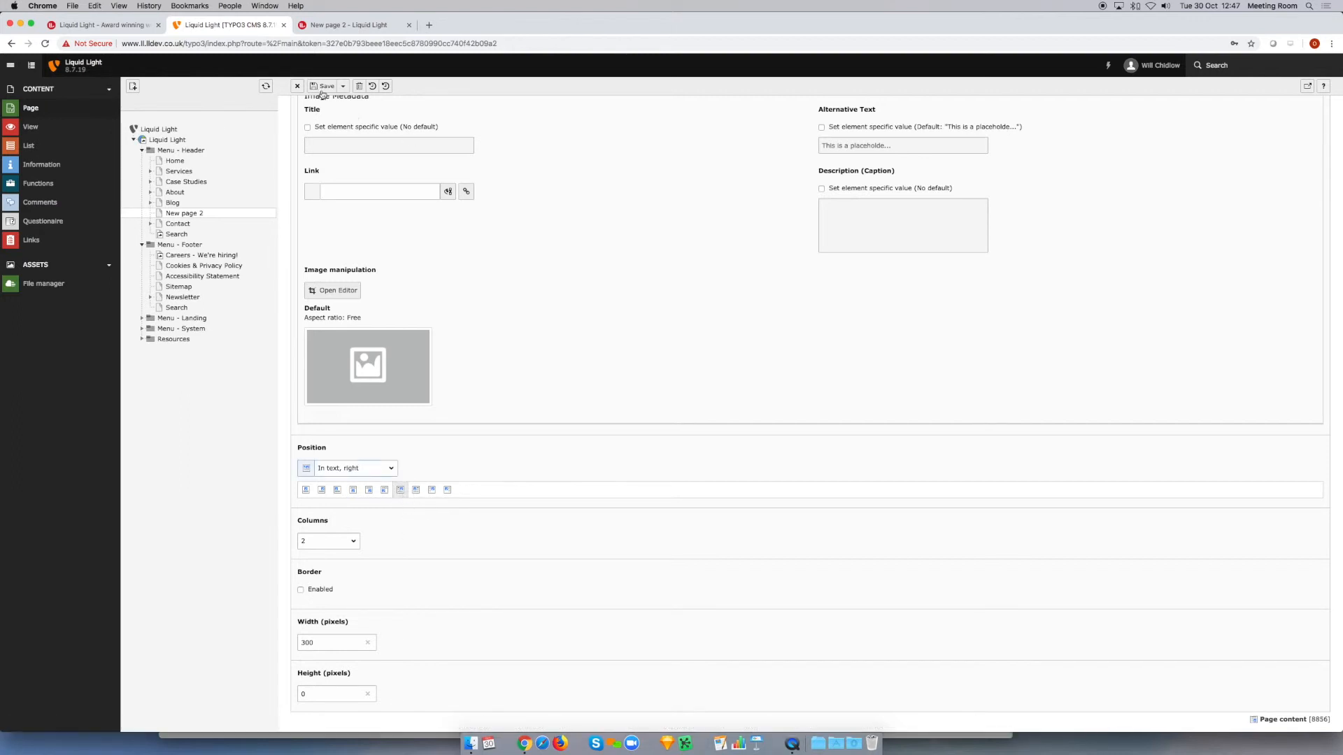
{"action": "left_click", "coordinate": [347, 25]}
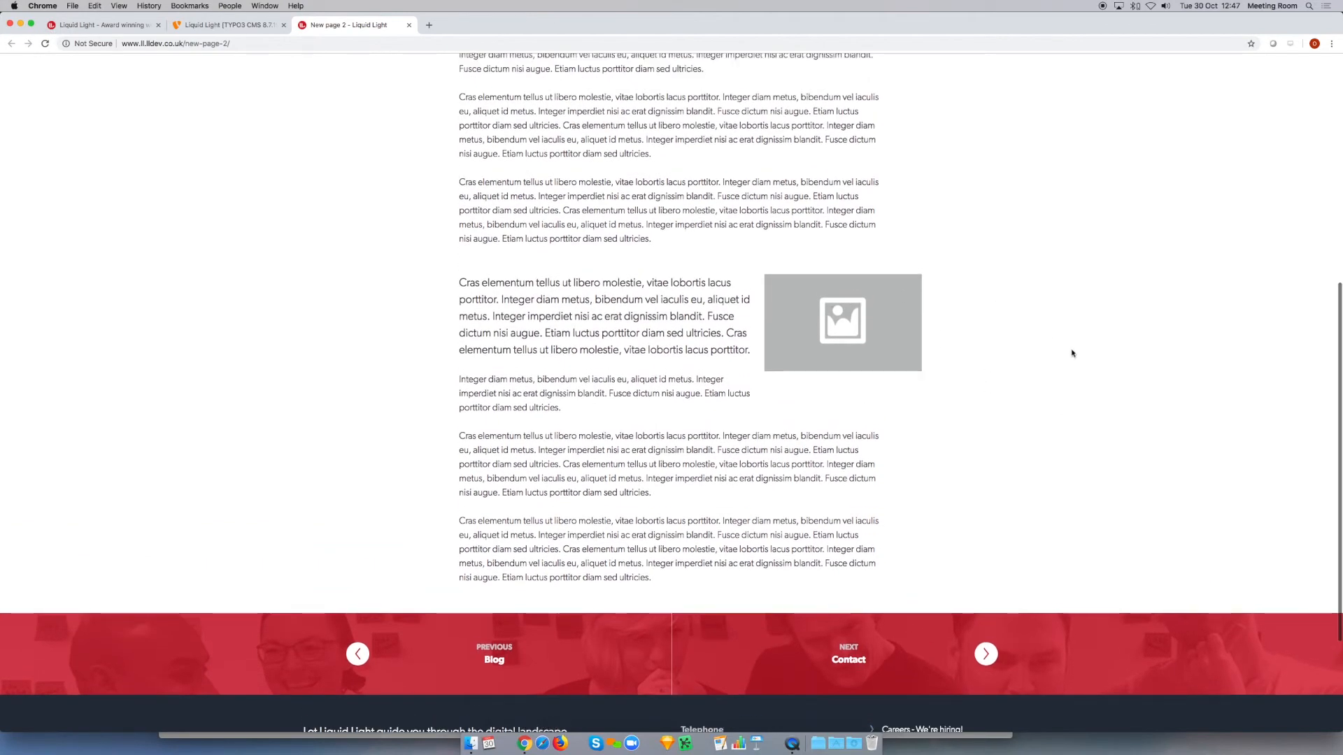
{"action": "mouse_move", "coordinate": [305, 89]}
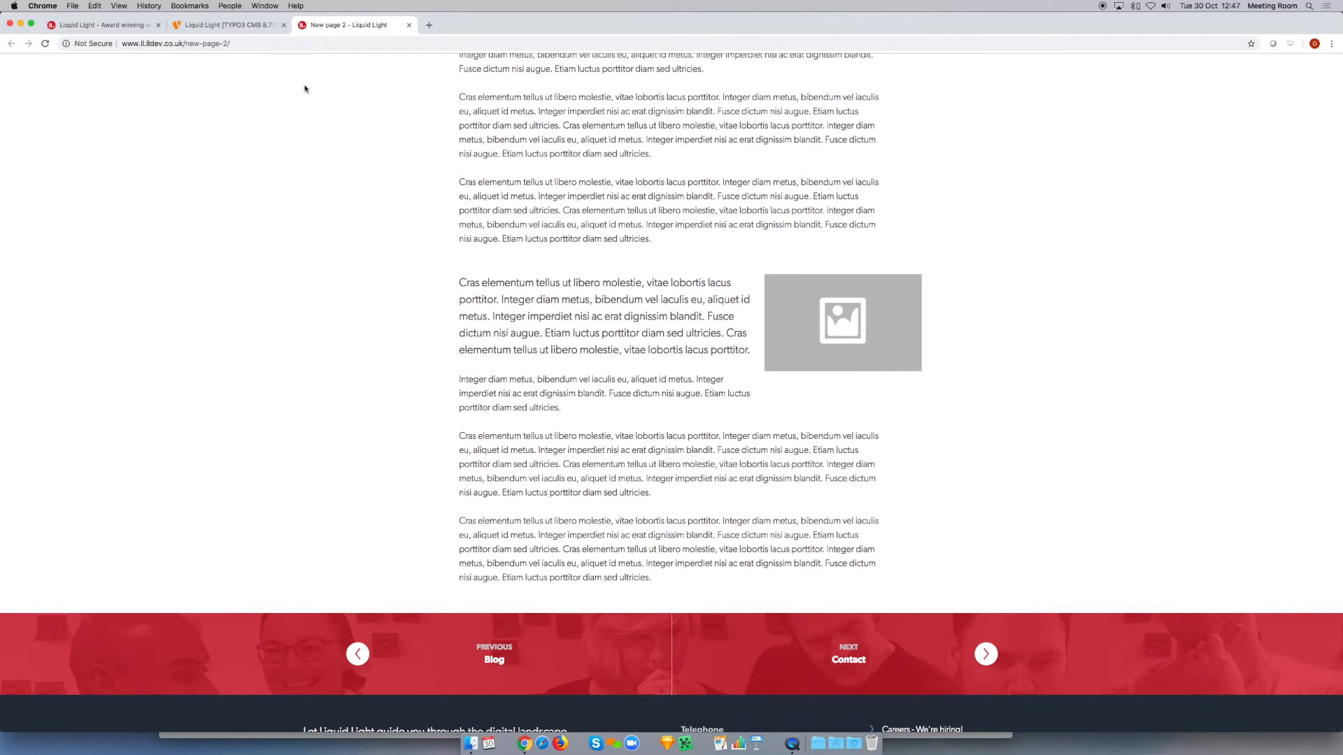
Step: Add placeholder.gif a second time, save, and reload the live page showing two stacked images
{"action": "left_click", "coordinate": [235, 25]}
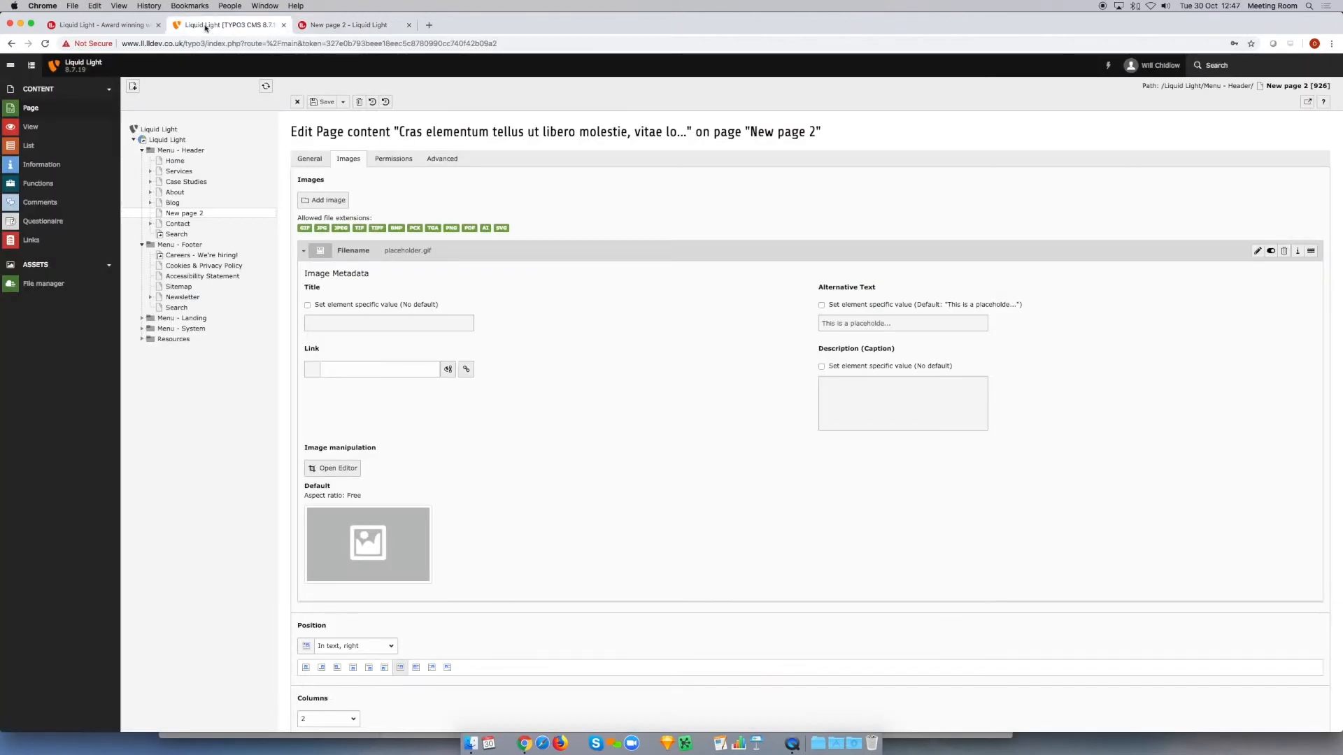
{"action": "scroll", "scroll_direction": "down", "scroll_amount": 3}
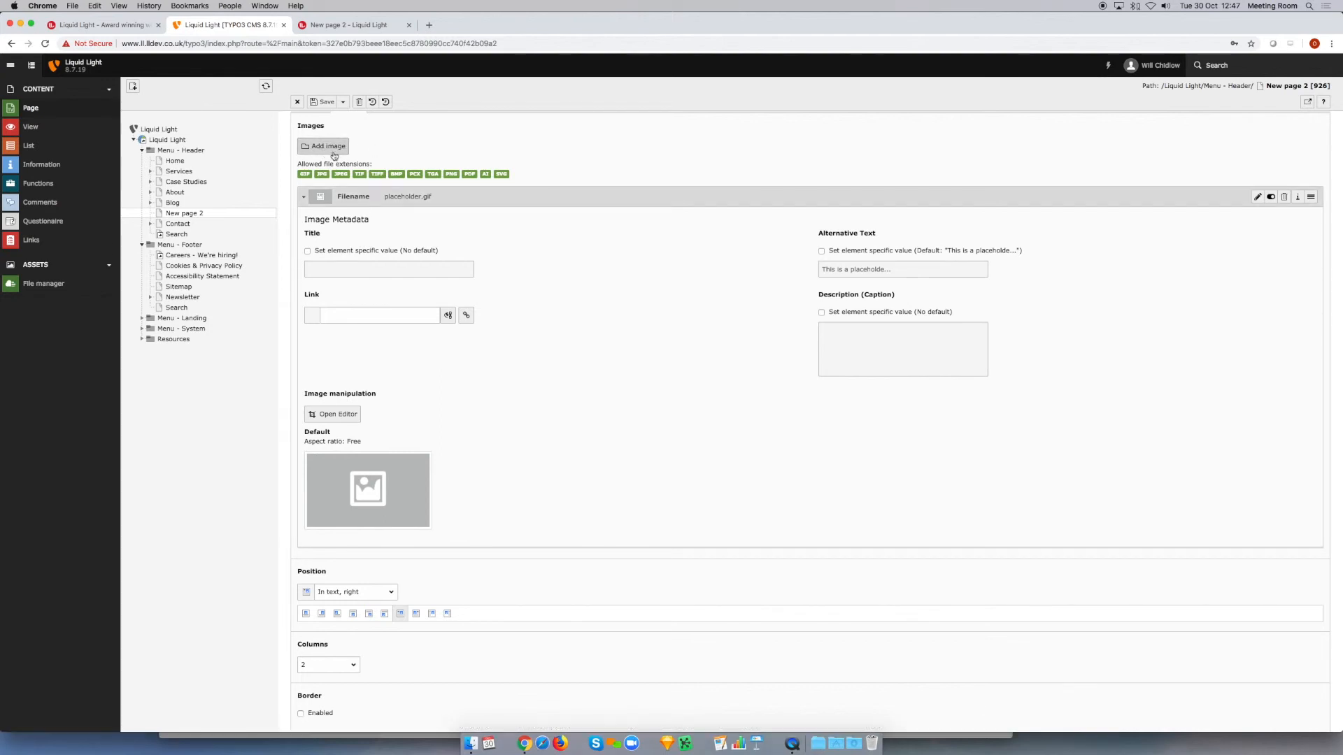
{"action": "mouse_move", "coordinate": [321, 146]}
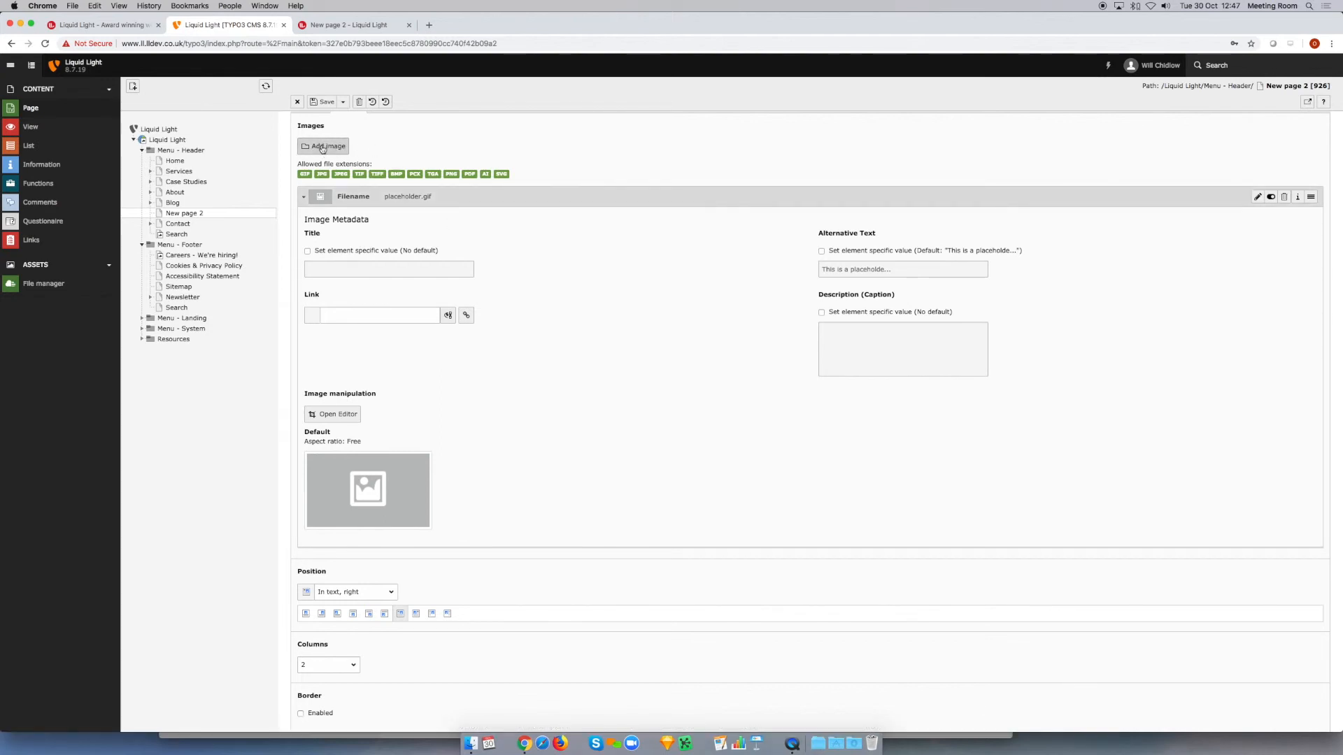
{"action": "left_click", "coordinate": [321, 147]}
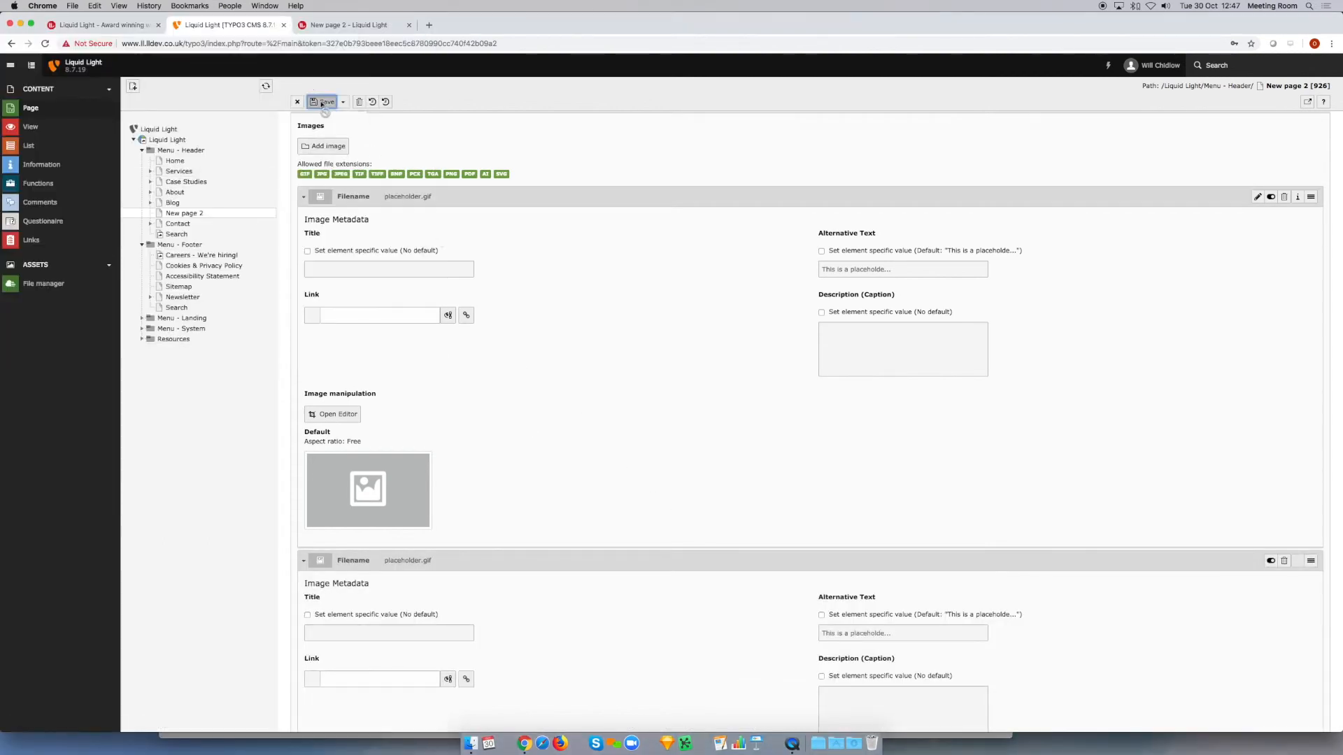
{"action": "left_click", "coordinate": [350, 25]}
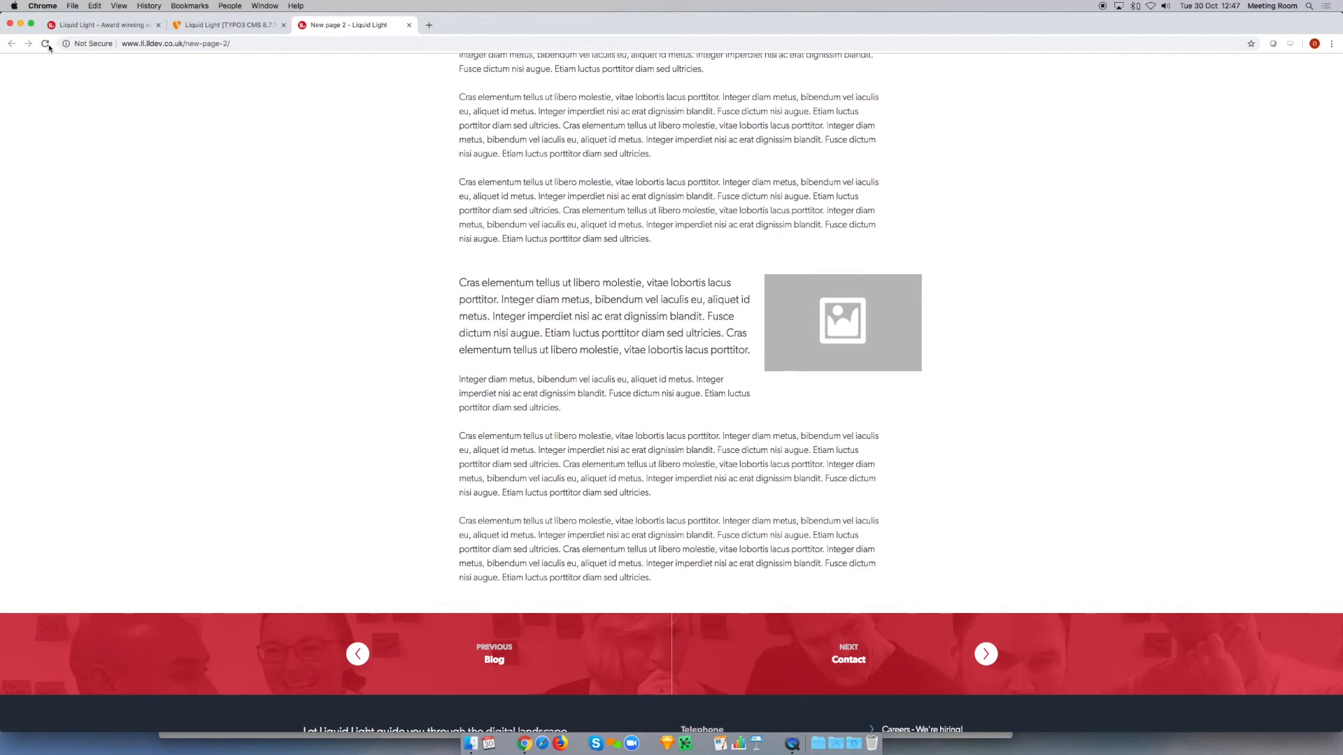
{"action": "left_click", "coordinate": [44, 44]}
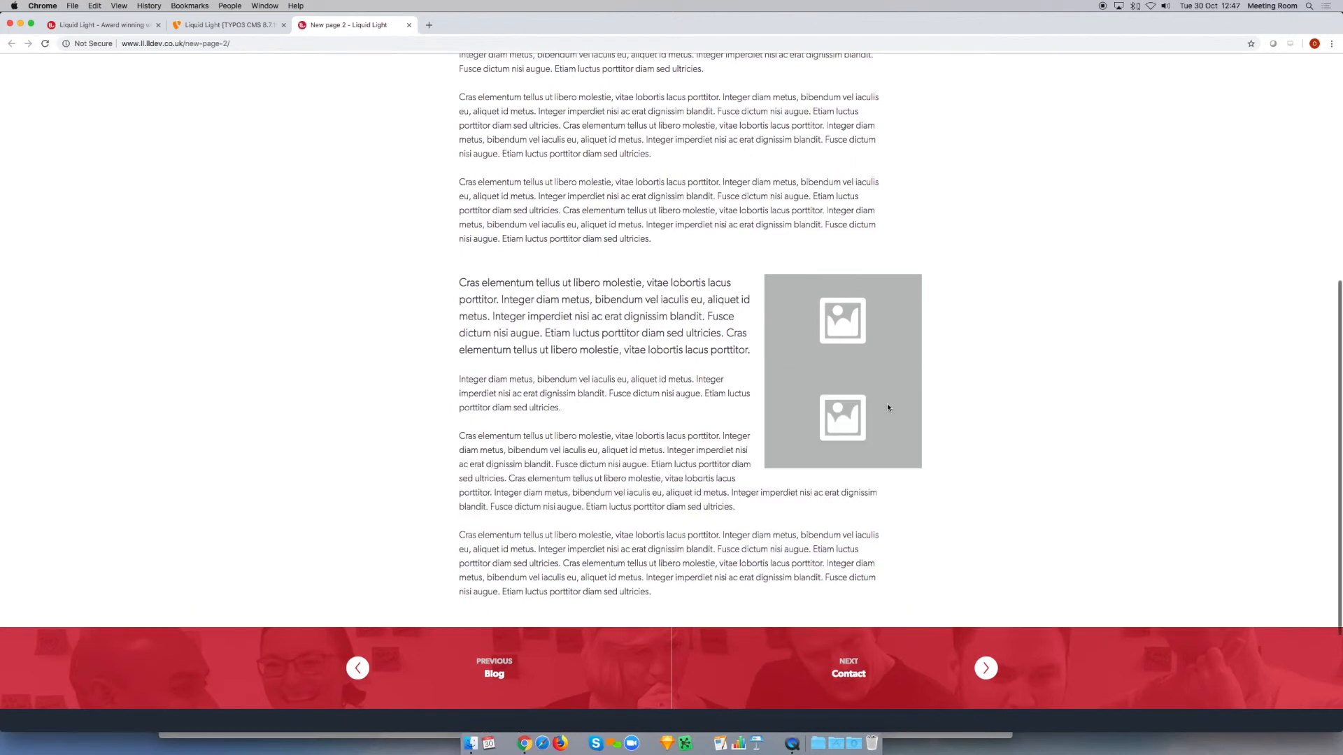
{"action": "mouse_move", "coordinate": [856, 461]}
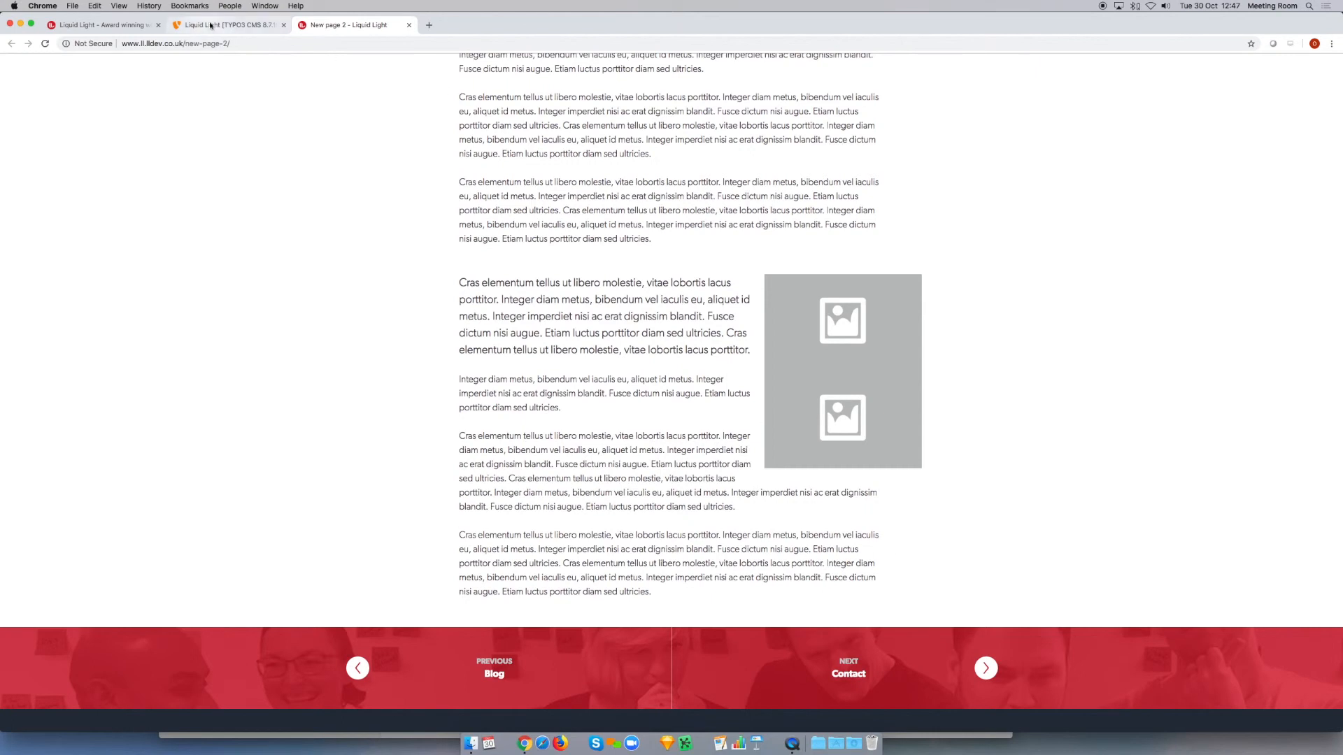
Step: Delete the second image record from the element, confirming 'Yes, delete this record'
{"action": "left_click", "coordinate": [224, 25]}
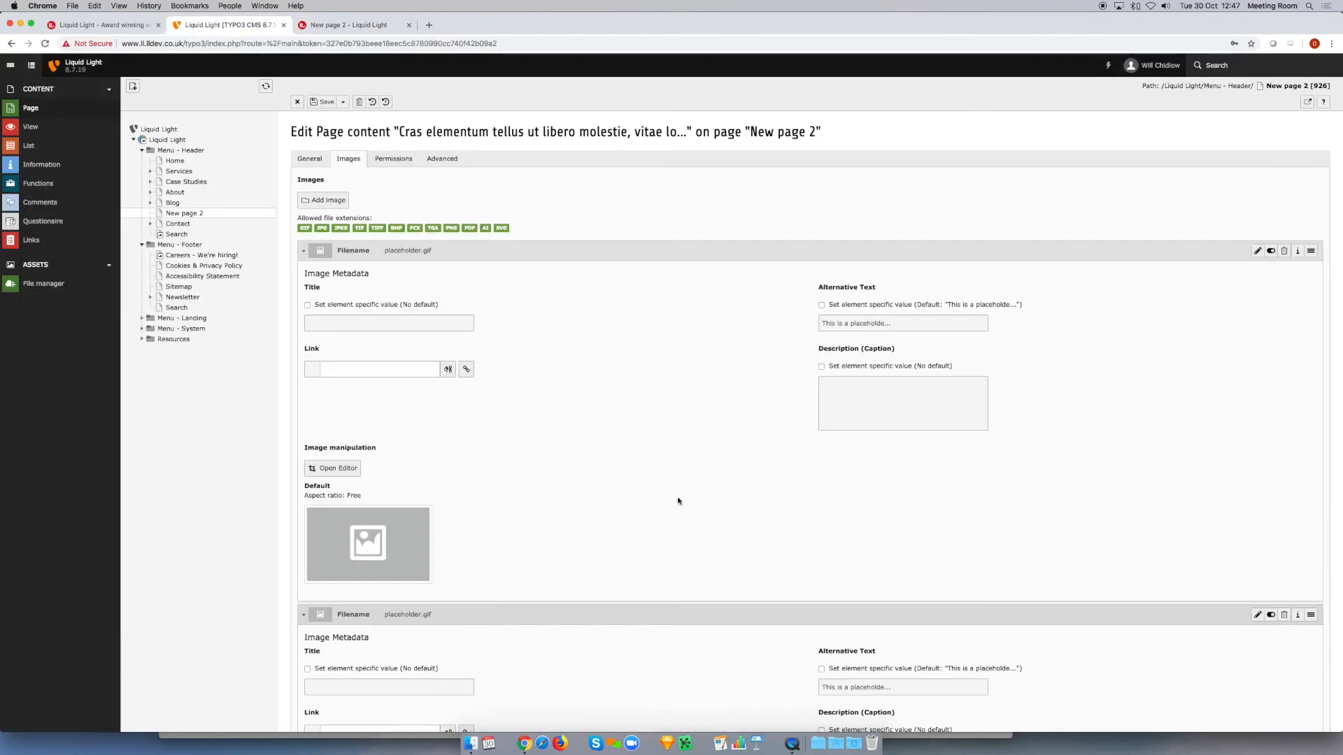
{"action": "scroll", "scroll_direction": "down", "scroll_amount": 3}
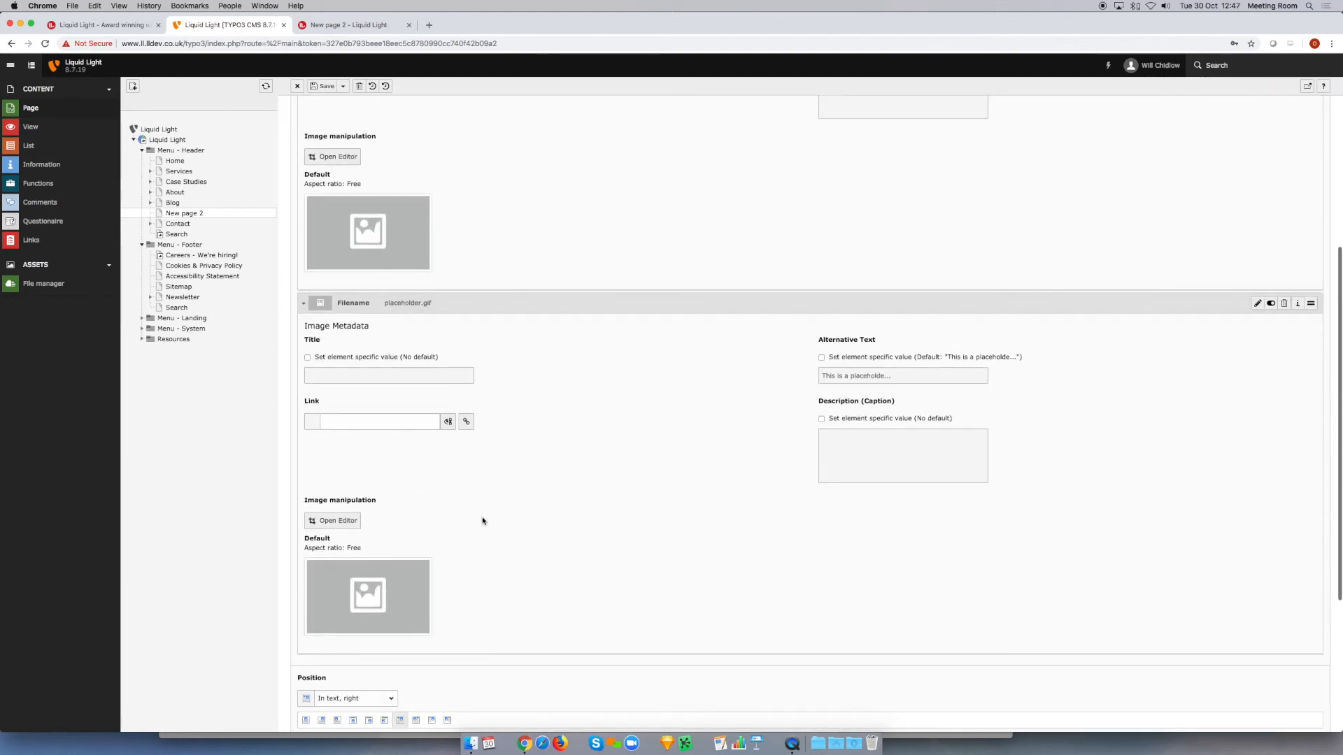
{"action": "scroll", "scroll_direction": "down", "scroll_amount": 3}
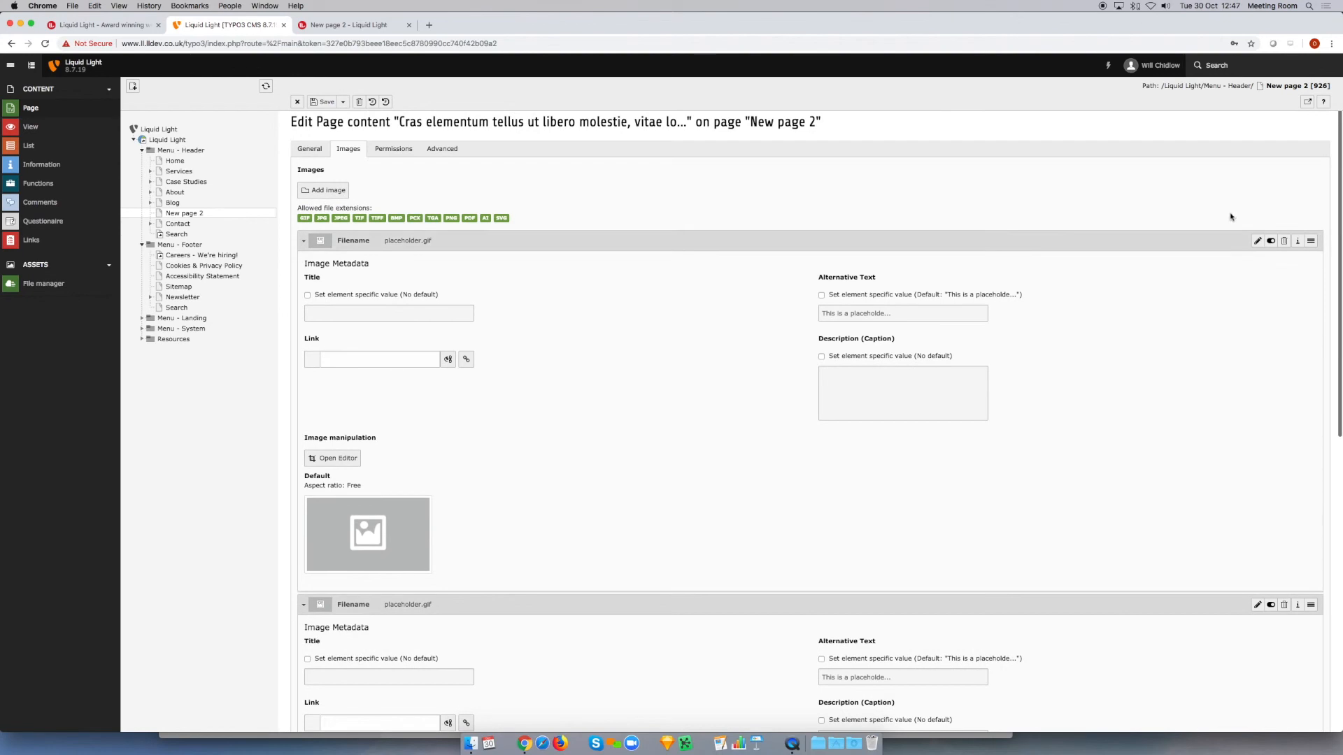
{"action": "left_click", "coordinate": [1284, 241]}
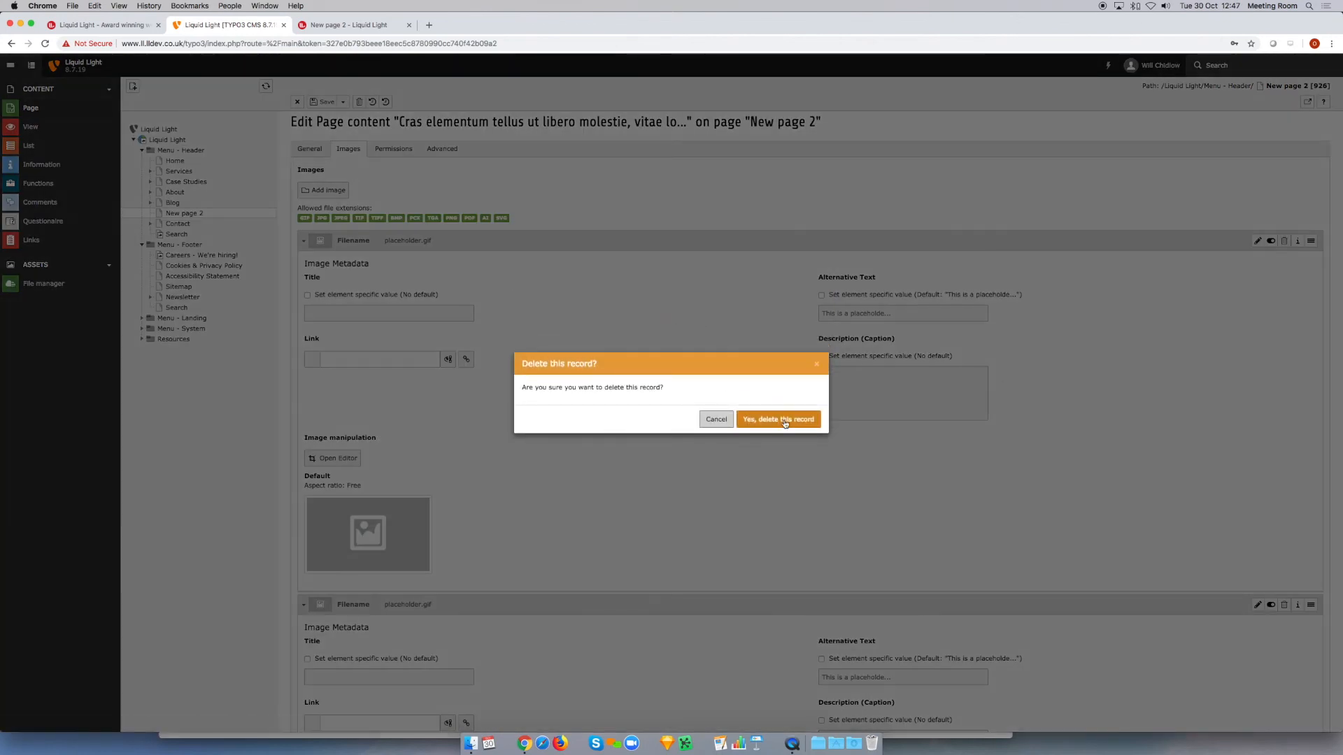
{"action": "left_click", "coordinate": [778, 419]}
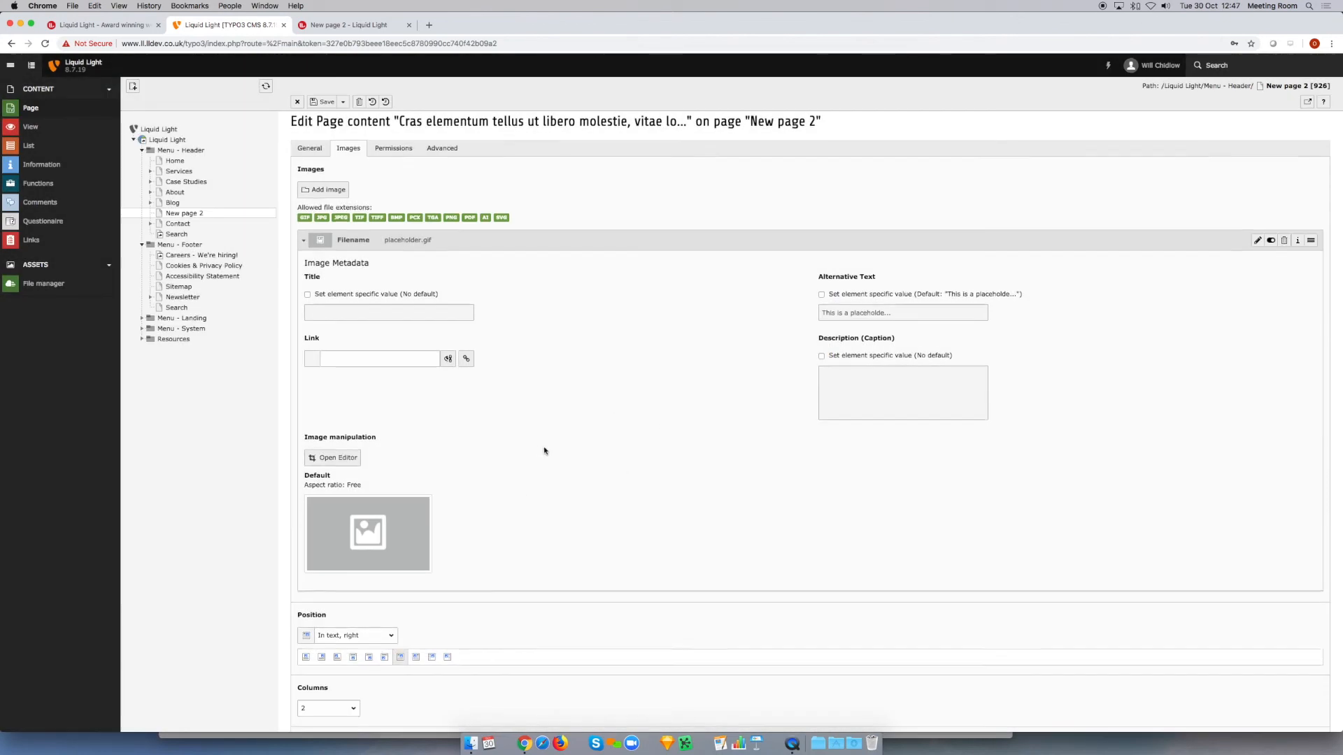
Step: Save the element and view the live page with one image right of the text
{"action": "scroll", "scroll_direction": "down", "scroll_amount": 3}
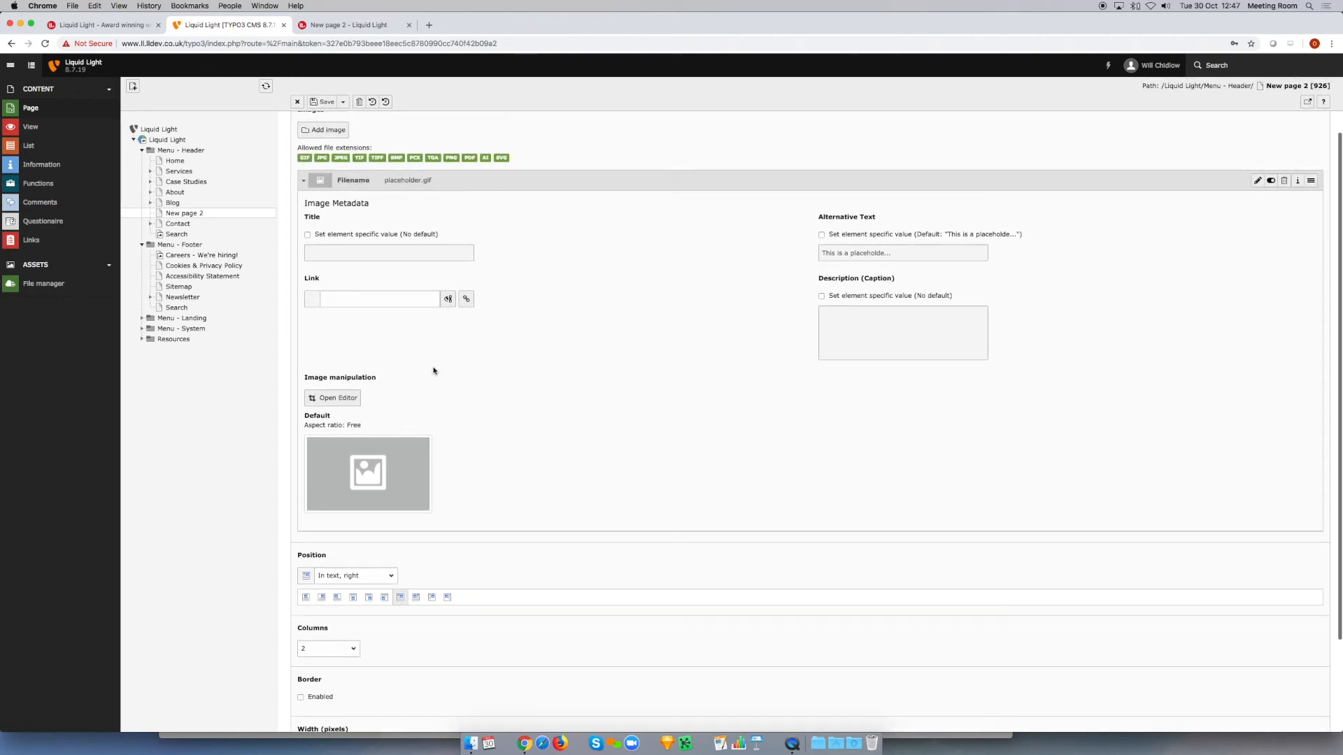
{"action": "scroll", "scroll_direction": "down", "scroll_amount": 3}
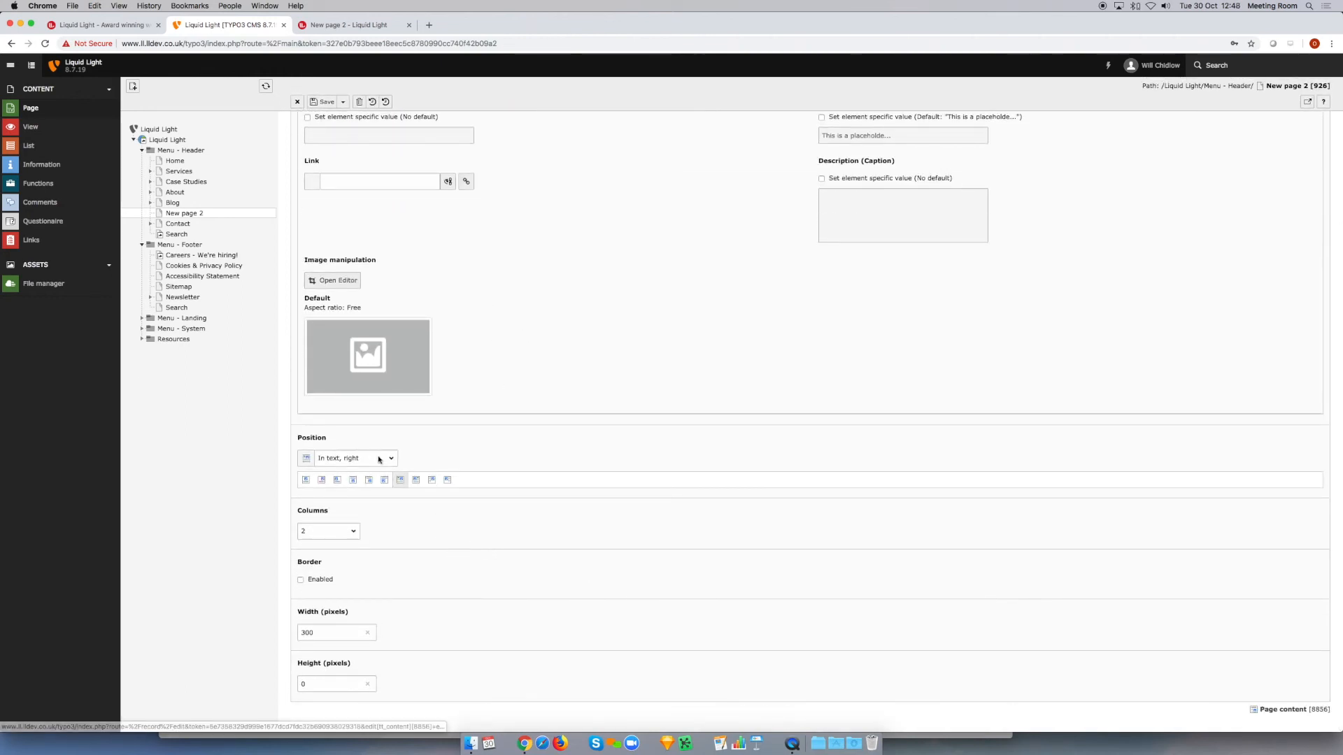
{"action": "left_click", "coordinate": [353, 457]}
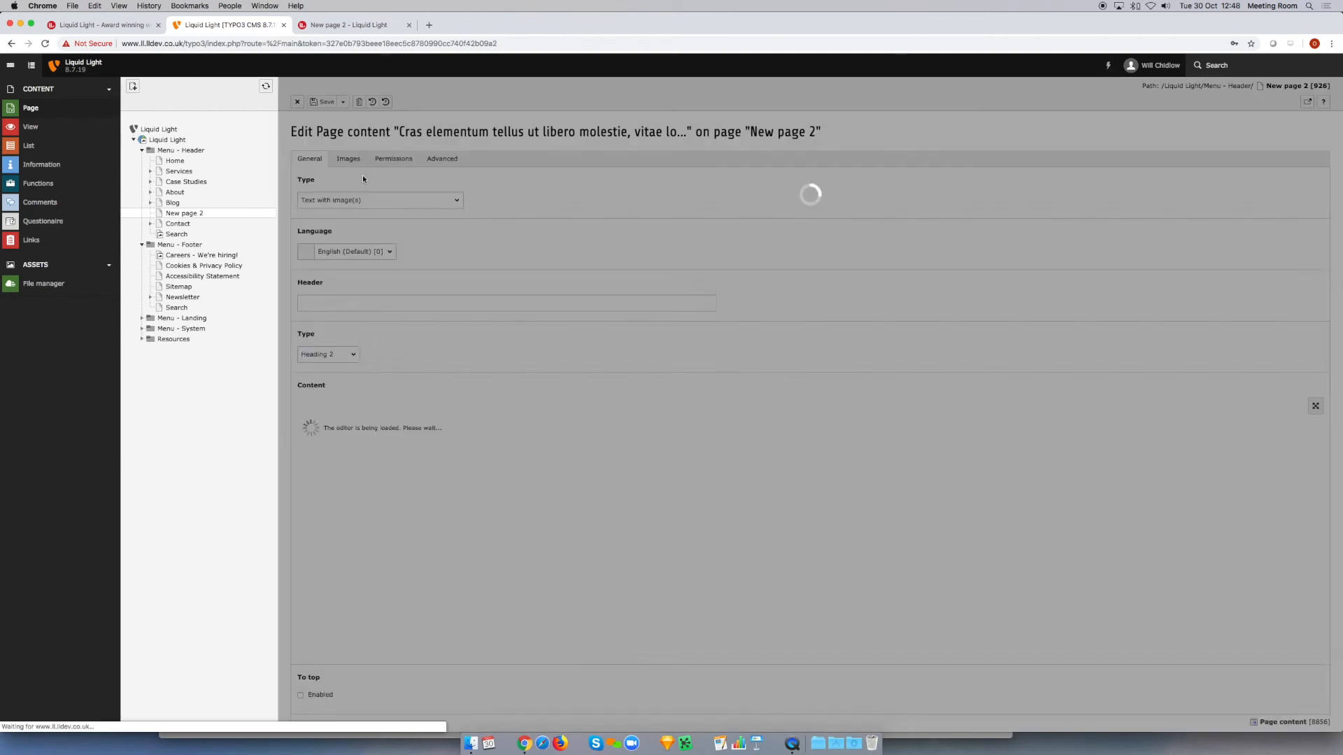
{"action": "left_click", "coordinate": [351, 25]}
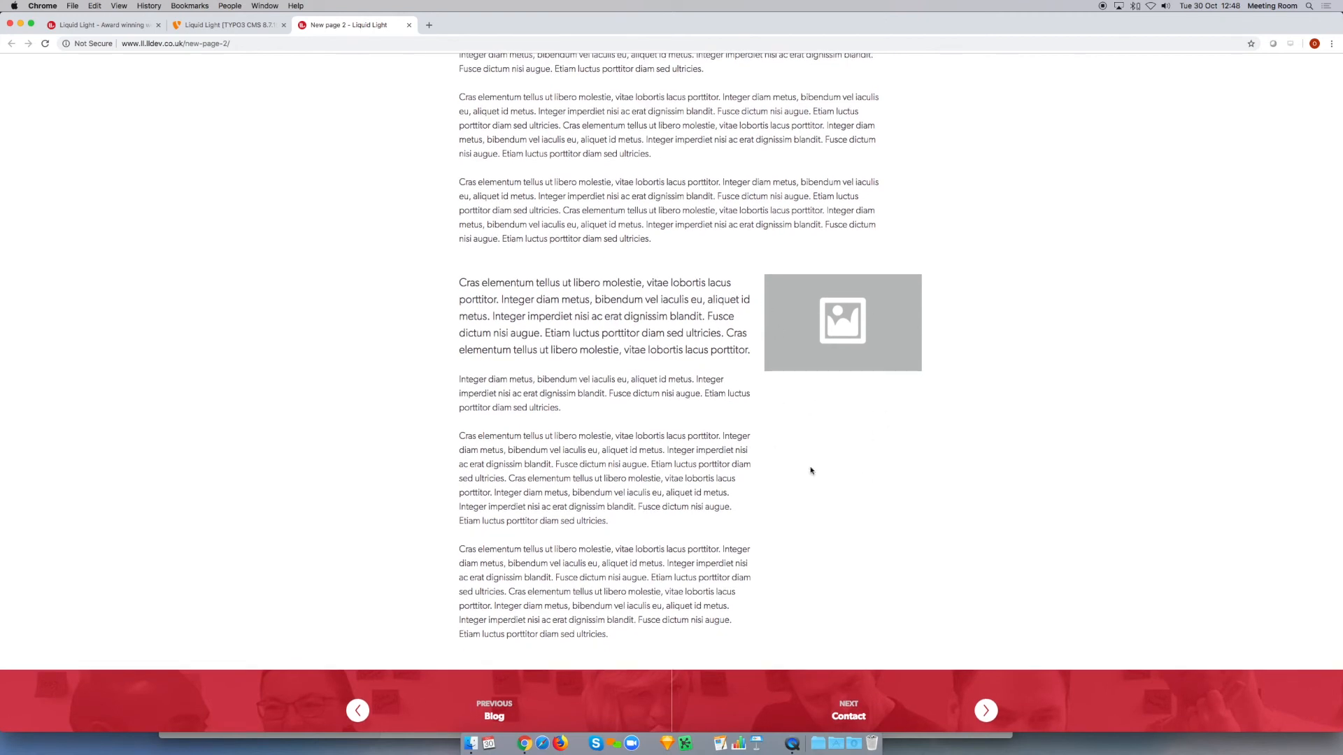
{"action": "scroll", "scroll_direction": "down", "scroll_amount": 3}
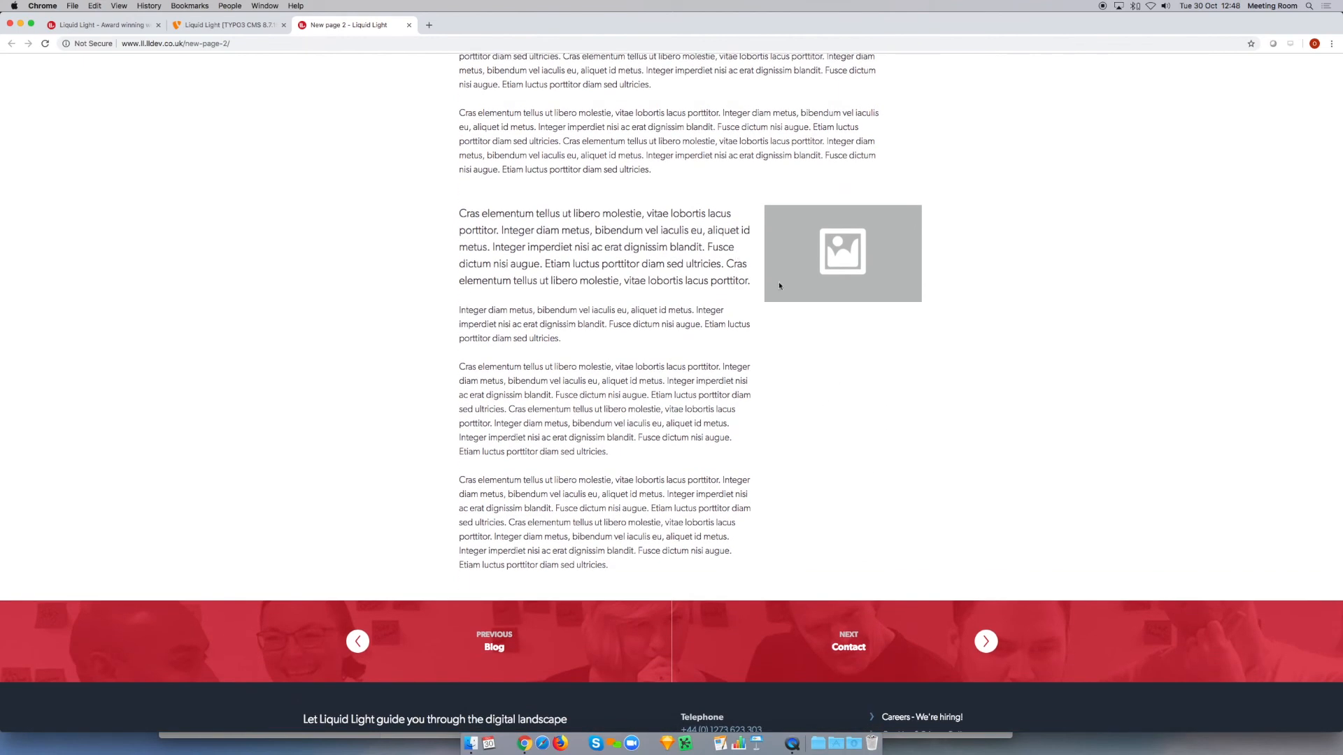
{"action": "mouse_move", "coordinate": [973, 296]}
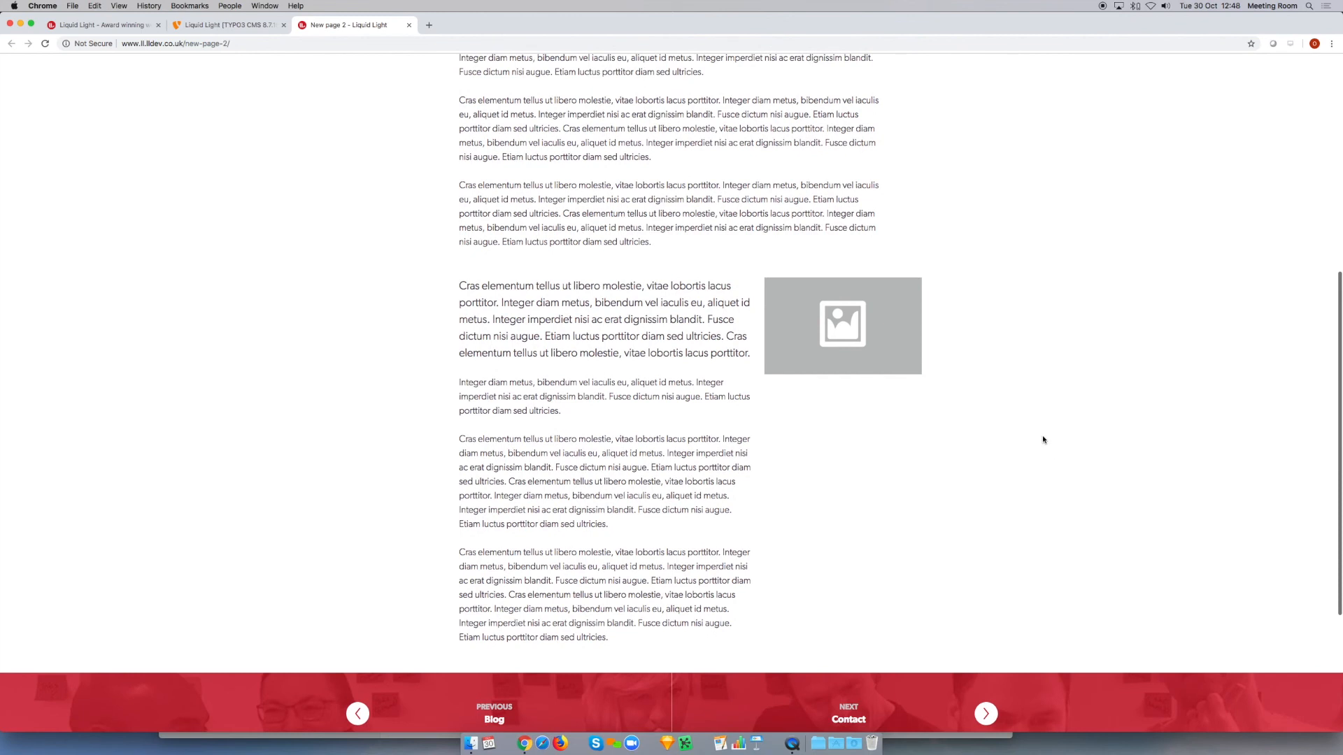
{"action": "scroll", "scroll_direction": "down", "scroll_amount": 3}
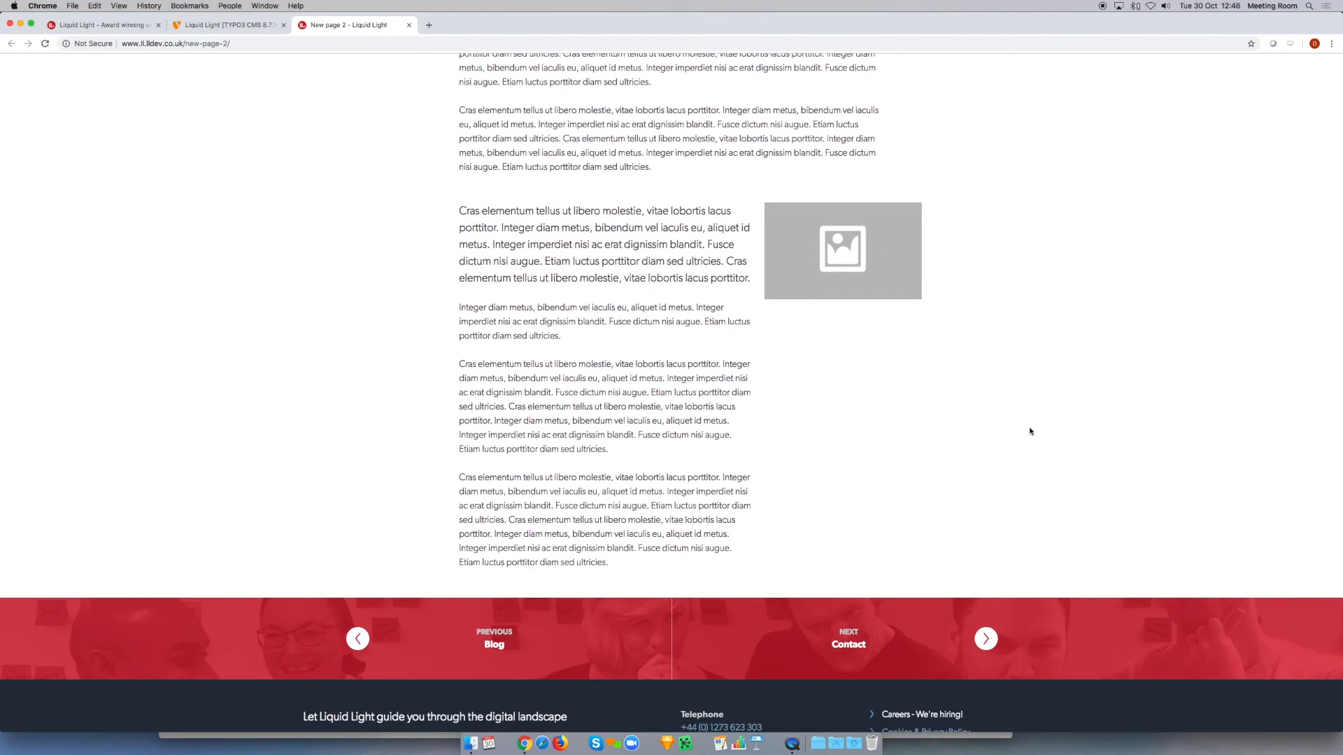
{"action": "mouse_move", "coordinate": [684, 347]}
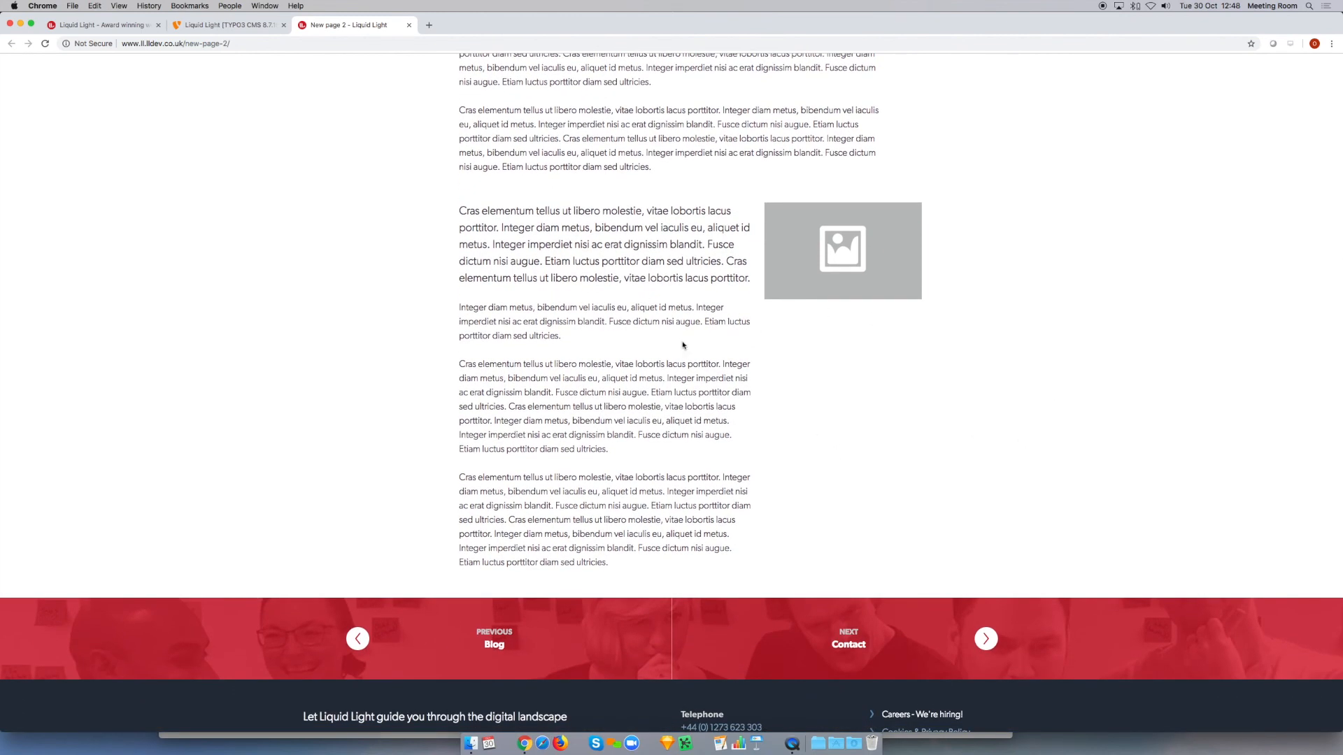
{"action": "mouse_move", "coordinate": [765, 235]}
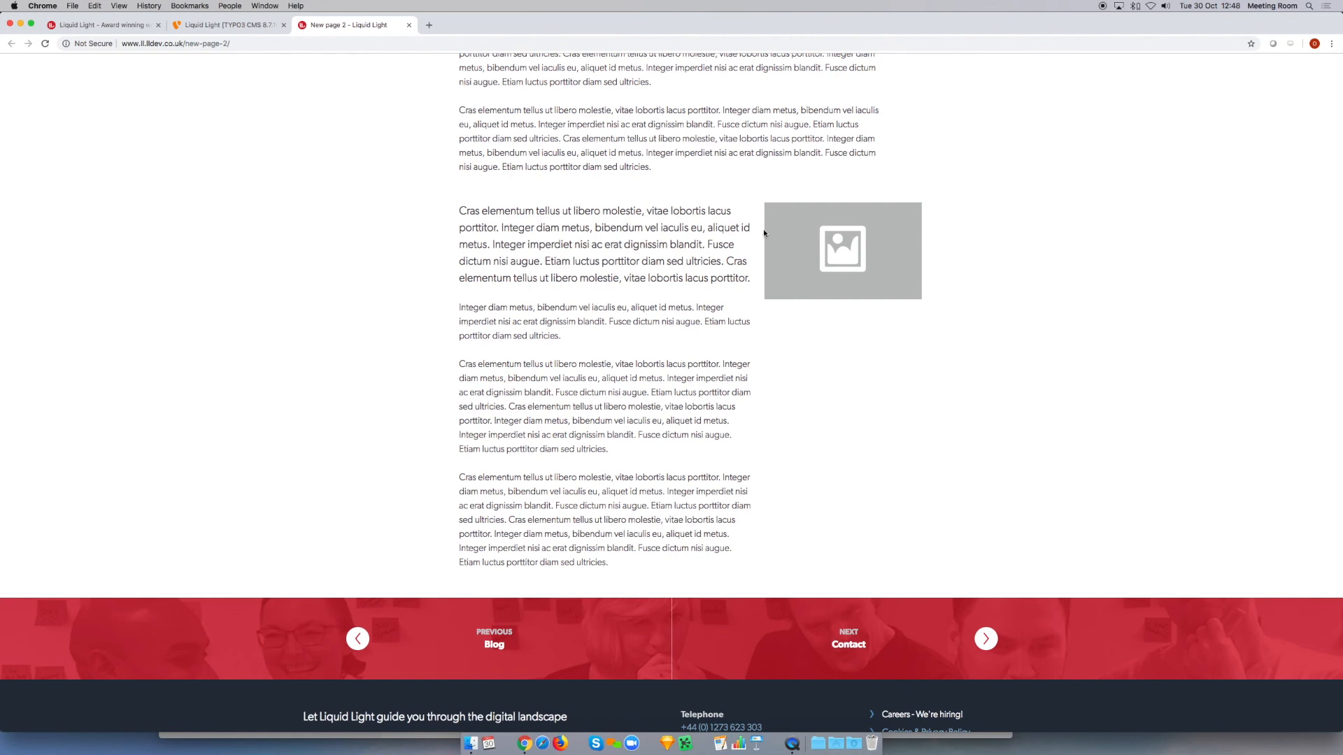
{"action": "mouse_move", "coordinate": [806, 263]}
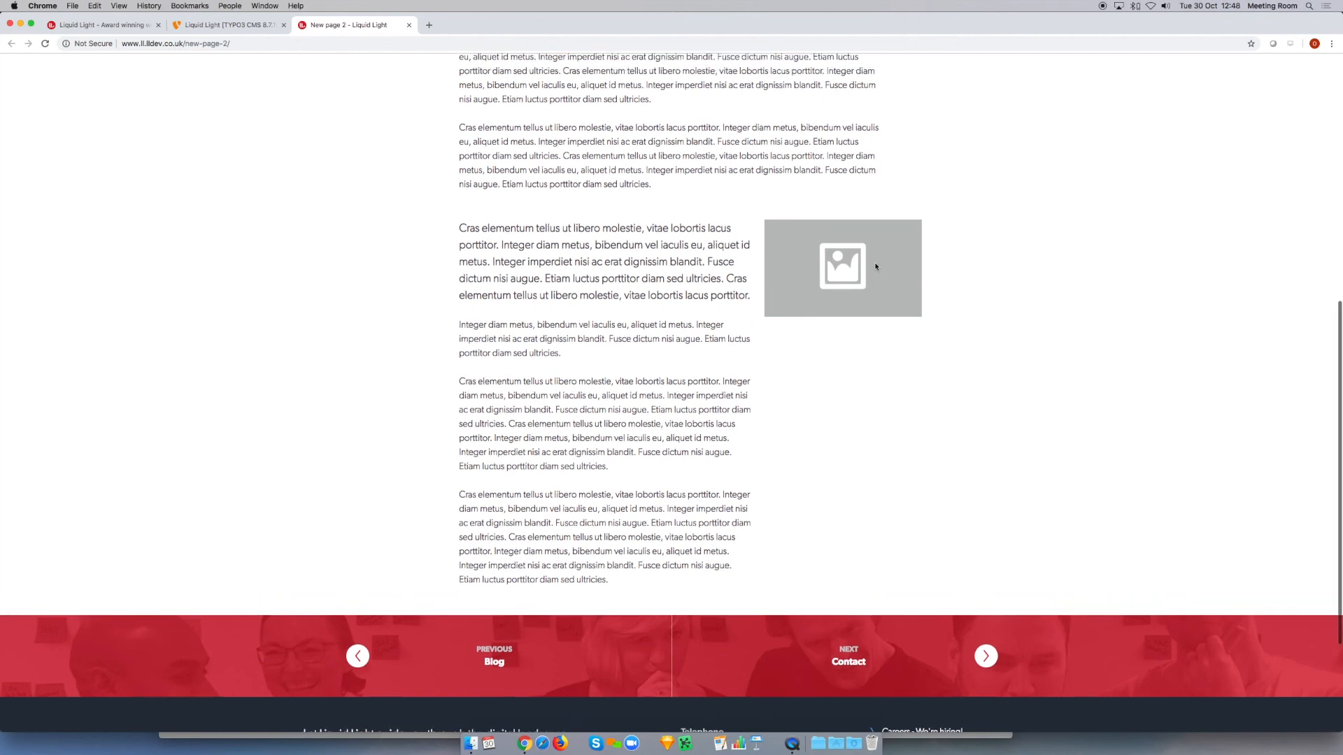
{"action": "scroll", "scroll_direction": "up", "scroll_amount": 3}
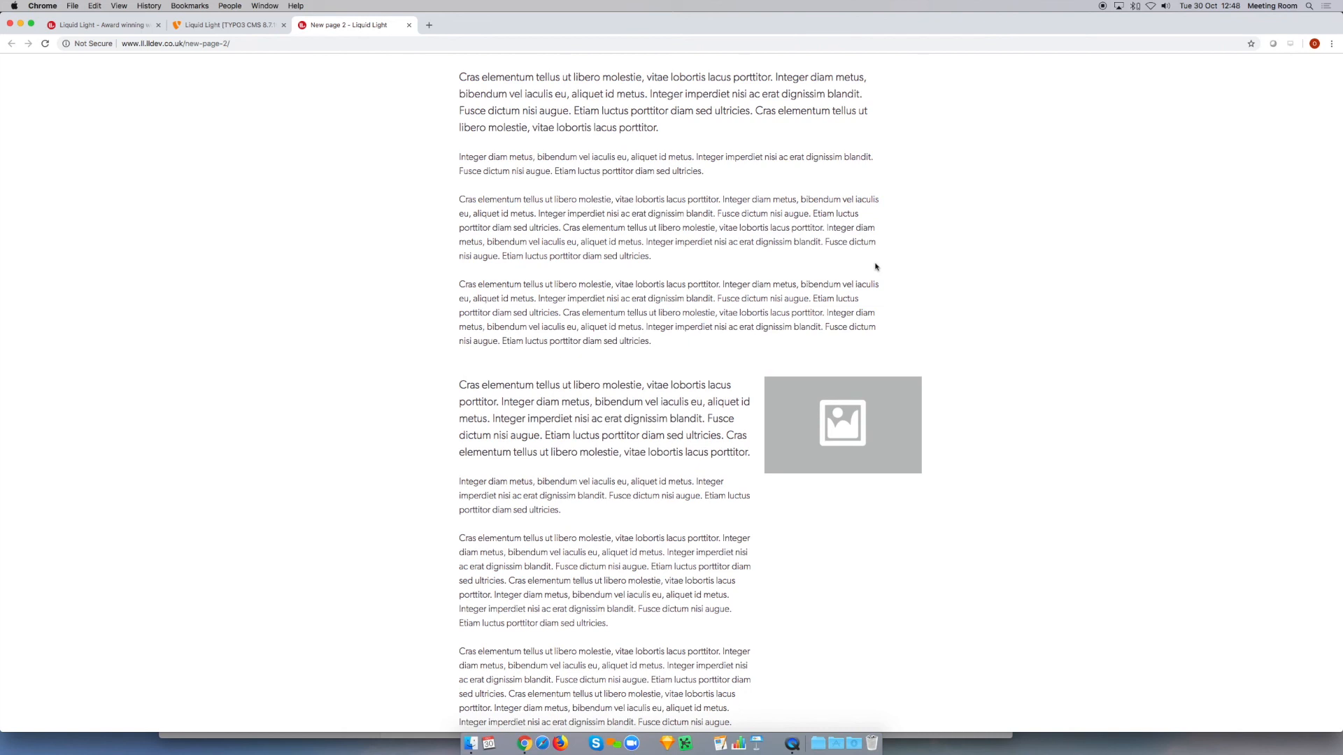
{"action": "mouse_move", "coordinate": [1120, 84]}
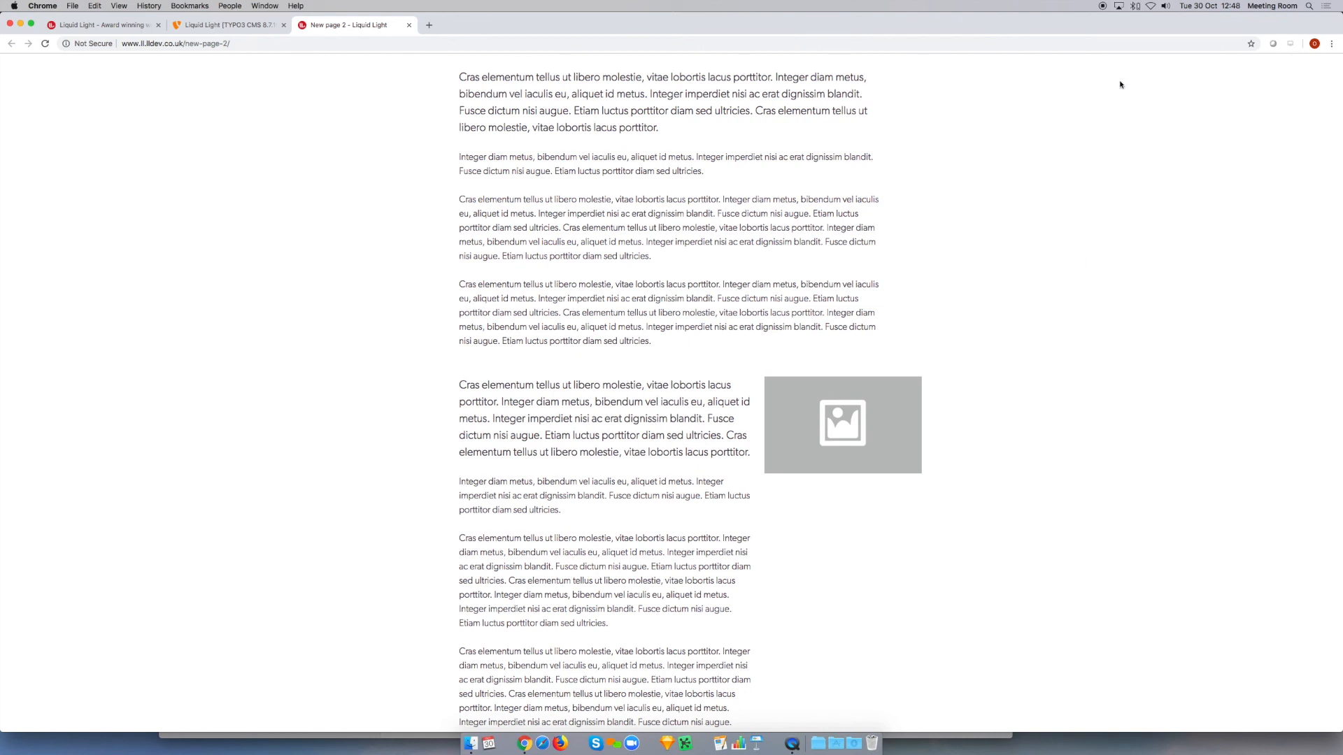